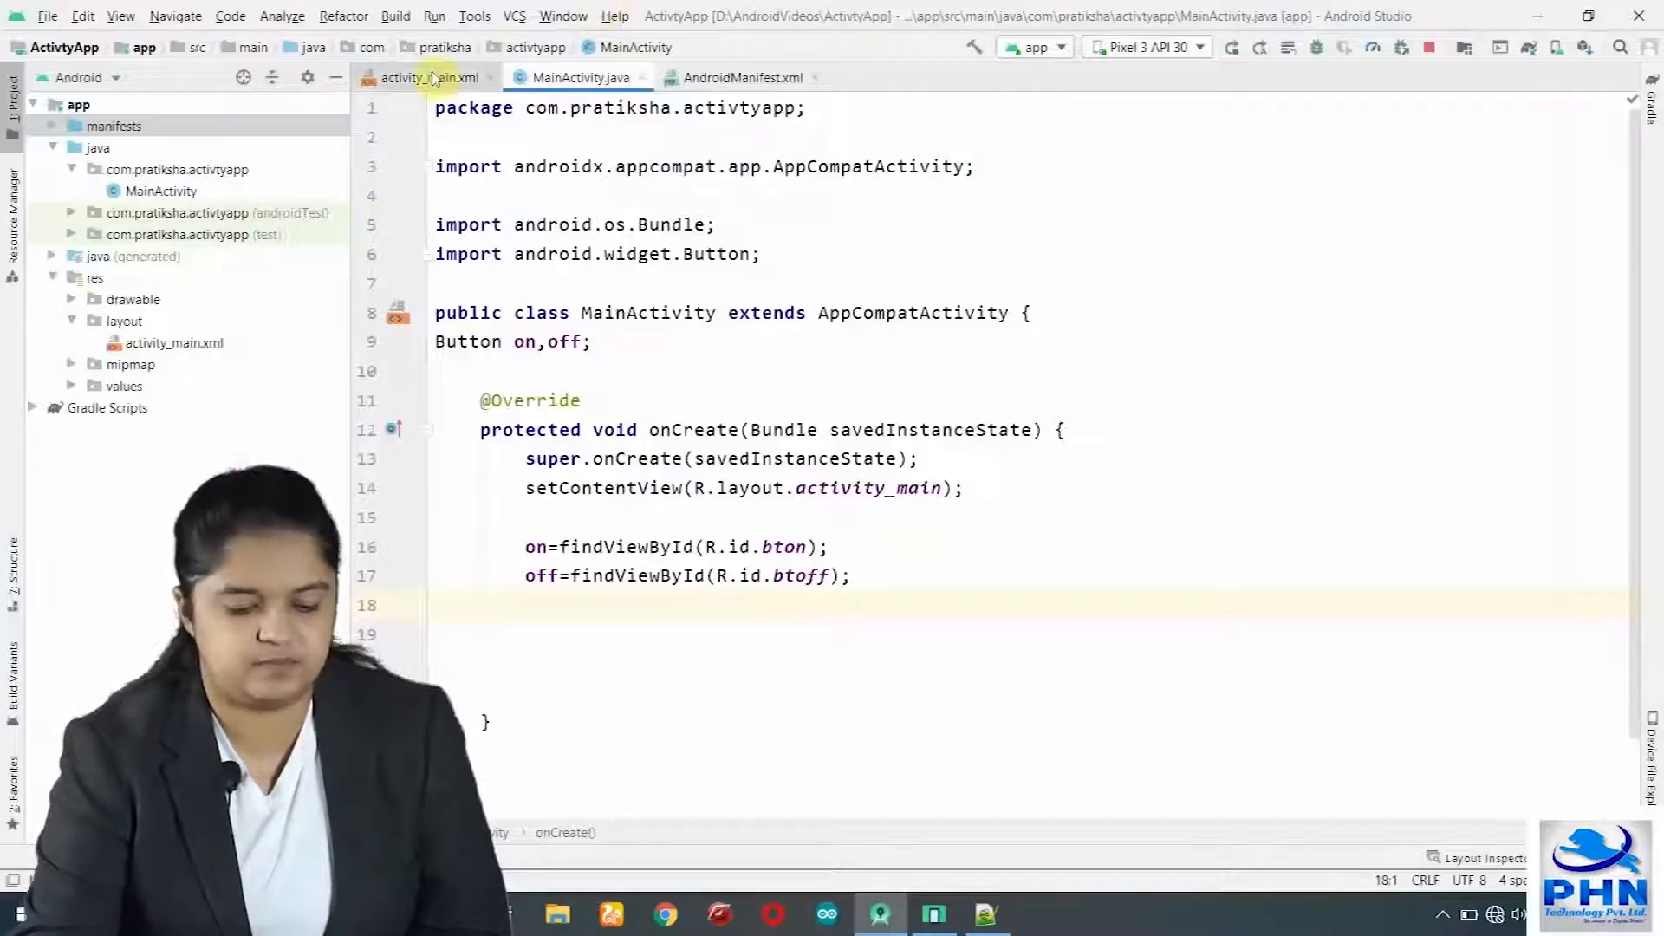
Review activity_main.xml's BLUETOOTH OPERATIONS TextView and the TURN ON/TURN OFF buttons with ids bton and btoff.
{"action": "left_click", "coordinate": [427, 76]}
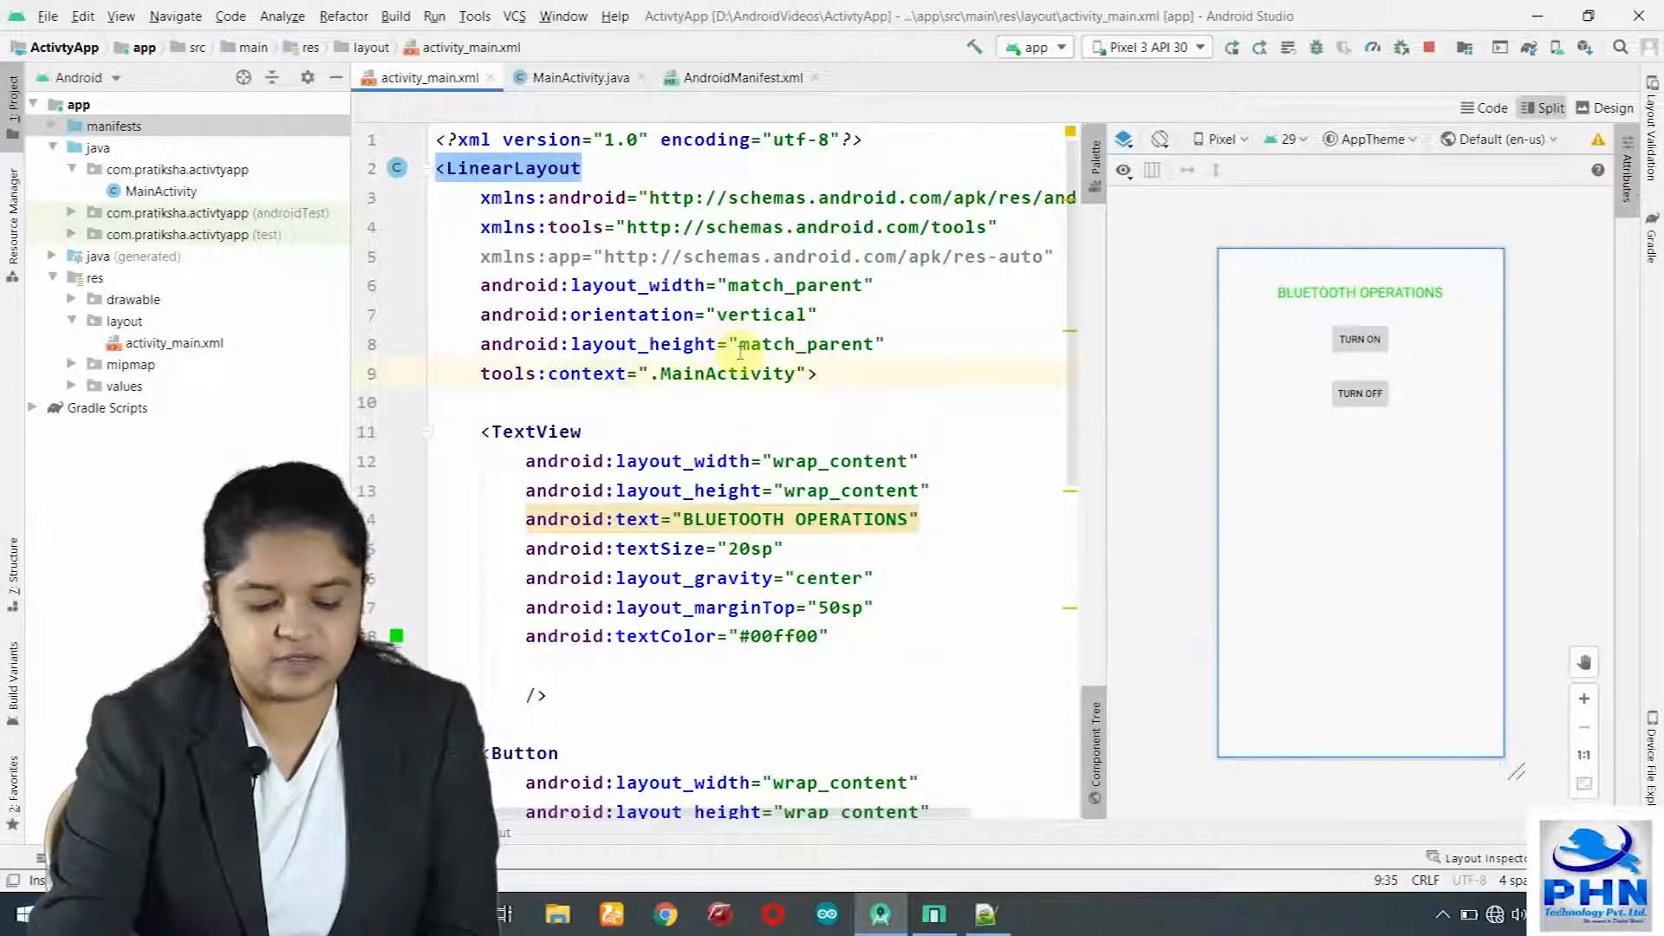
{"action": "scroll", "scroll_direction": "down", "scroll_amount": 3}
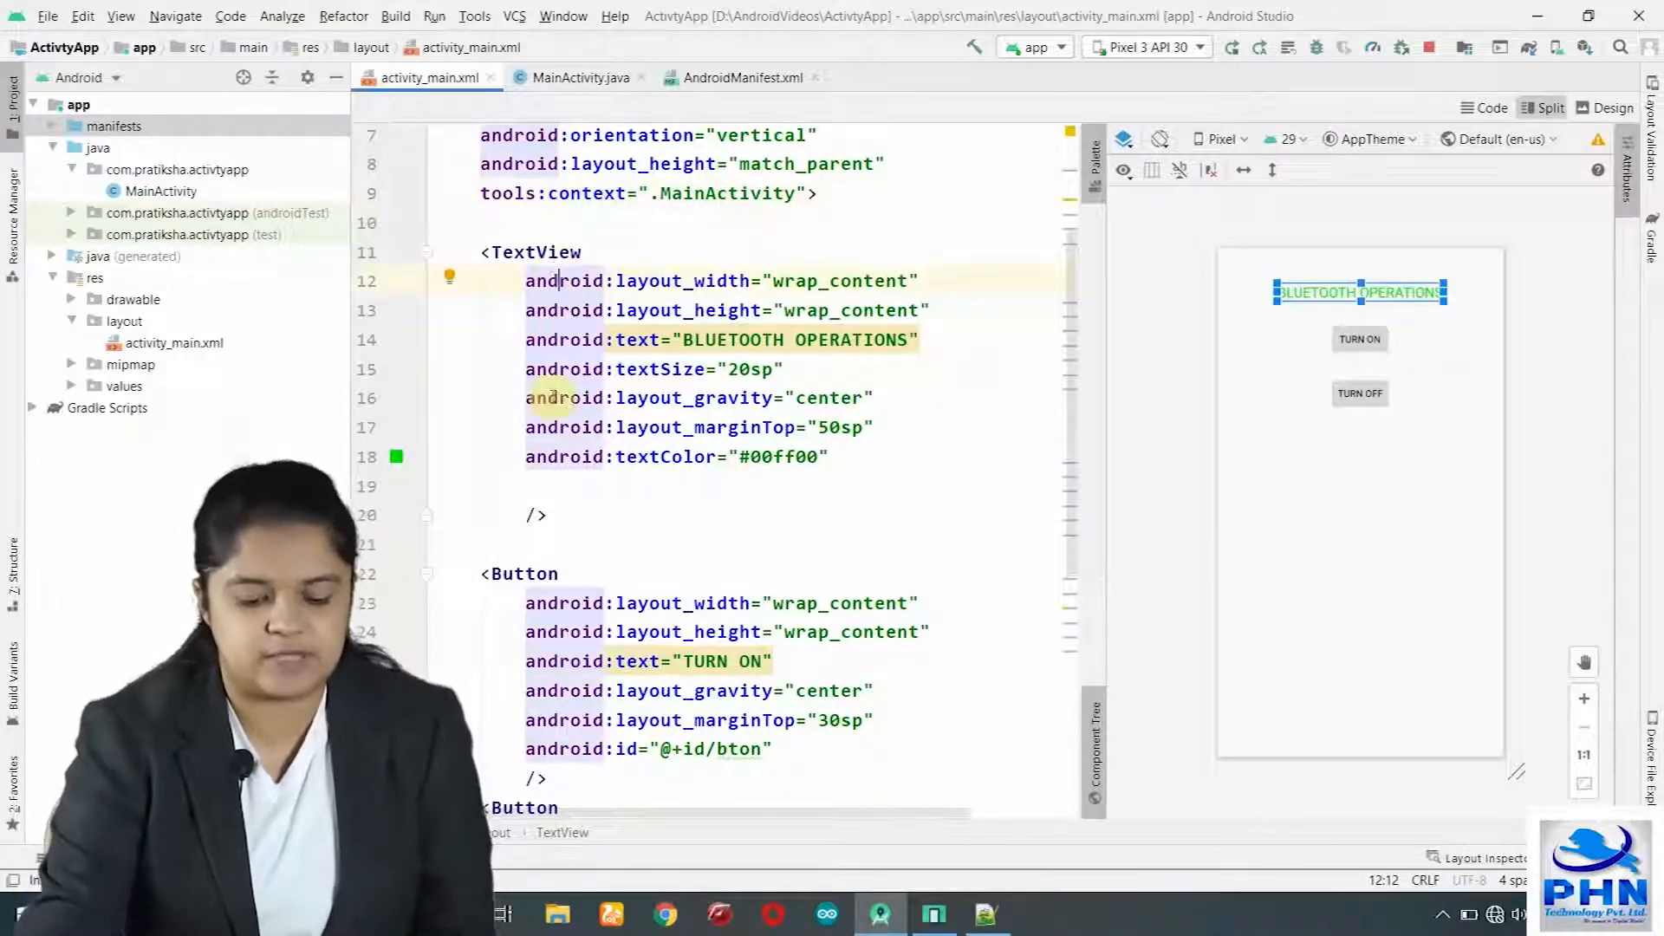
{"action": "scroll", "scroll_direction": "down", "scroll_amount": 3}
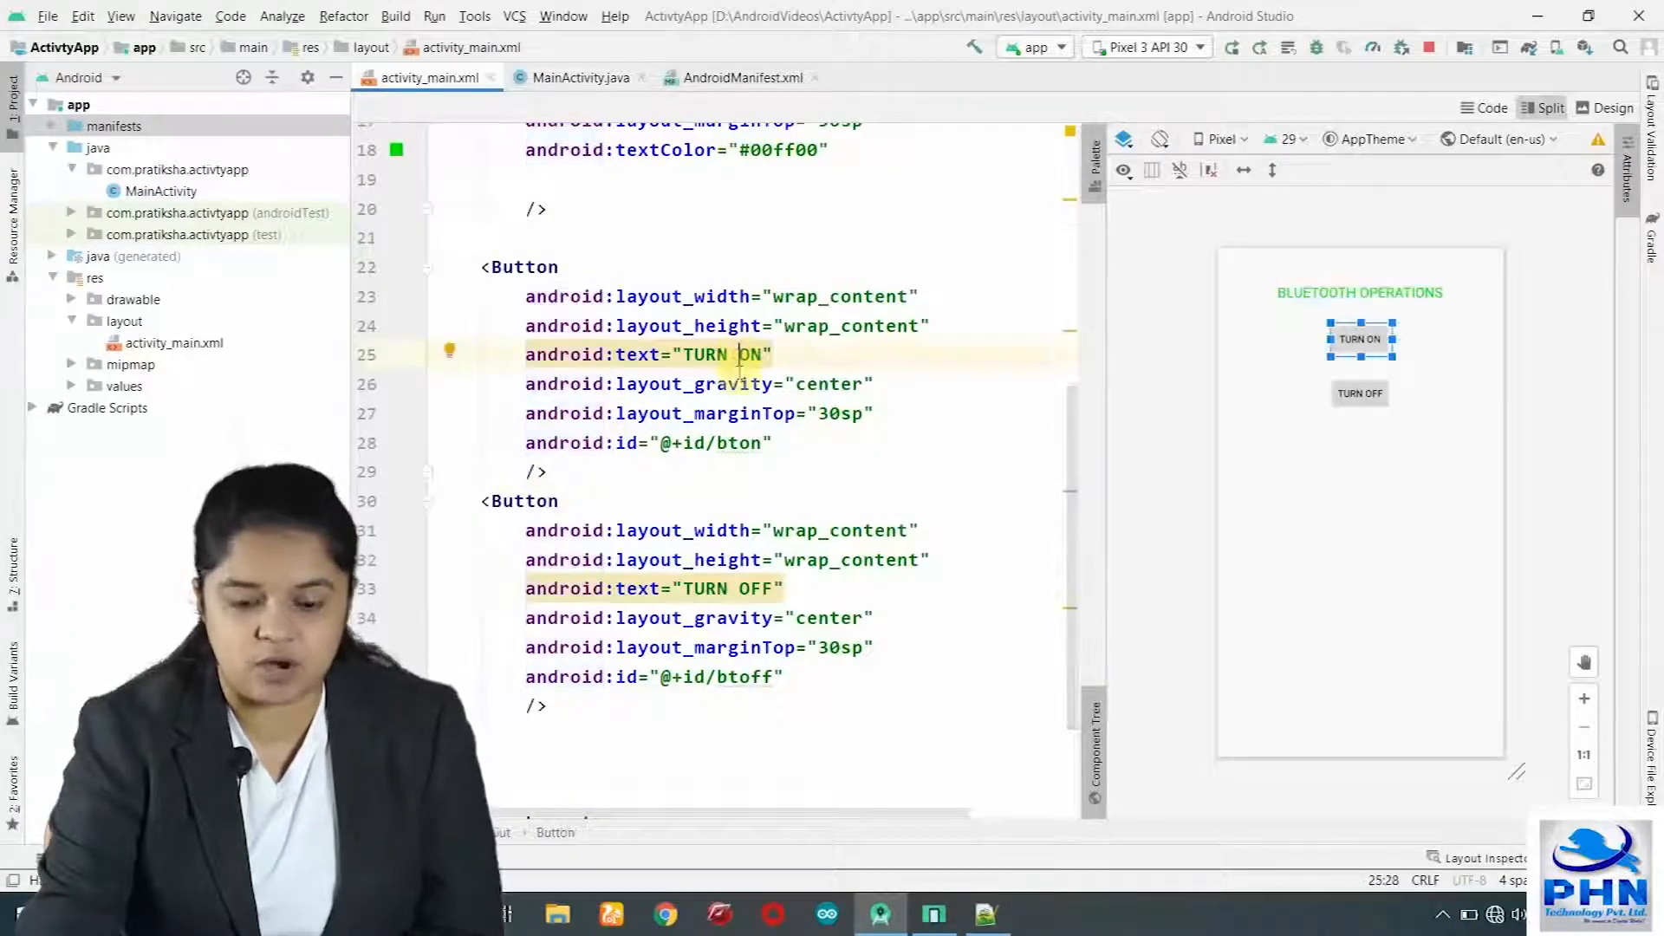
{"action": "left_click", "coordinate": [746, 587]}
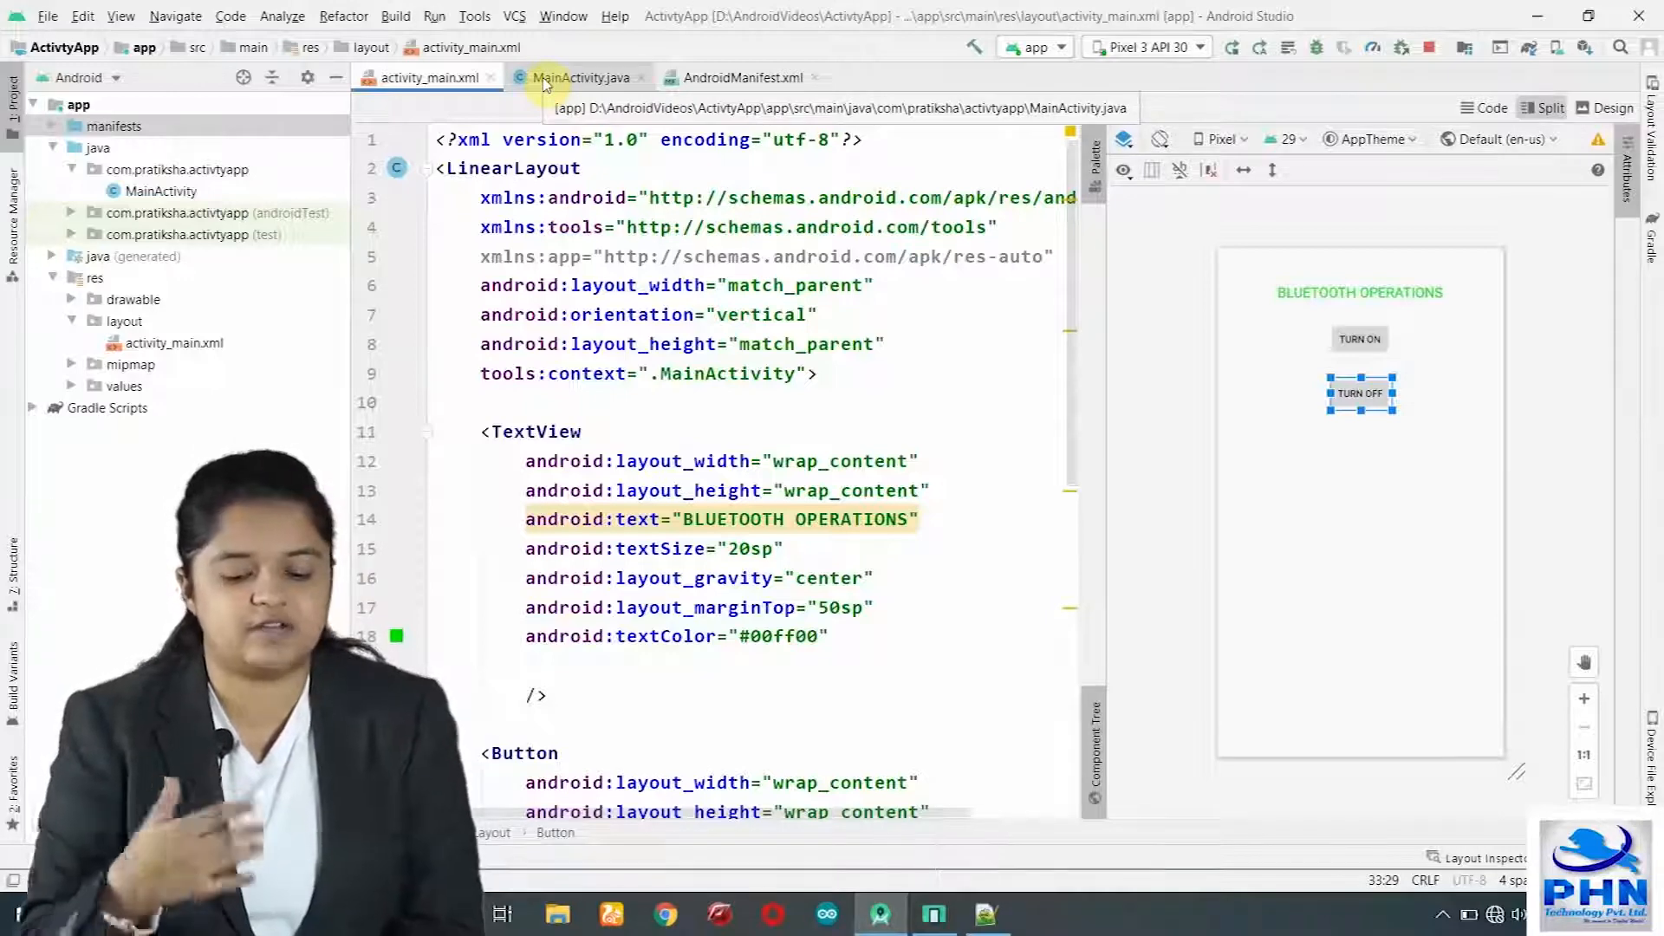
Return to MainActivity.java and place the cursor on a blank line below the findViewById lookups.
{"action": "left_click", "coordinate": [578, 77]}
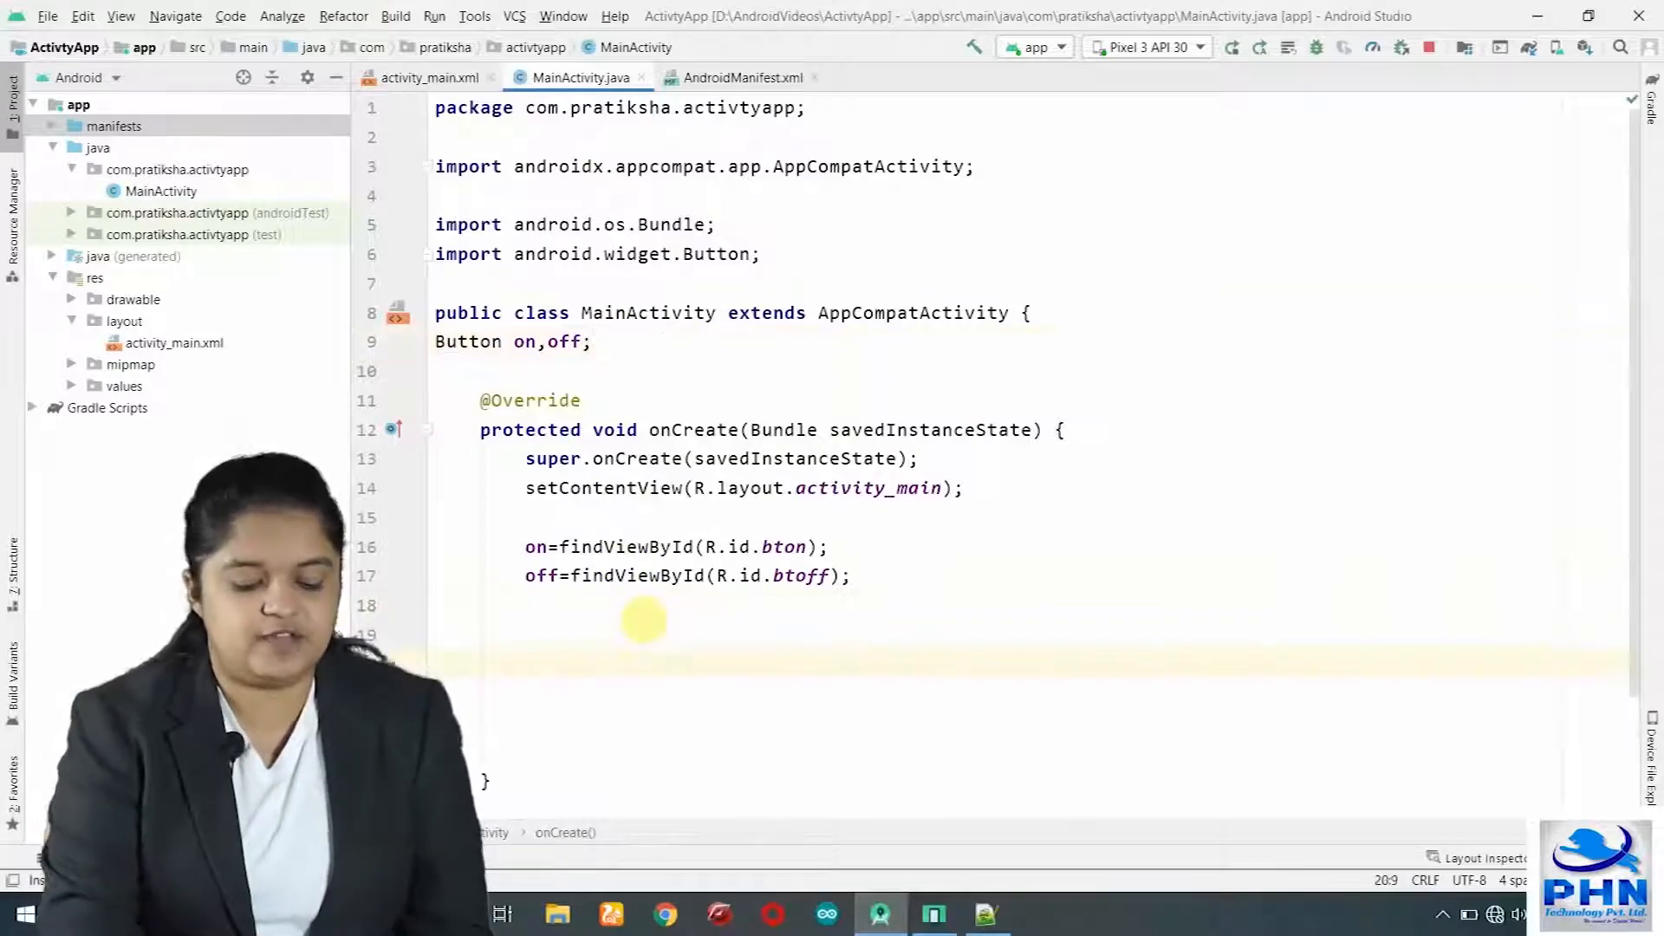
{"action": "left_click", "coordinate": [525, 634]}
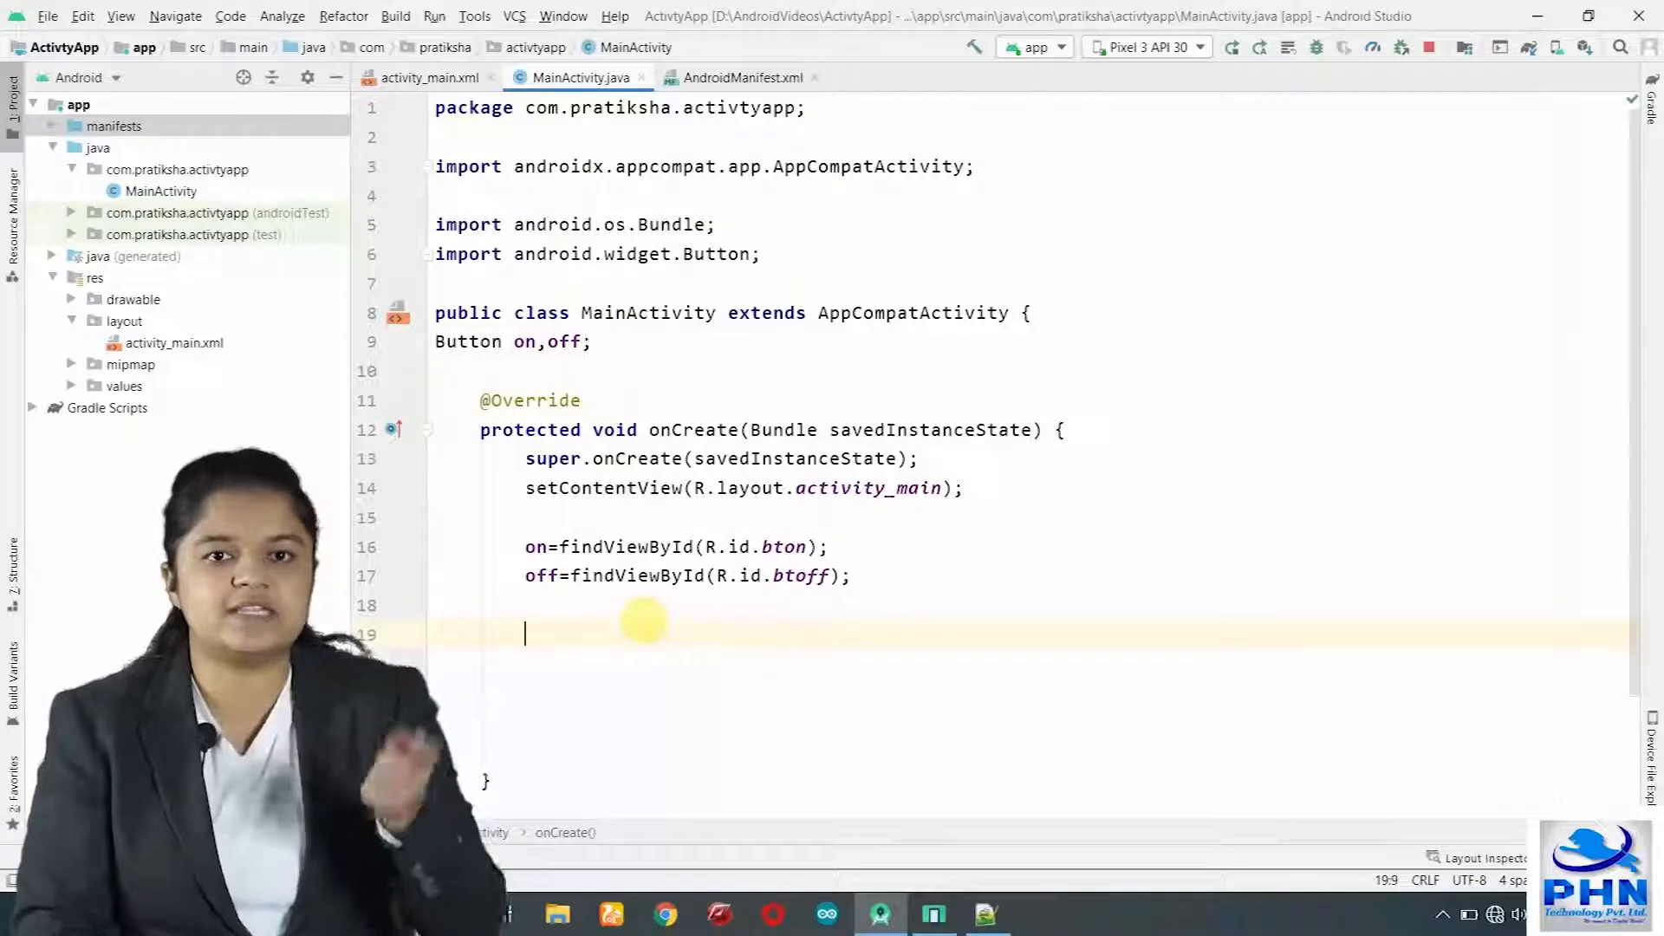
Add on.setOnClickListener whose onClick declares BluetoothAdapter bt = BluetoothAdapter.getDefaultAdapter();.
{"action": "type", "text": "on."}
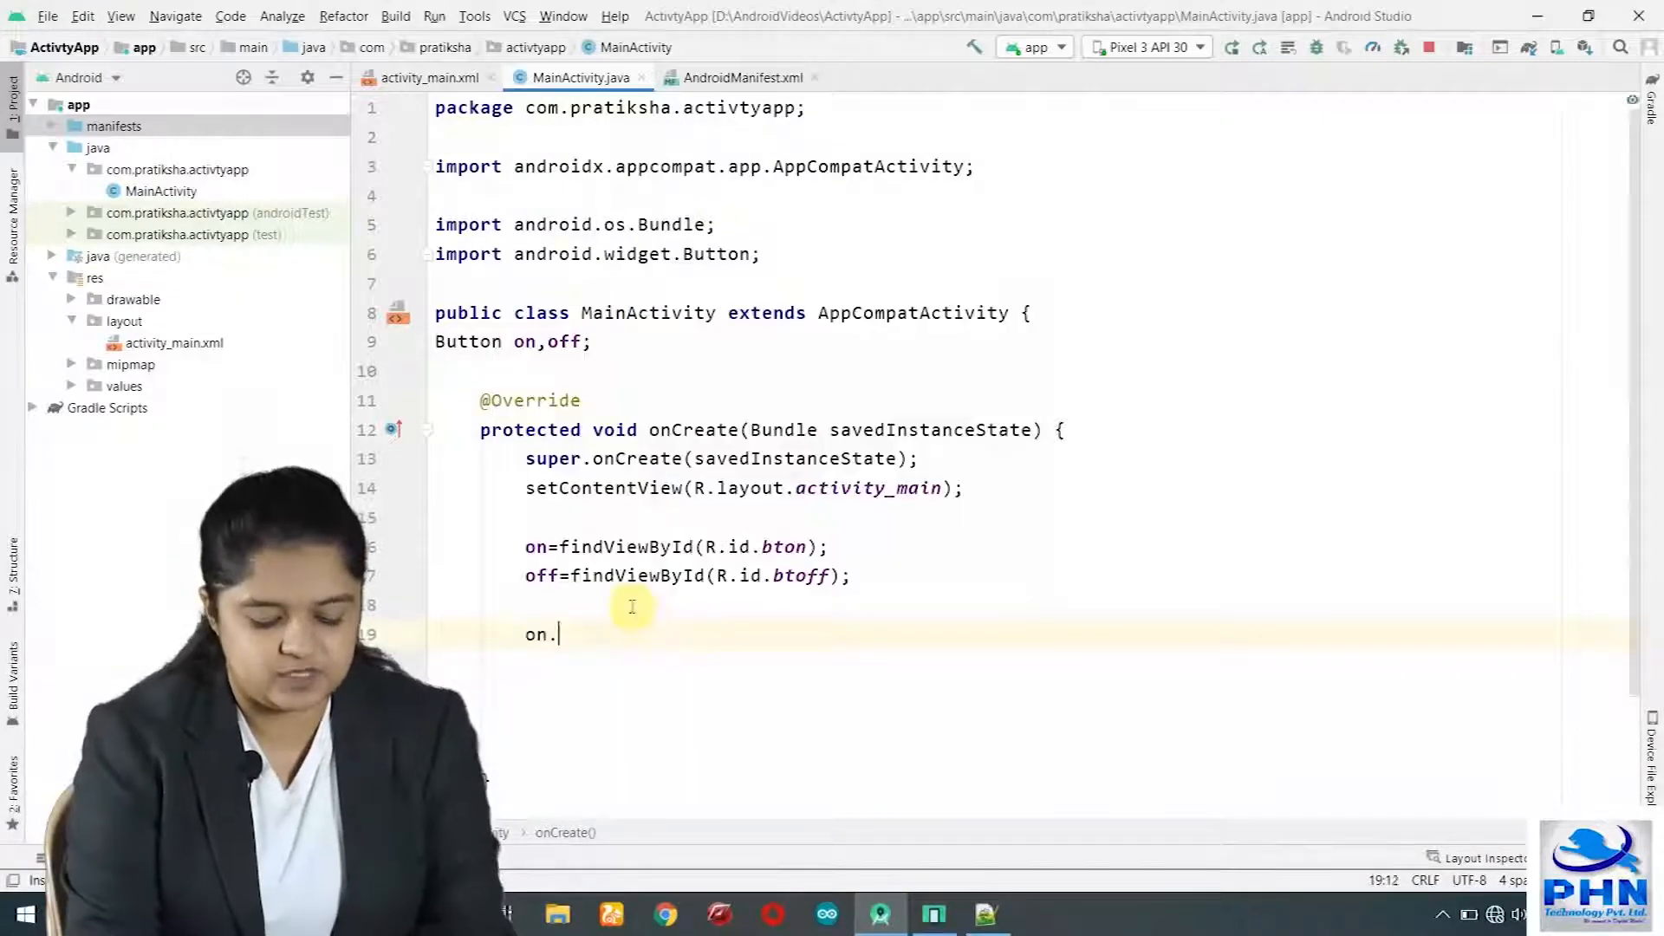
{"action": "type", "text": "setOnClickListener(new View.OnClickListener() {"}
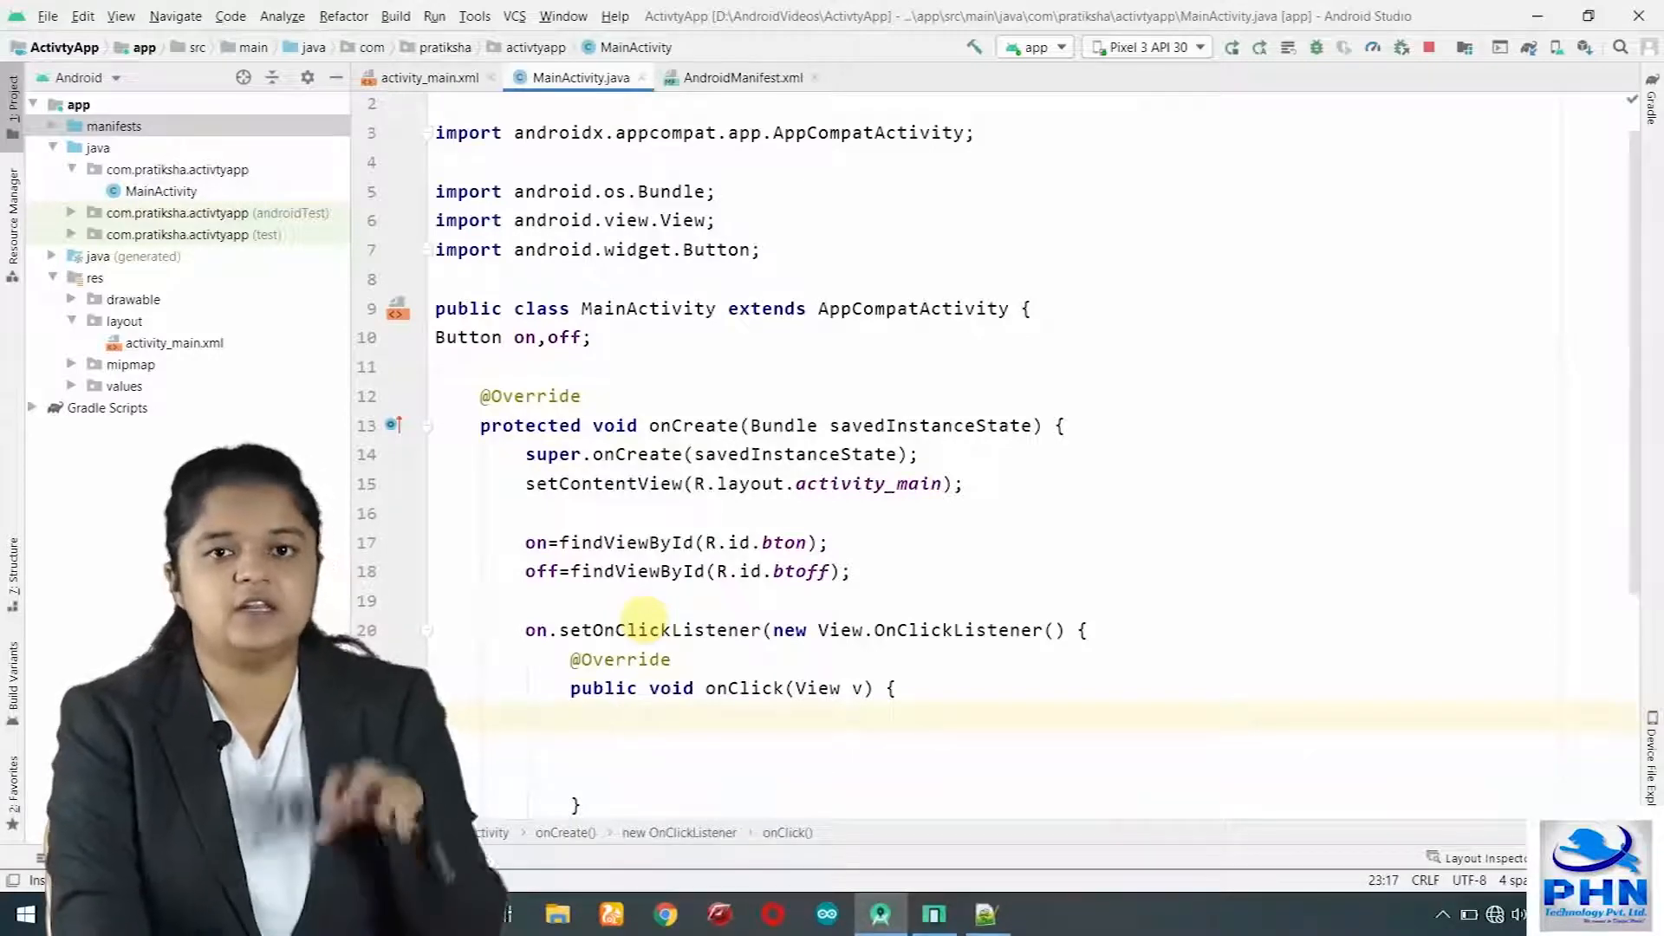
{"action": "type", "text": "Blue"}
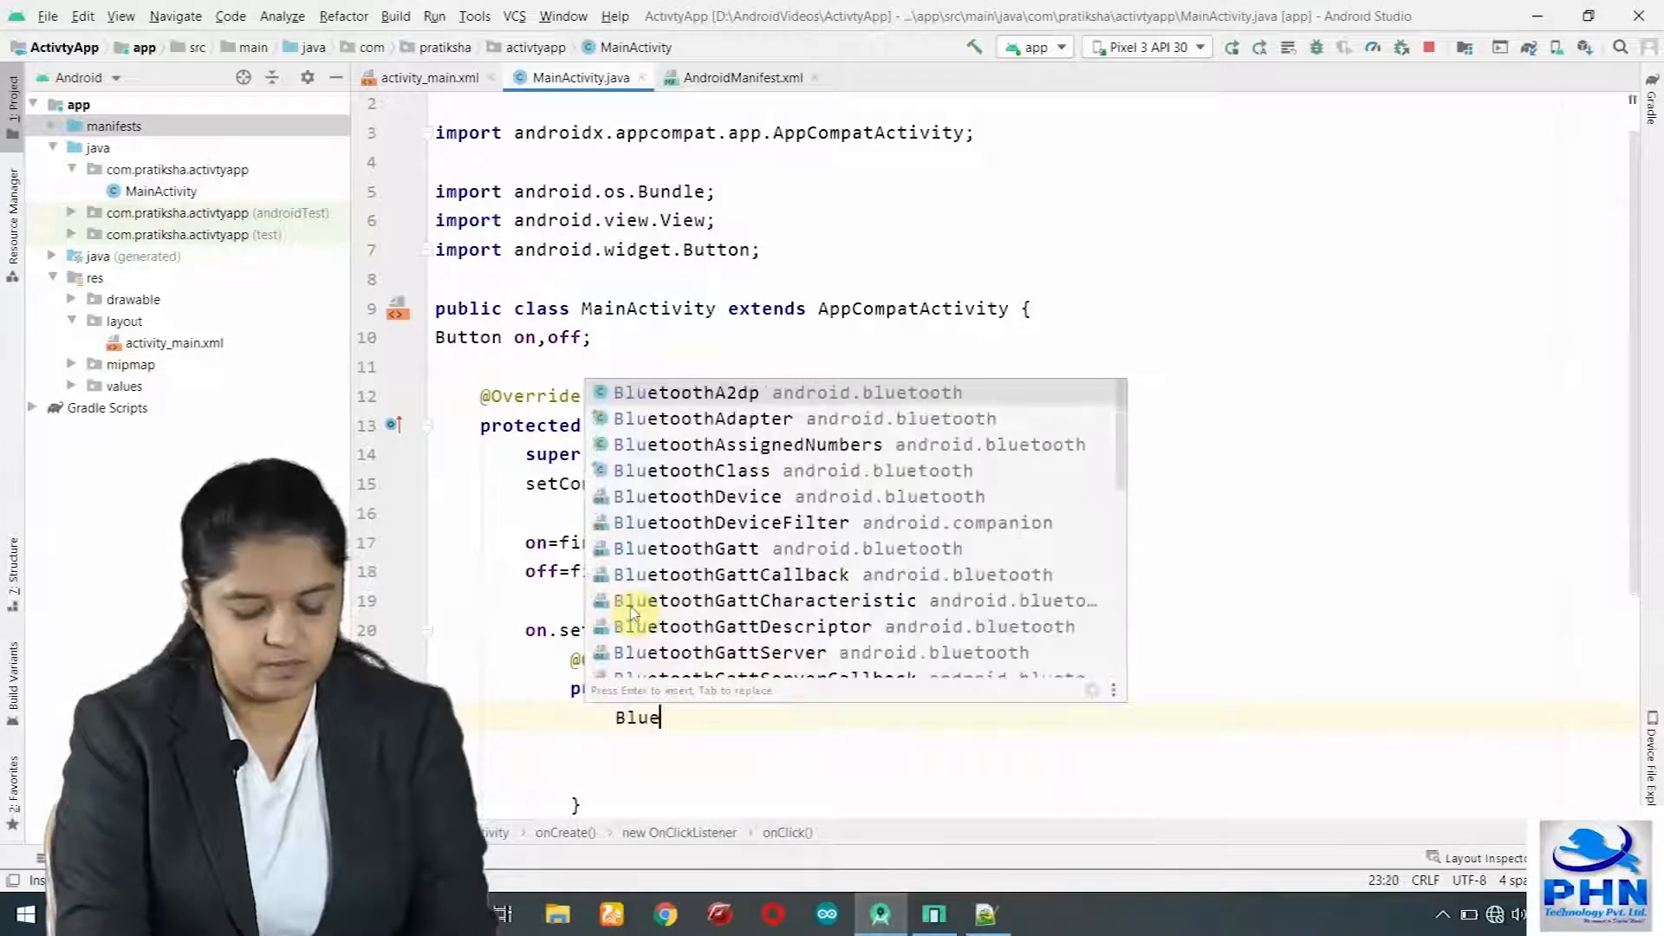
{"action": "type", "text": "t"}
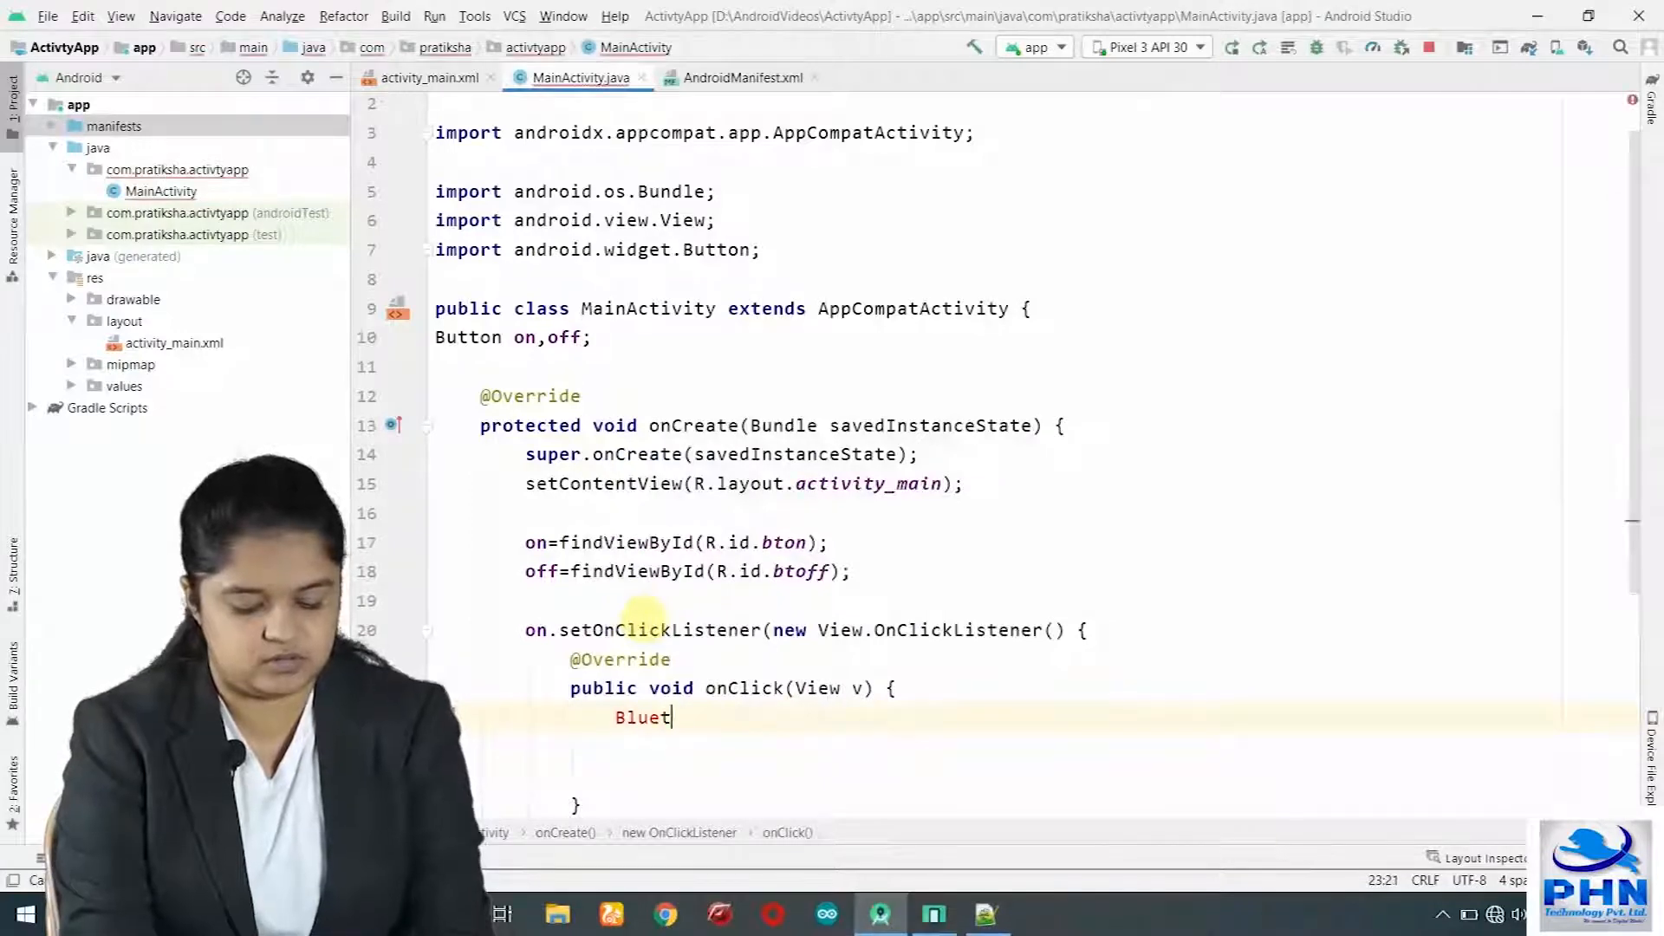
{"action": "type", "text": "oothAdapter bt"}
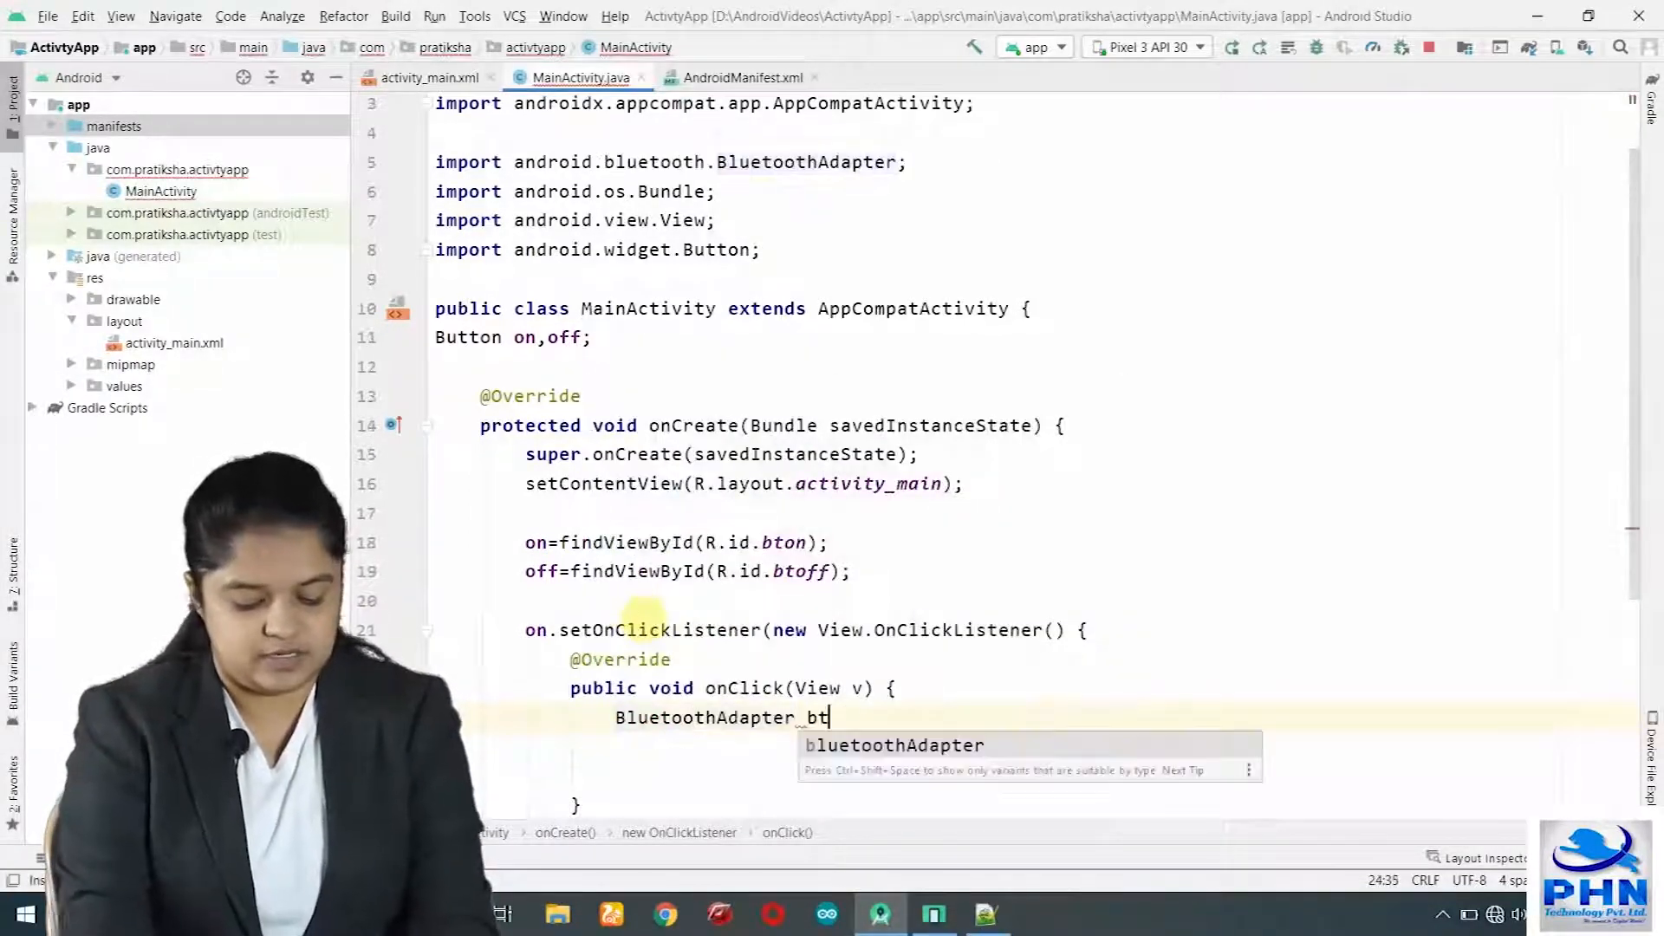
{"action": "type", "text": "="}
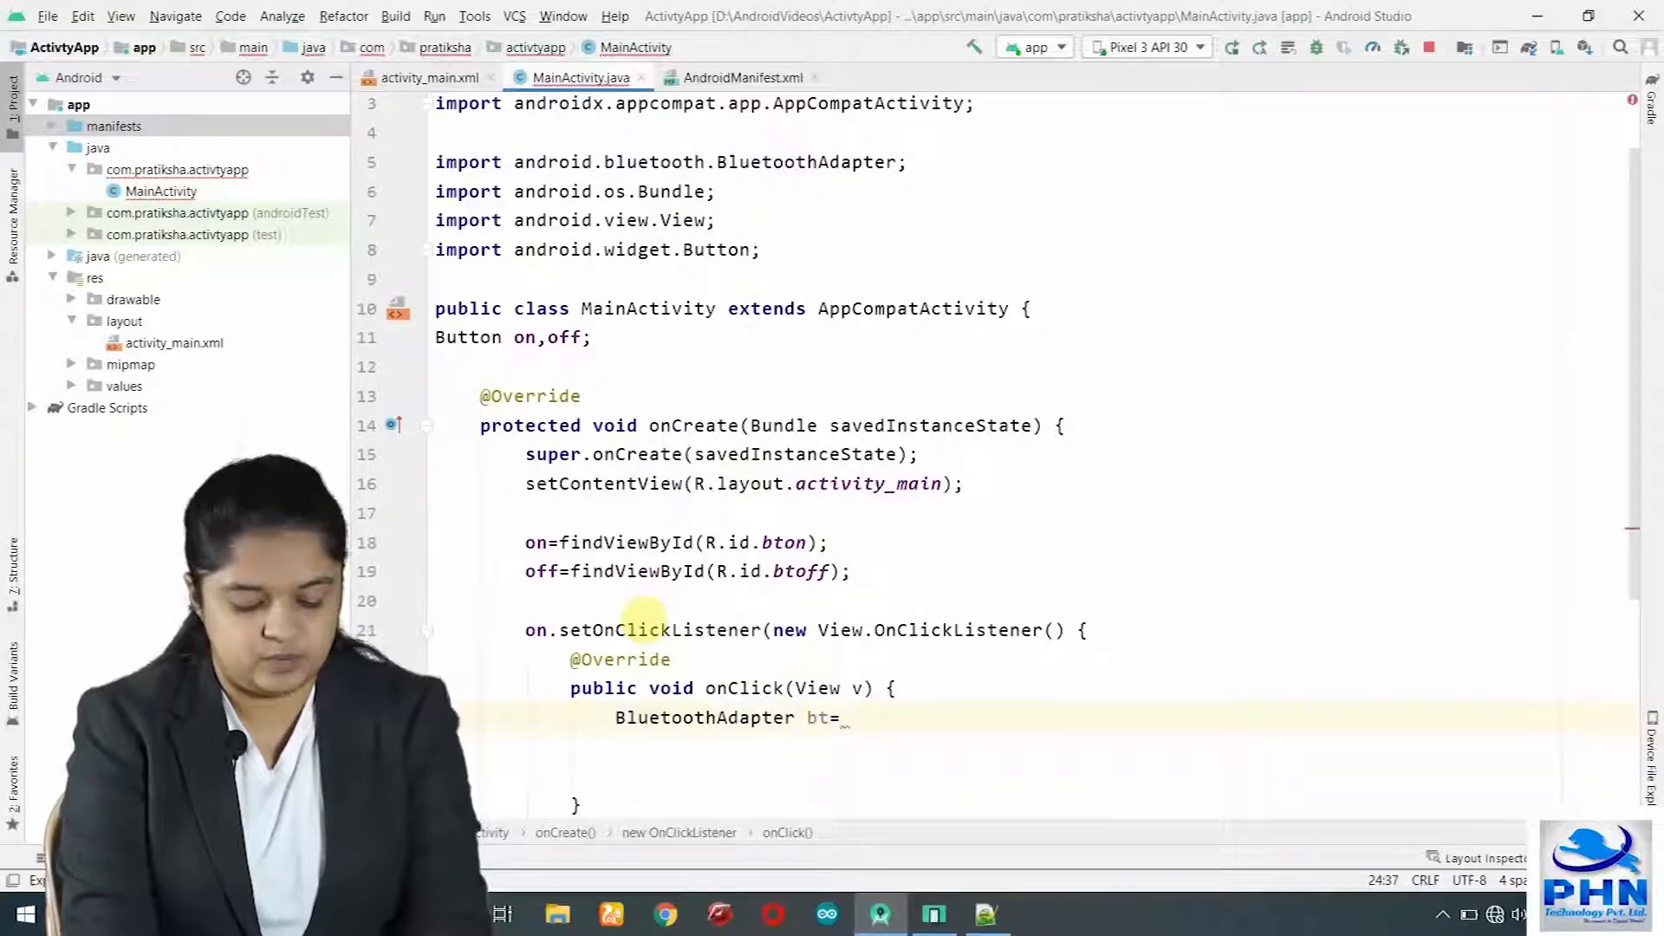
{"action": "type", "text": "Bl"}
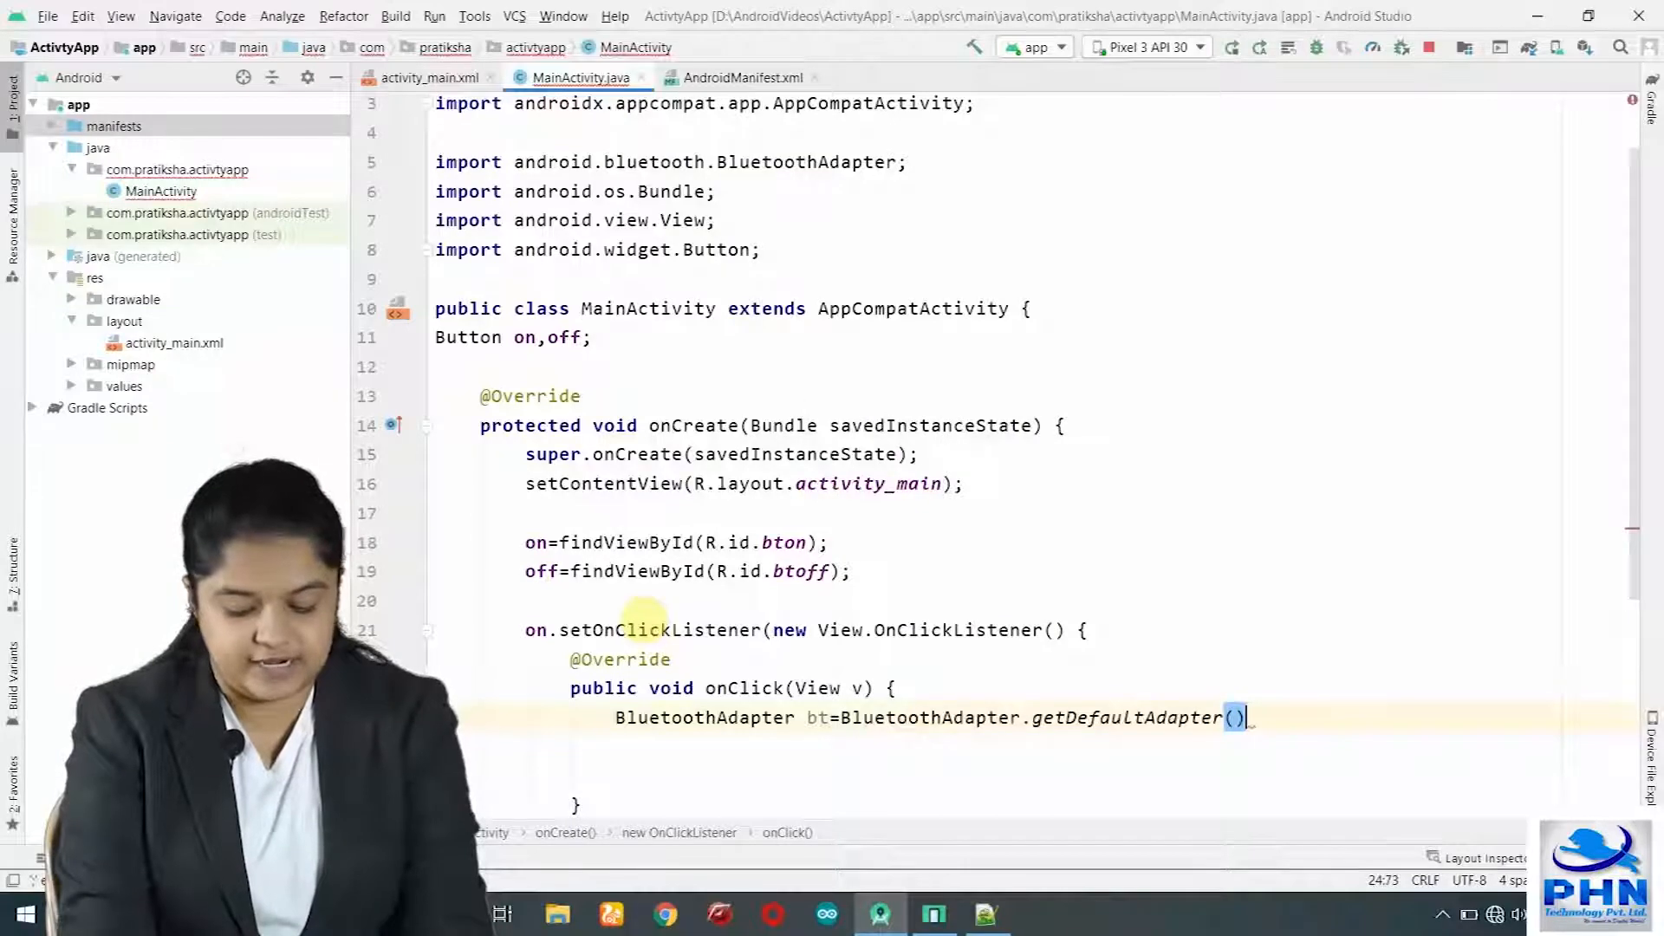
{"action": "type", "text": ";"}
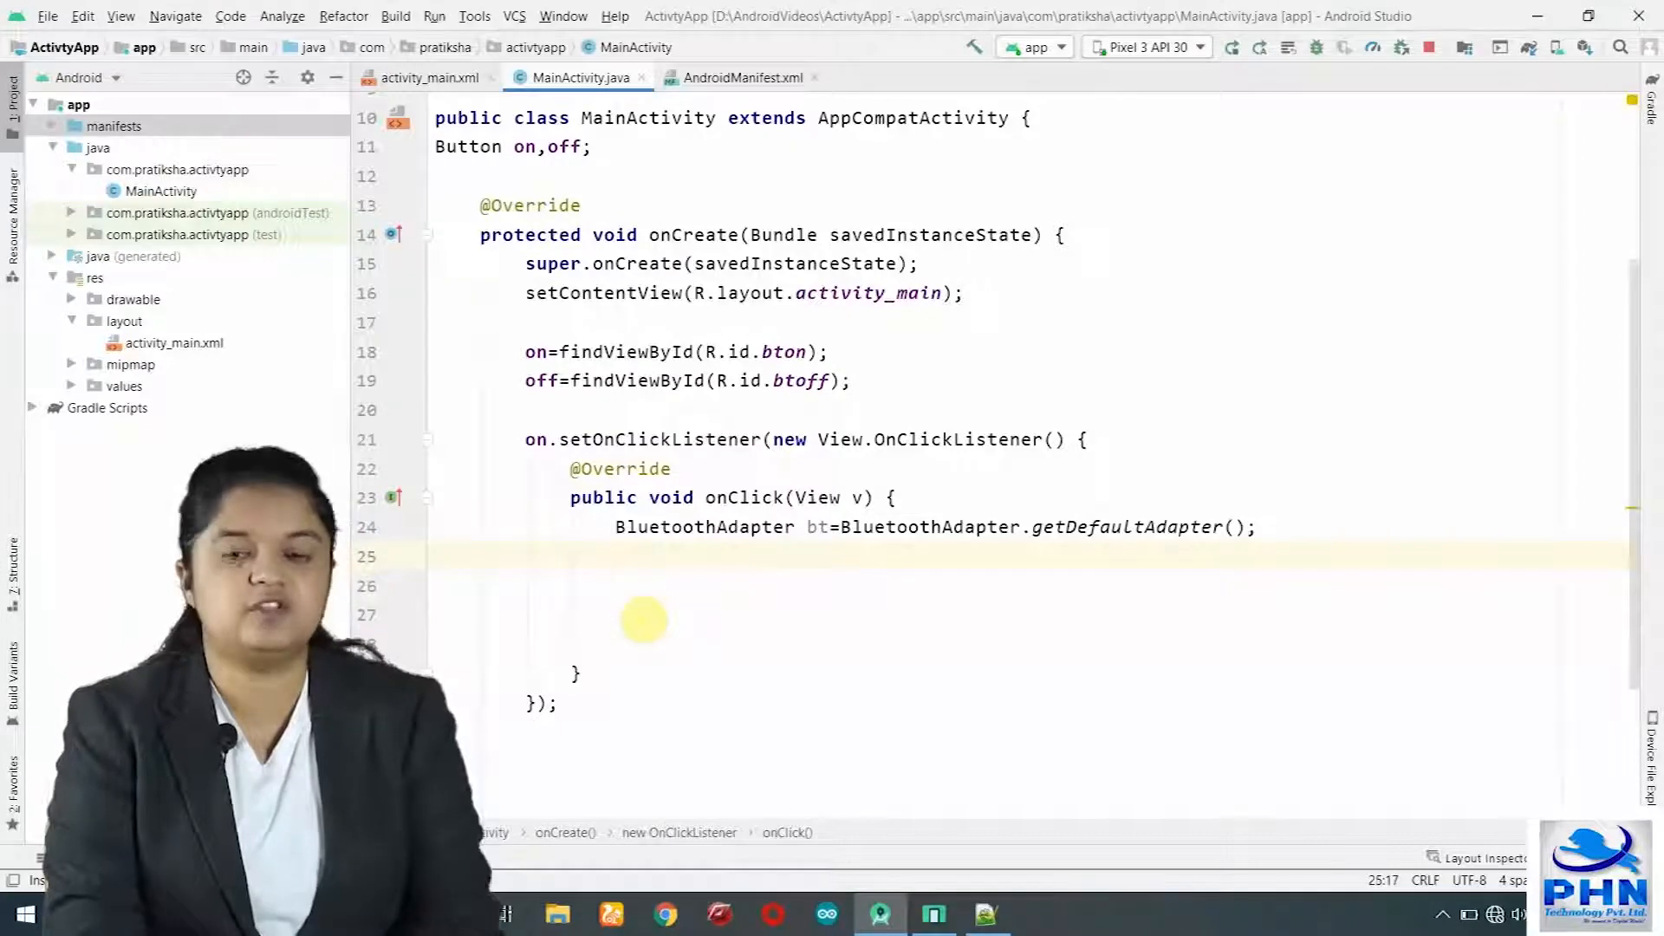
Write an empty if(bt.isEnabled()){ } block in onClick, then move to AndroidManifest.xml.
{"action": "type", "text": "if"}
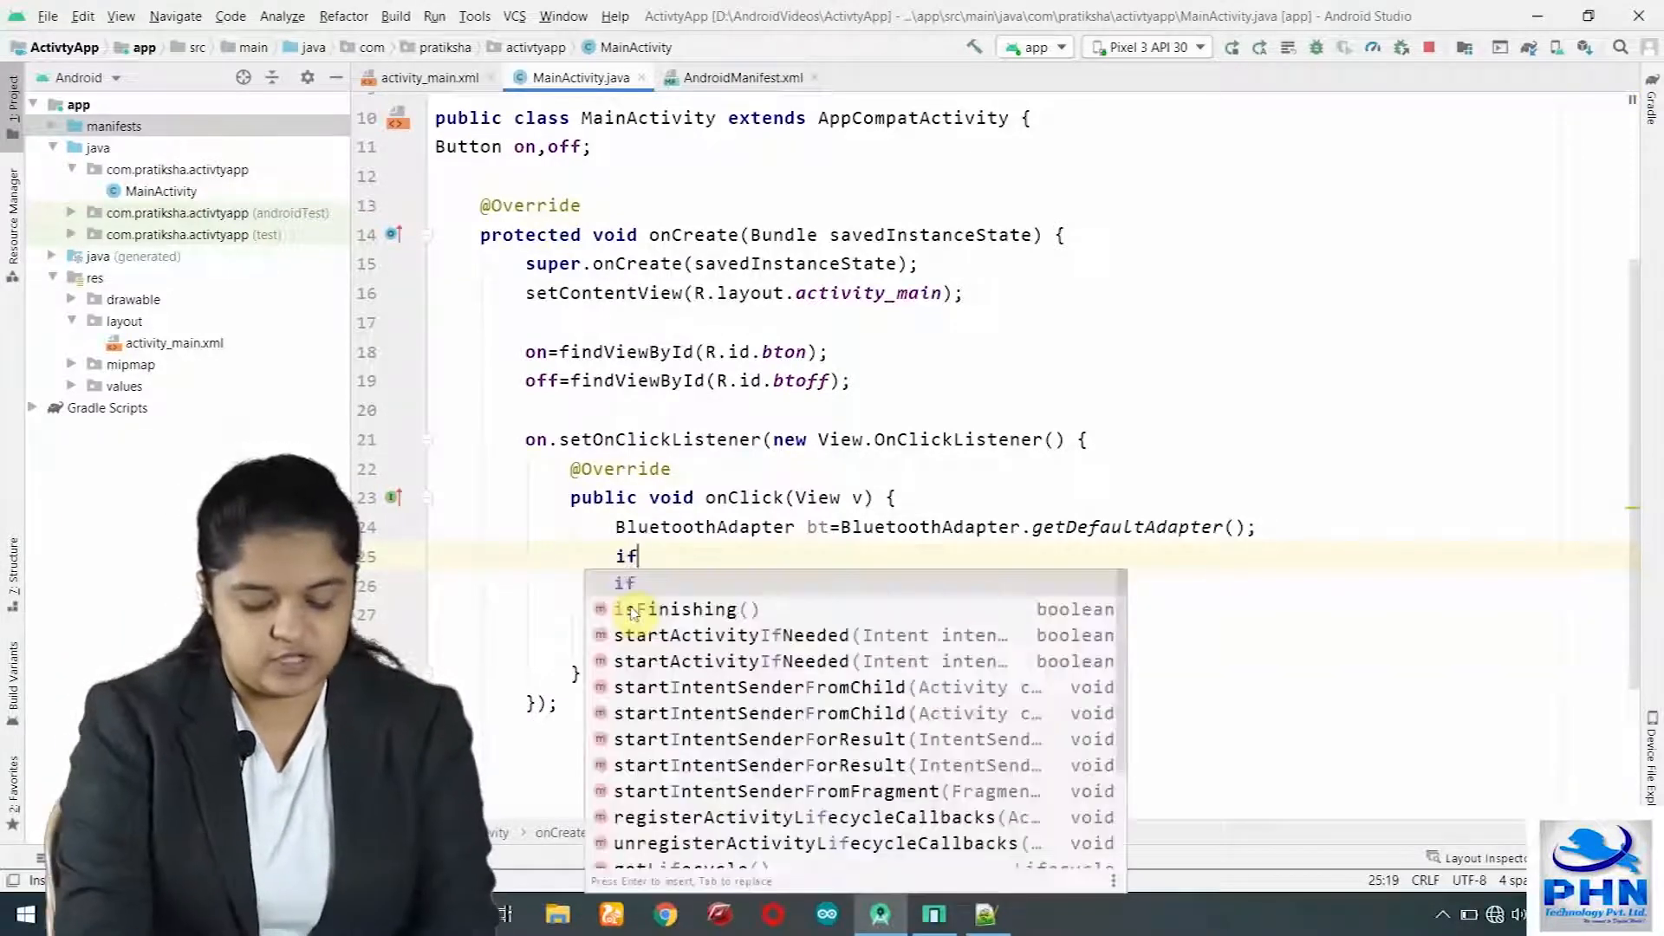
{"action": "type", "text": "(bt"}
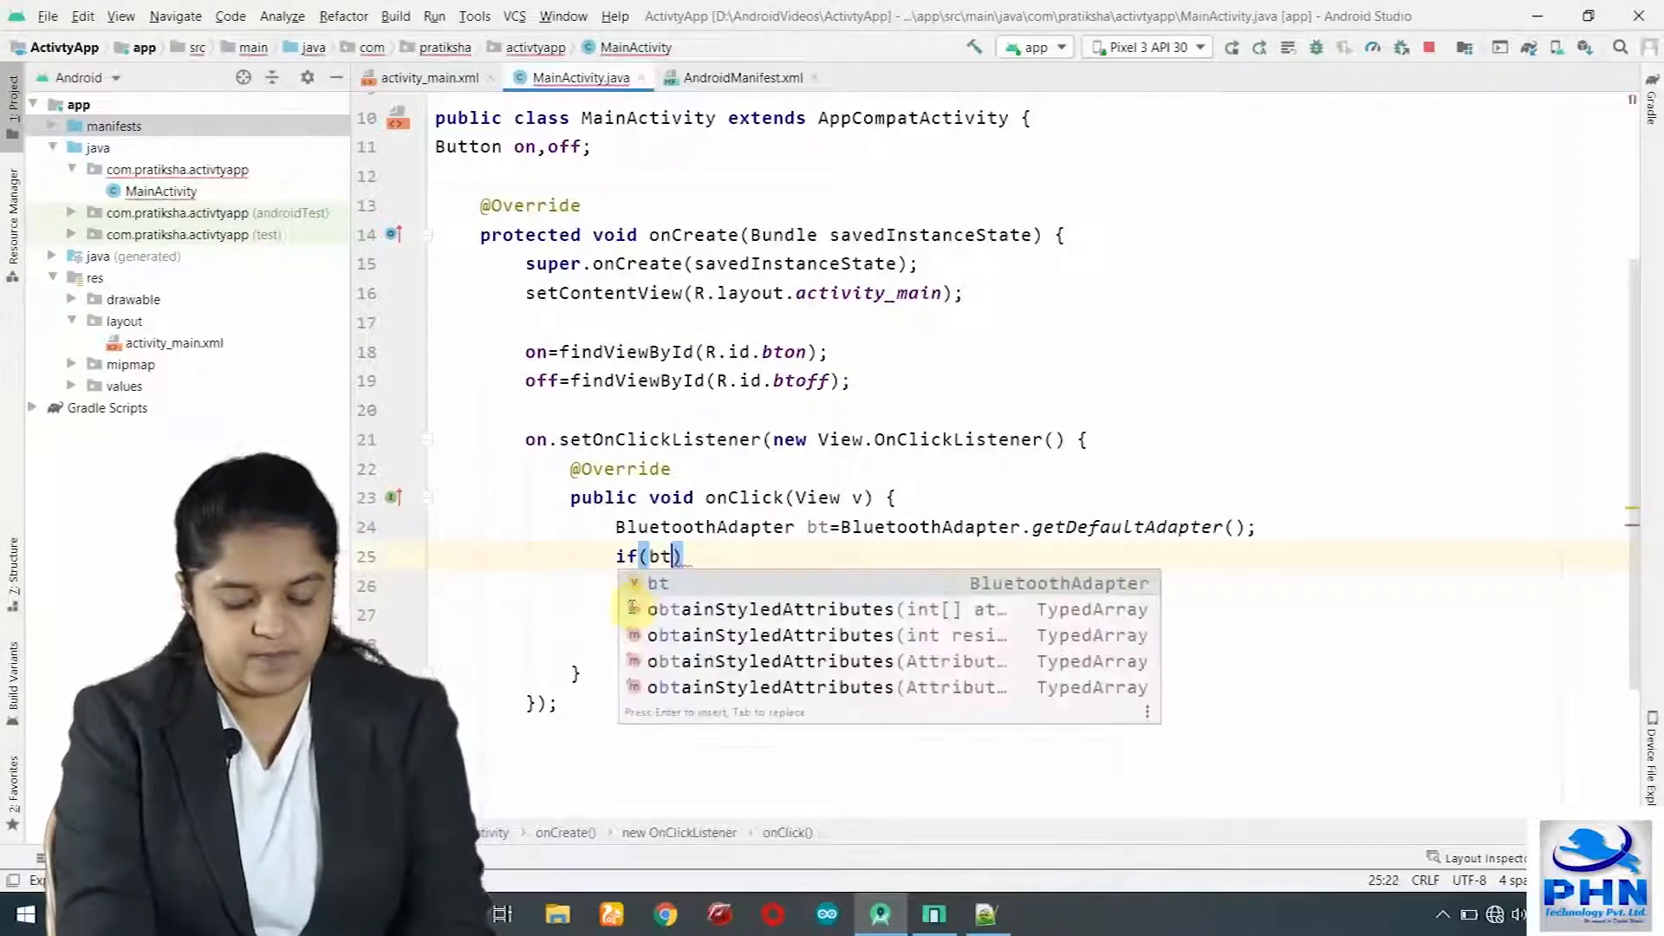
{"action": "type", "text": ".isEnabled()"}
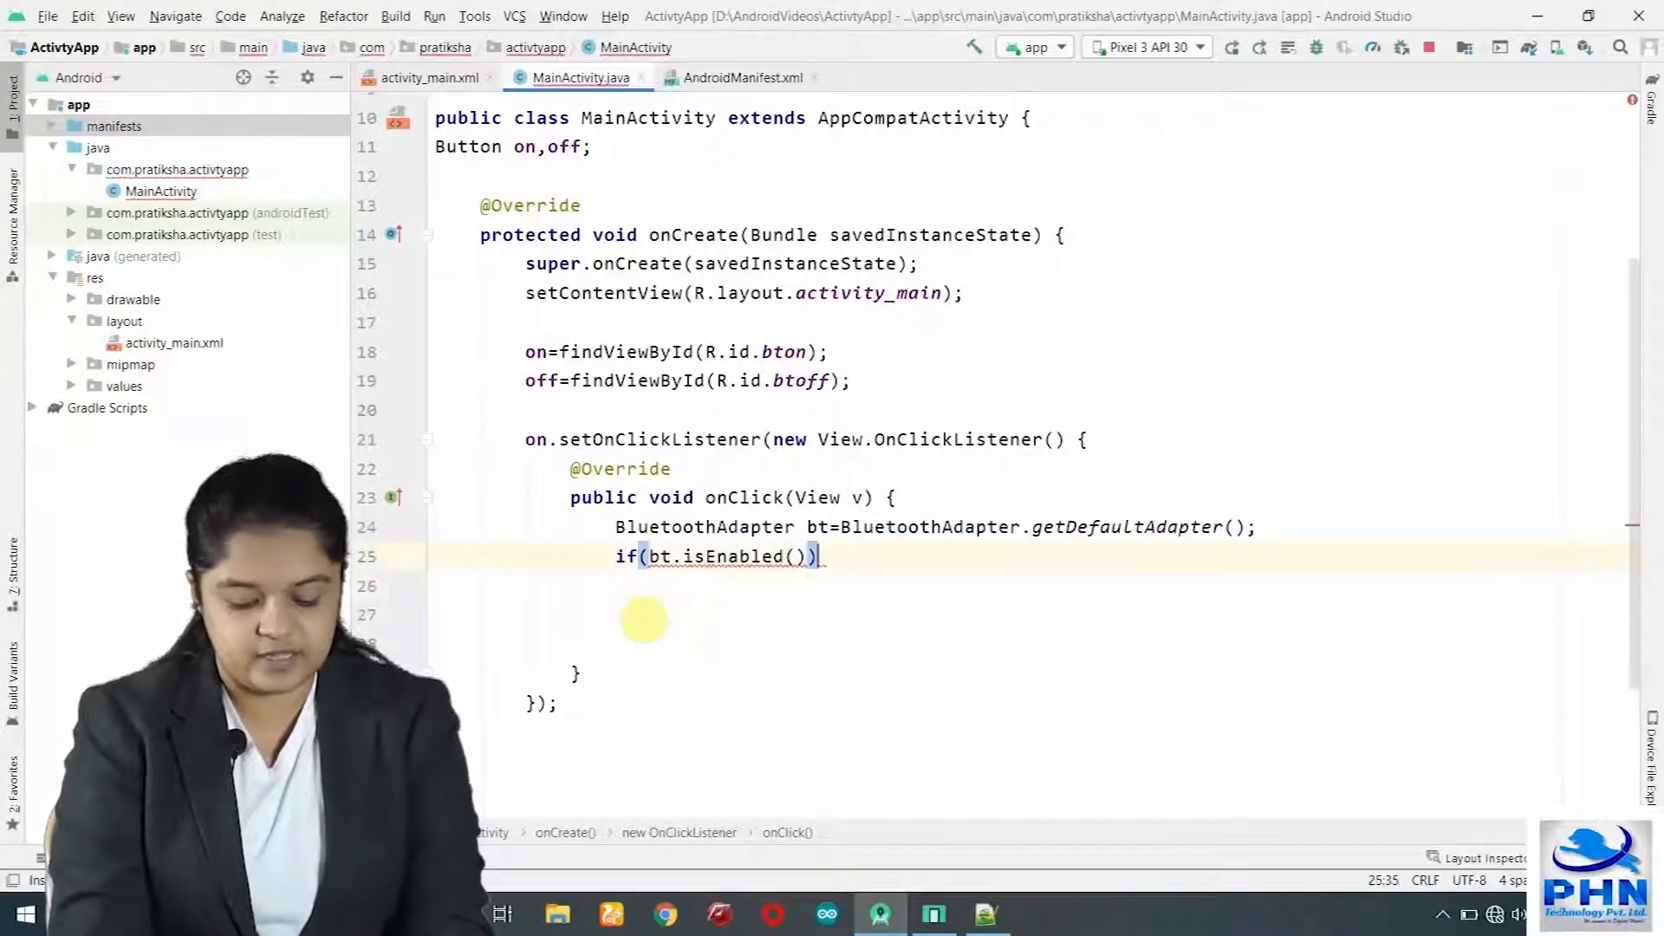
{"action": "type", "text": "{"}
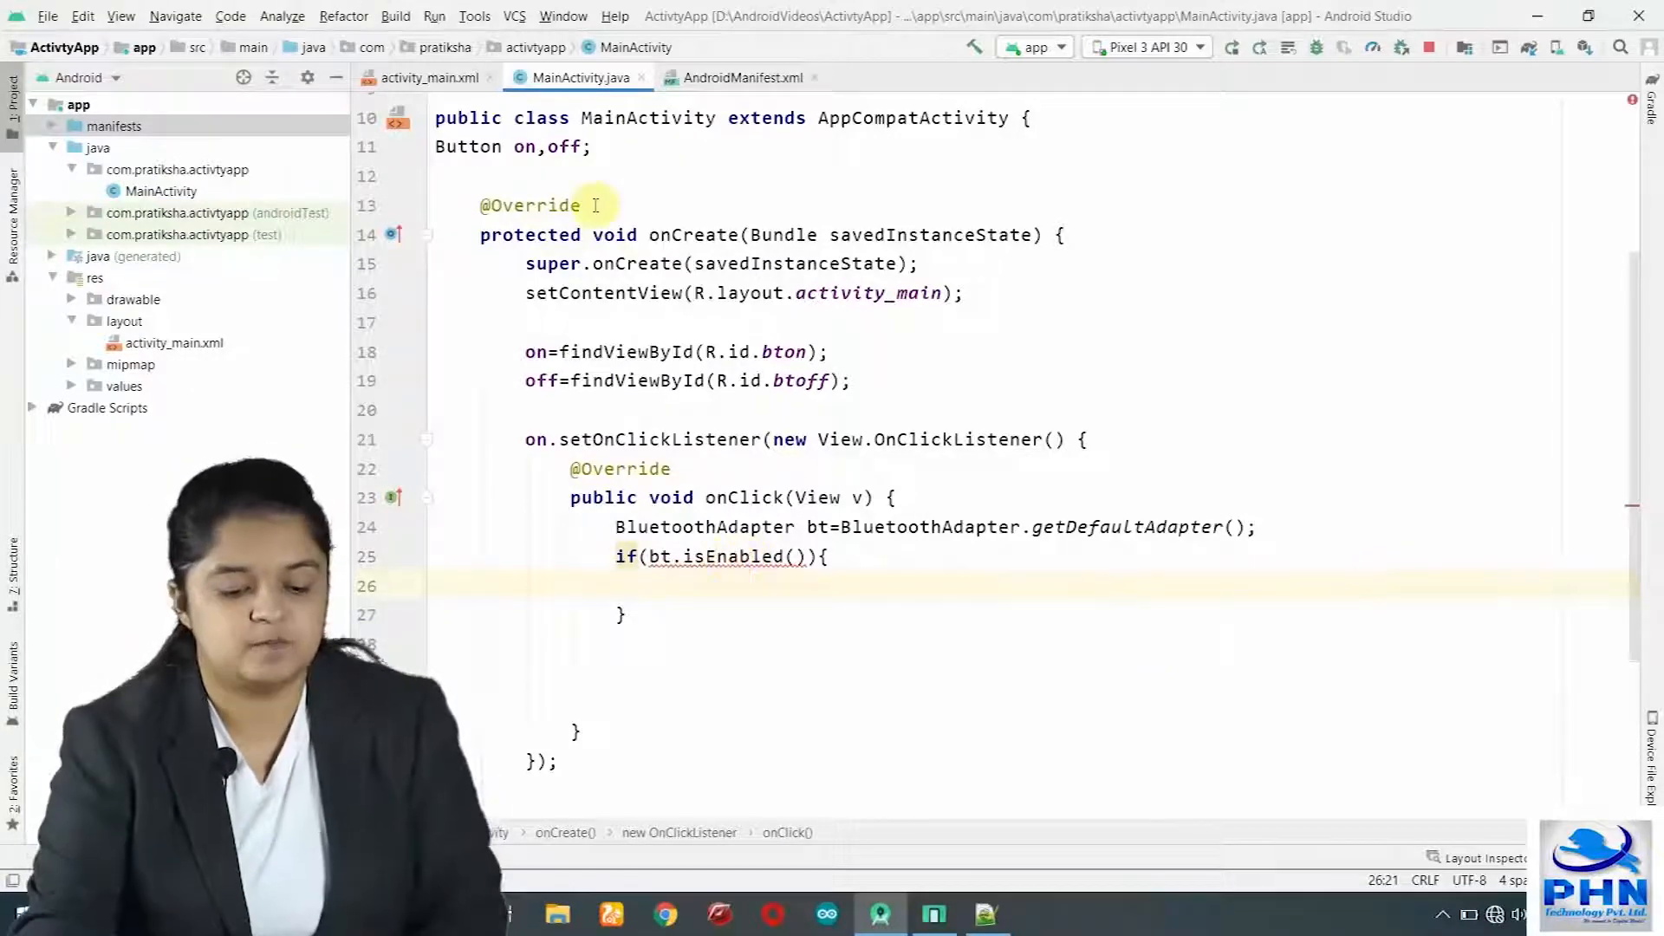
{"action": "left_click", "coordinate": [740, 76]}
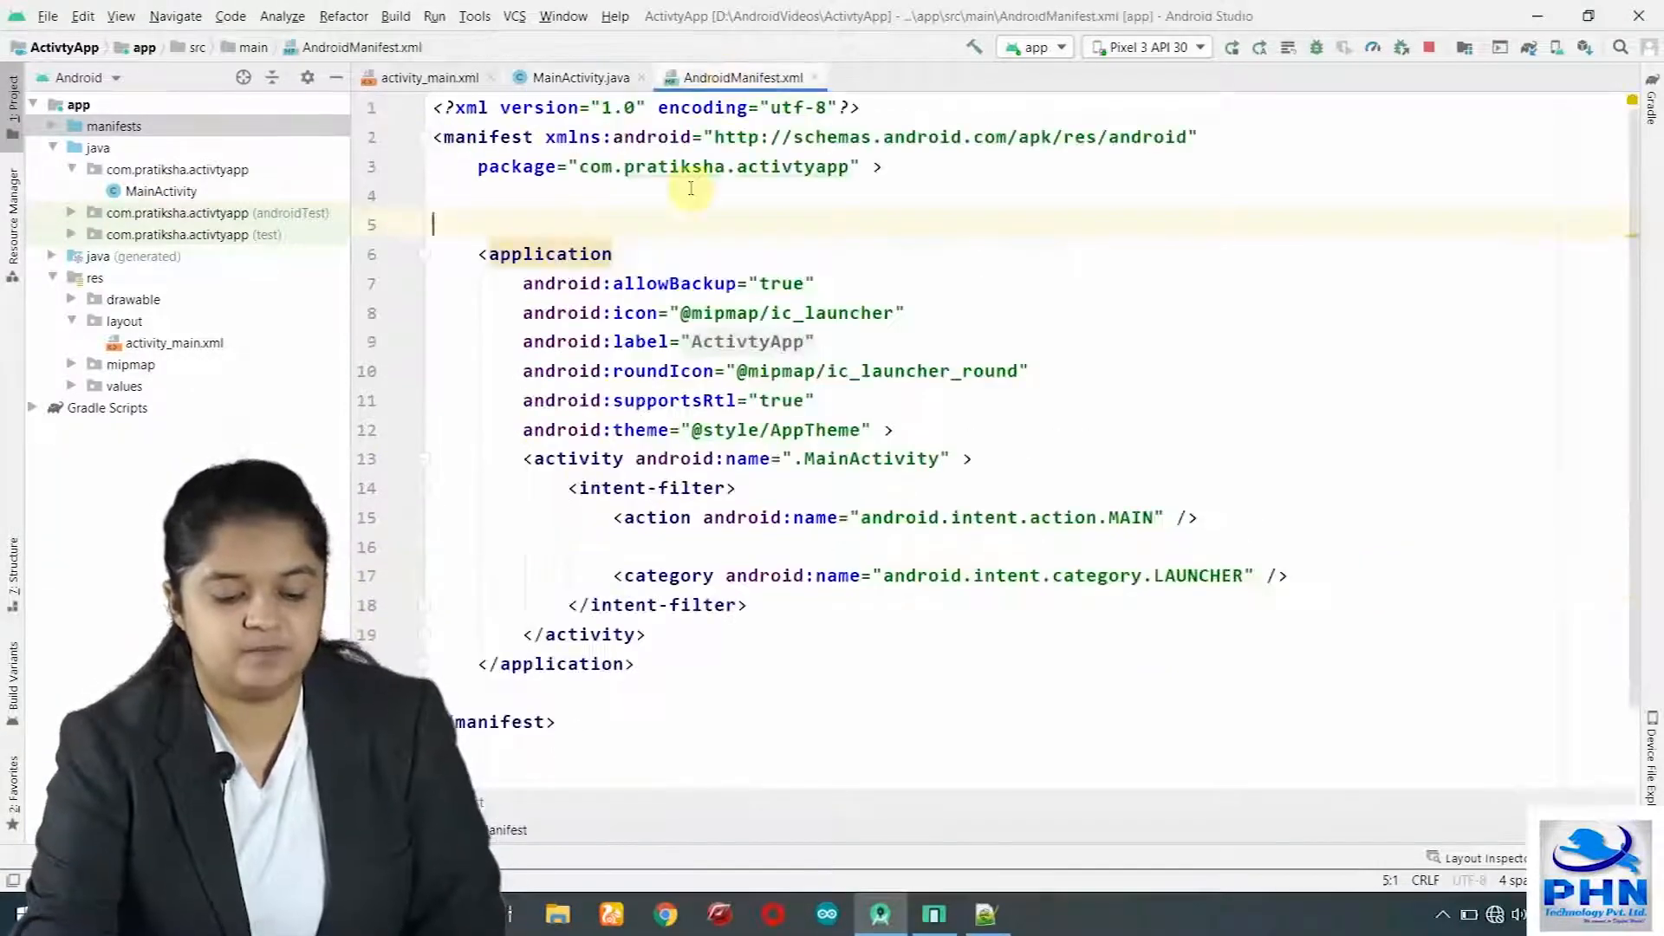
Declare <uses-permission android:name="android.permission.BLUETOOTH"/> in the manifest and return to MainActivity.
{"action": "type", "text": "<uses-permission android:name=\""}
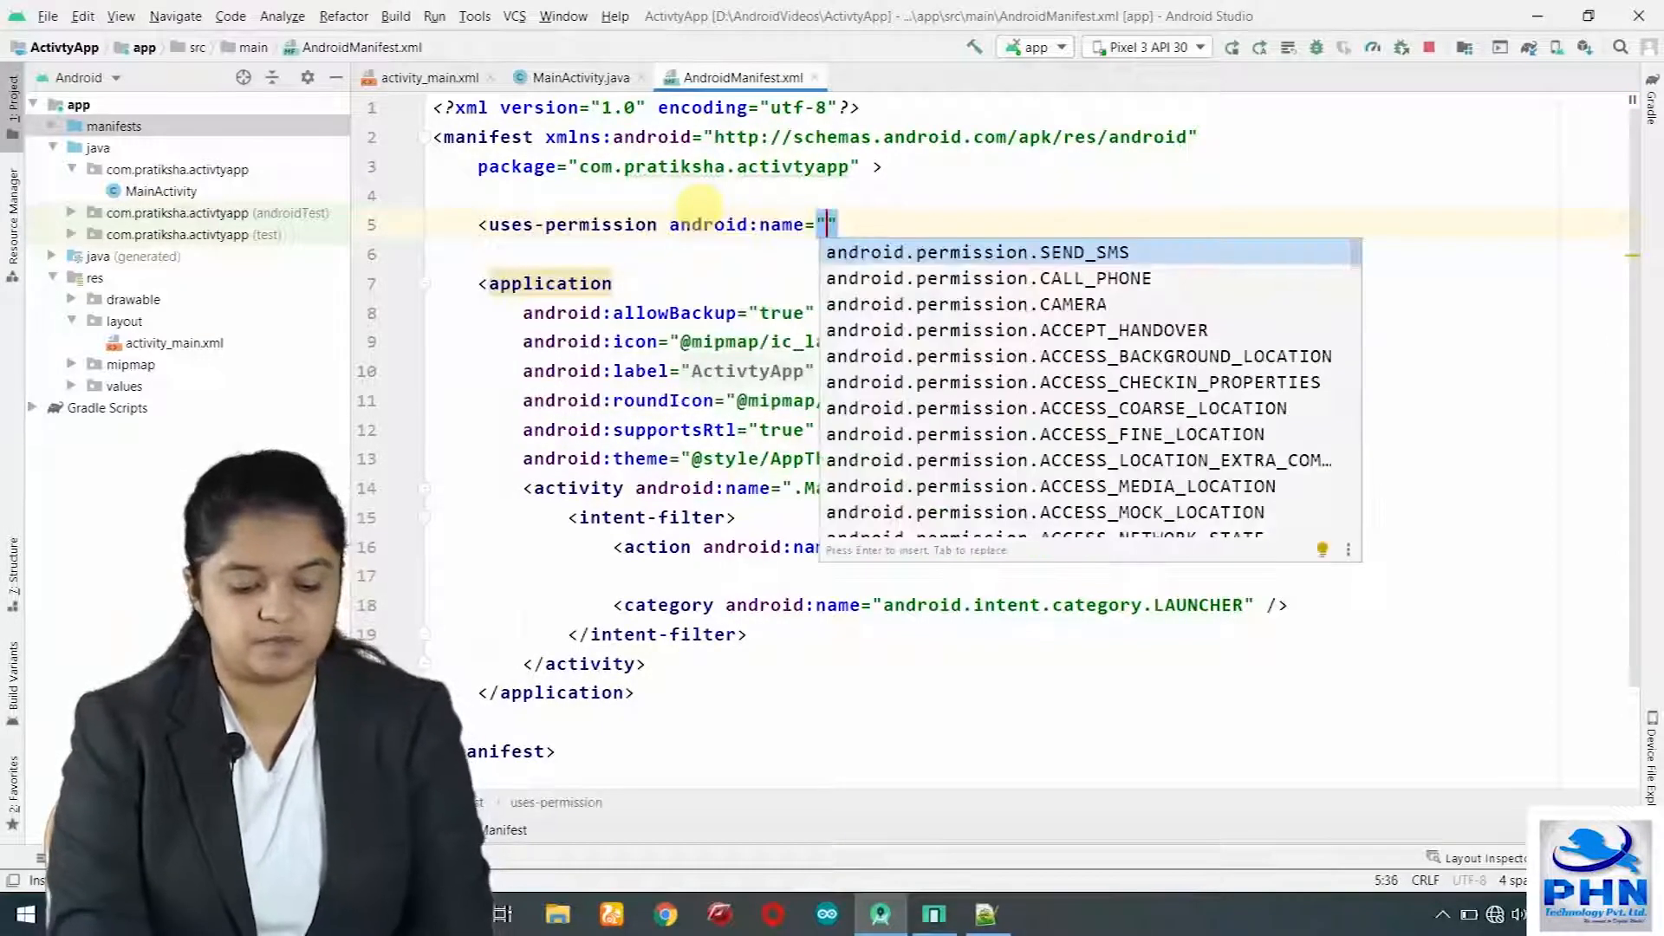
{"action": "type", "text": "B:"}
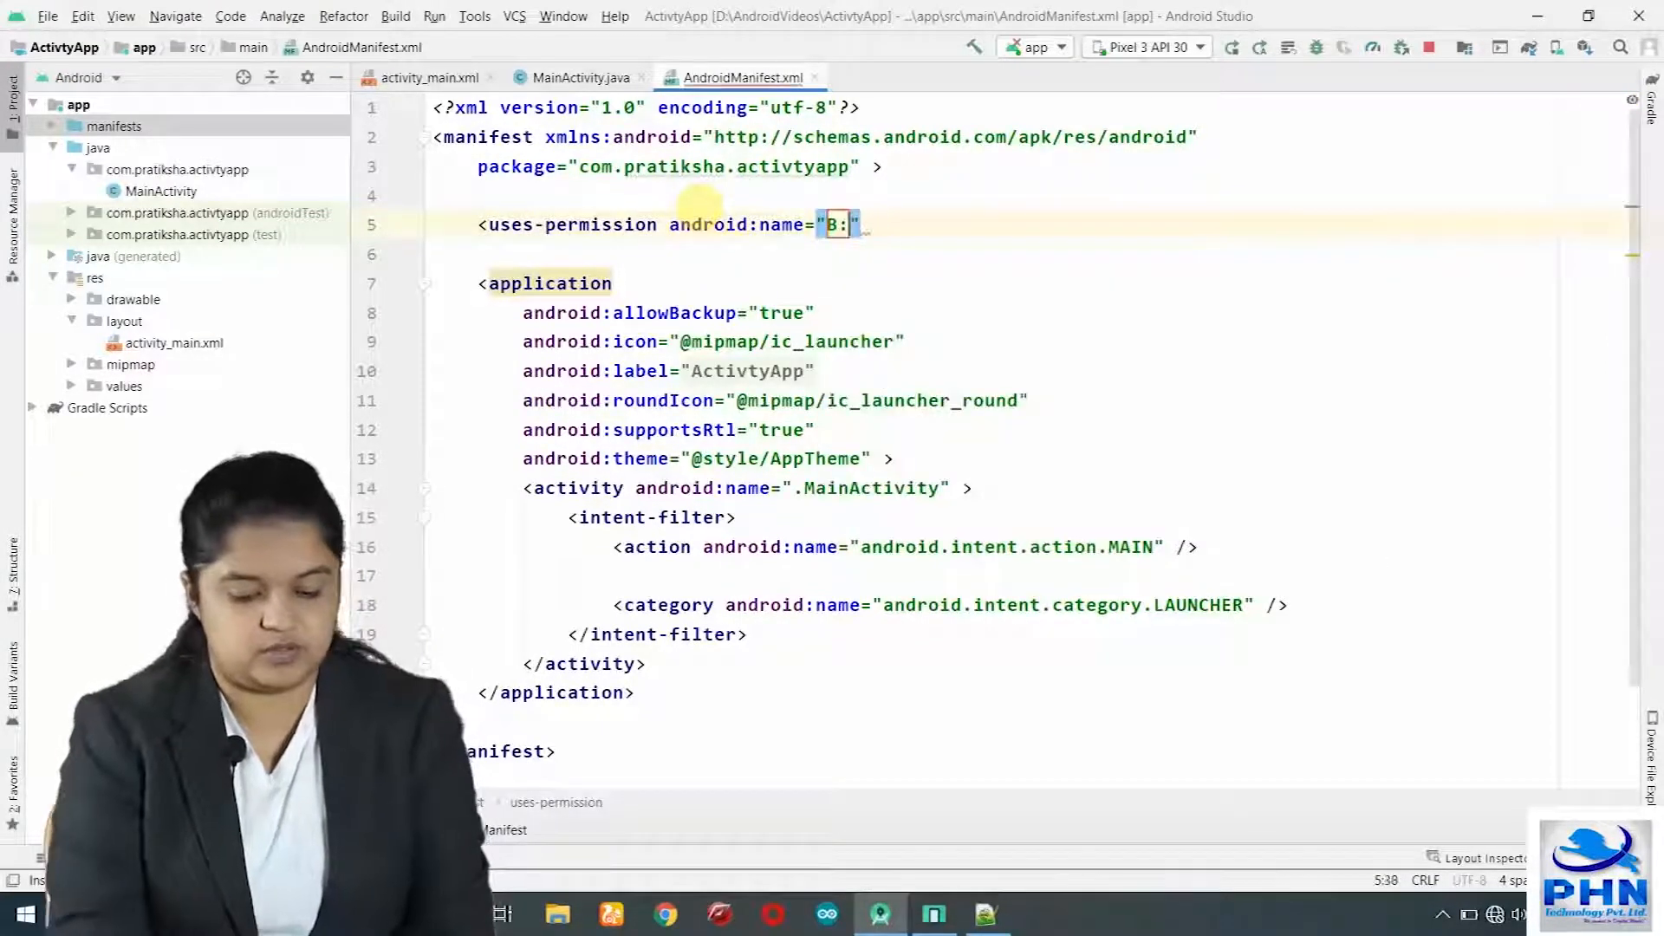
{"action": "type", "text": "L"}
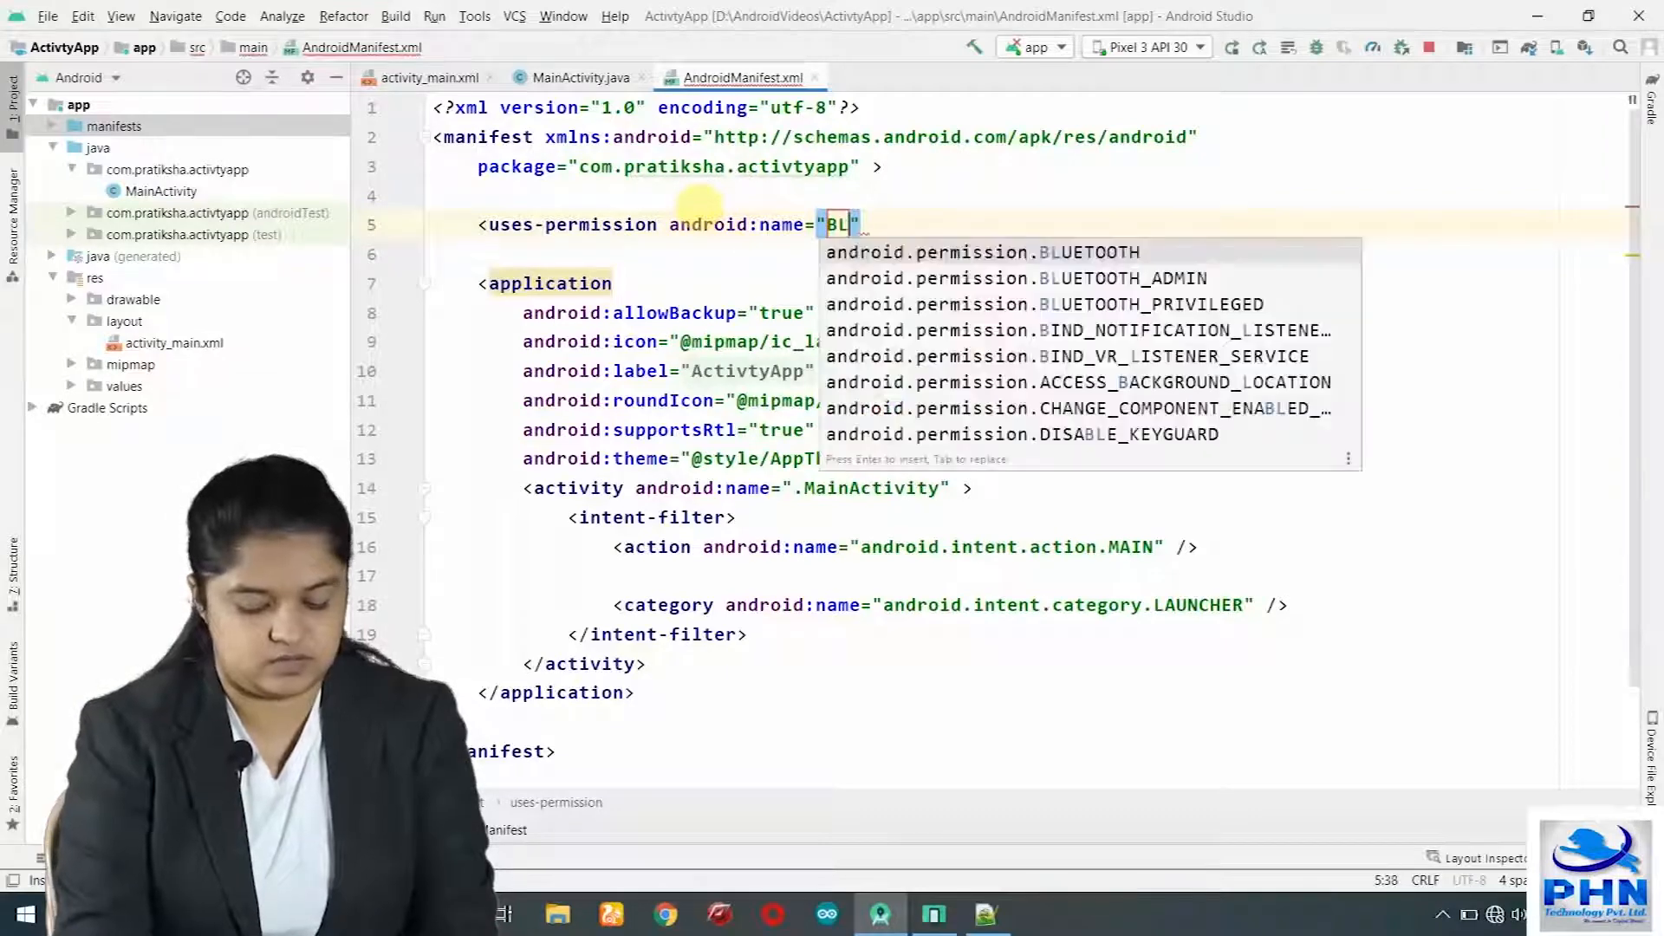
{"action": "type", "text": "UE"}
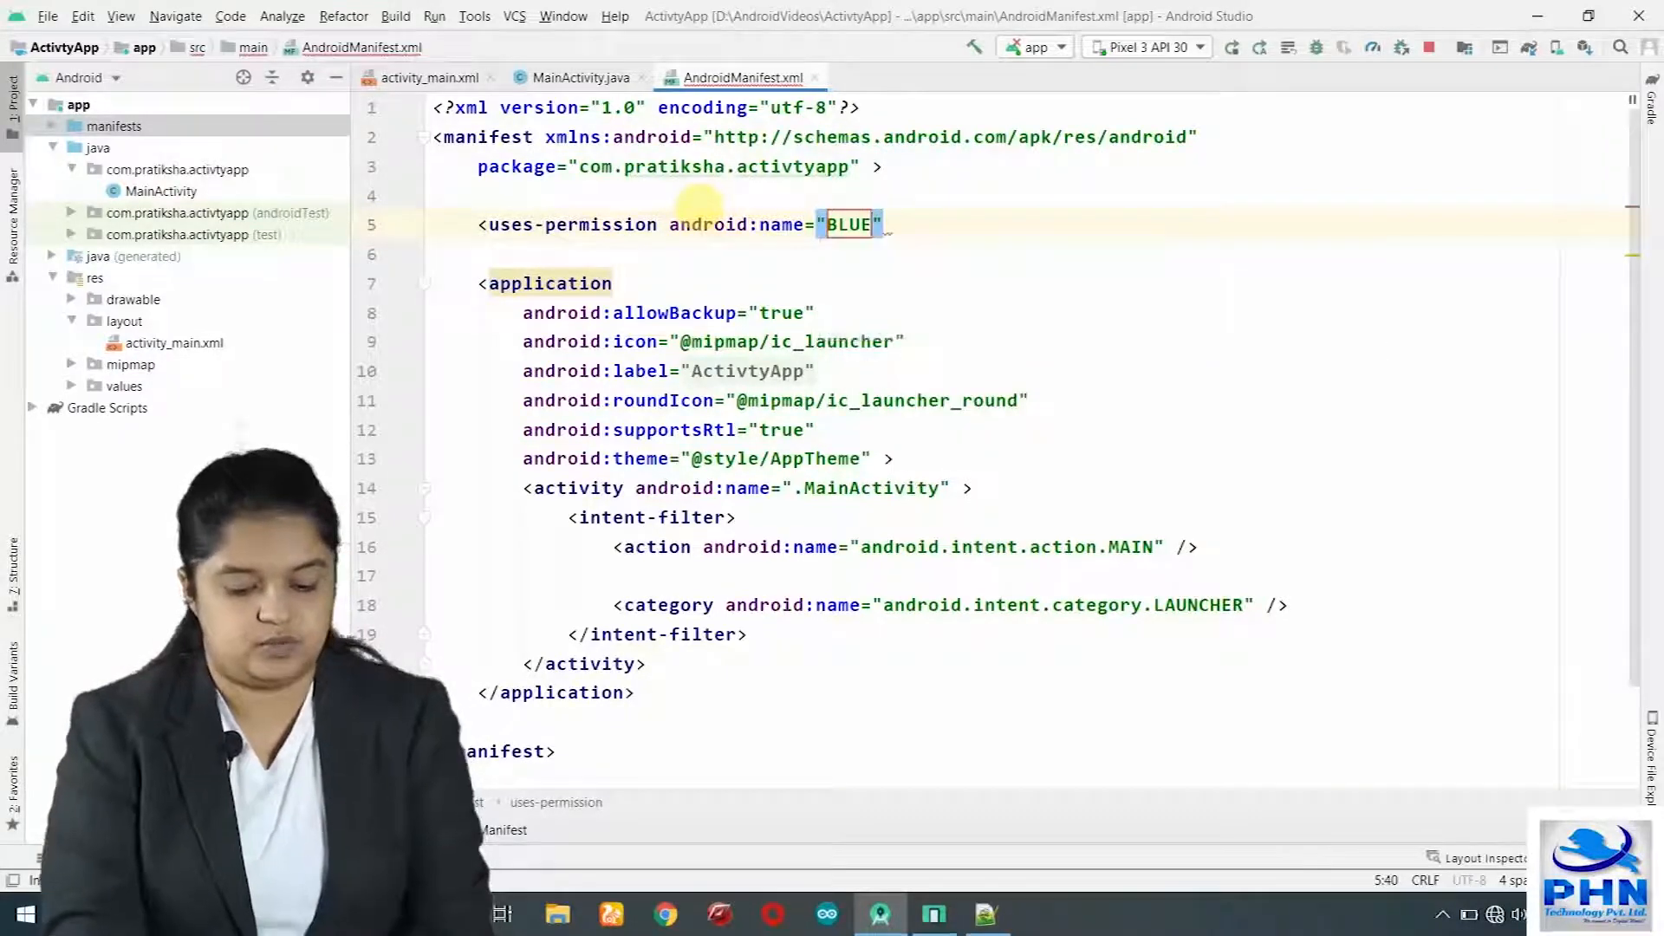
{"action": "type", "text": "android.permission.BLUETOOTH"}
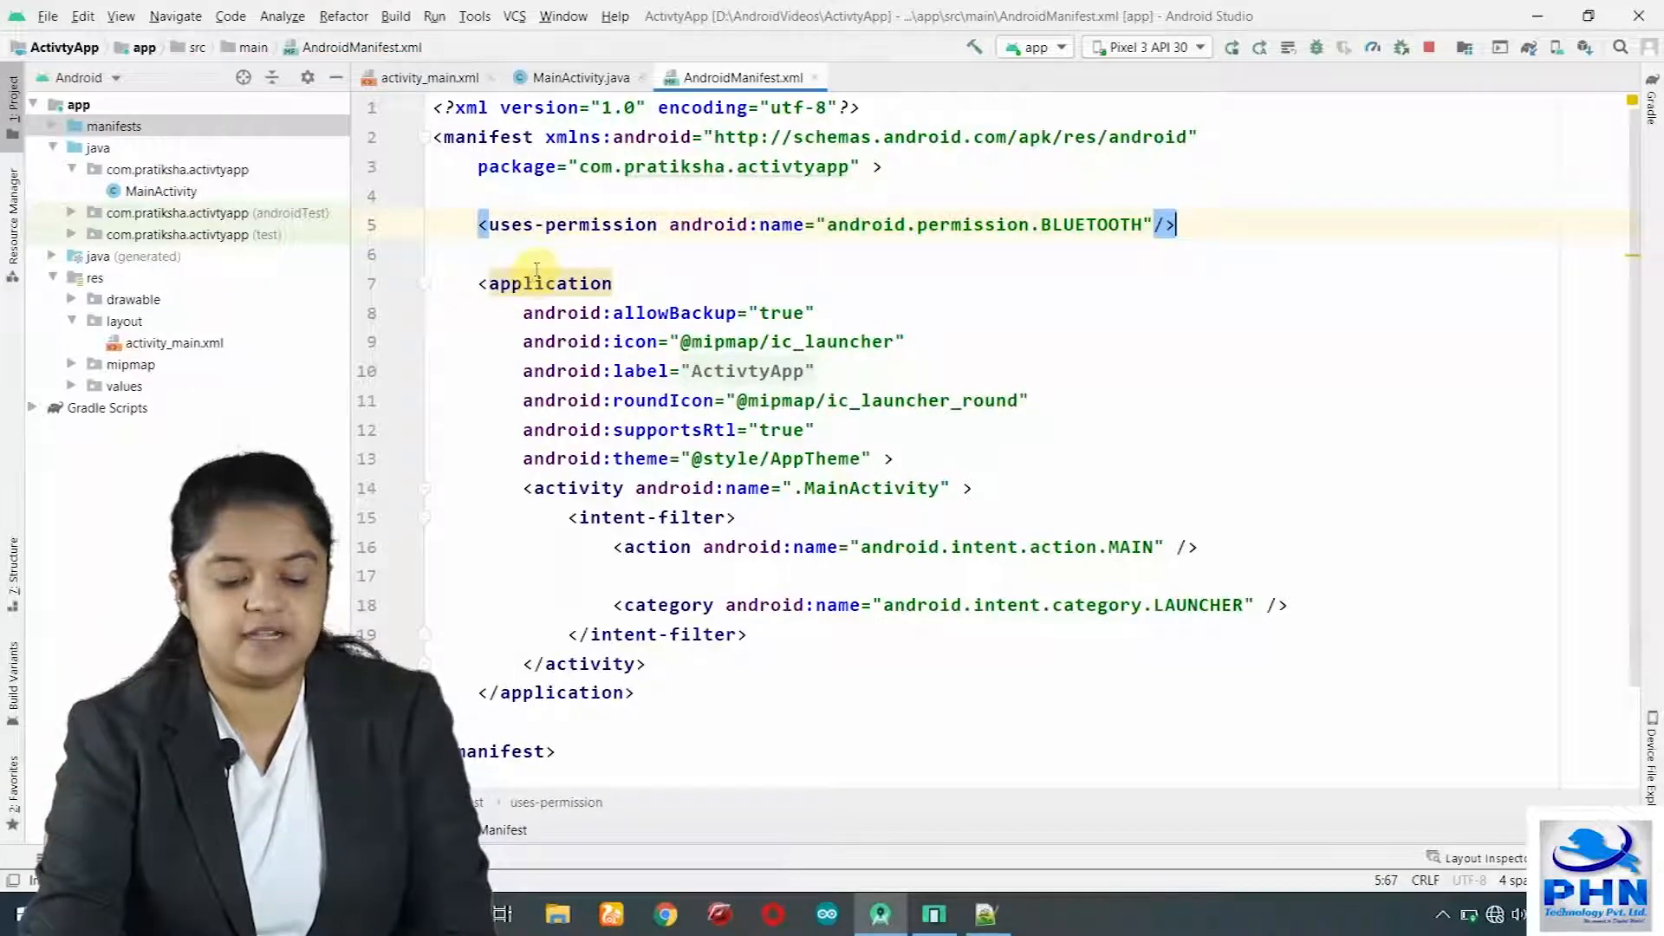
{"action": "left_click", "coordinate": [577, 76]}
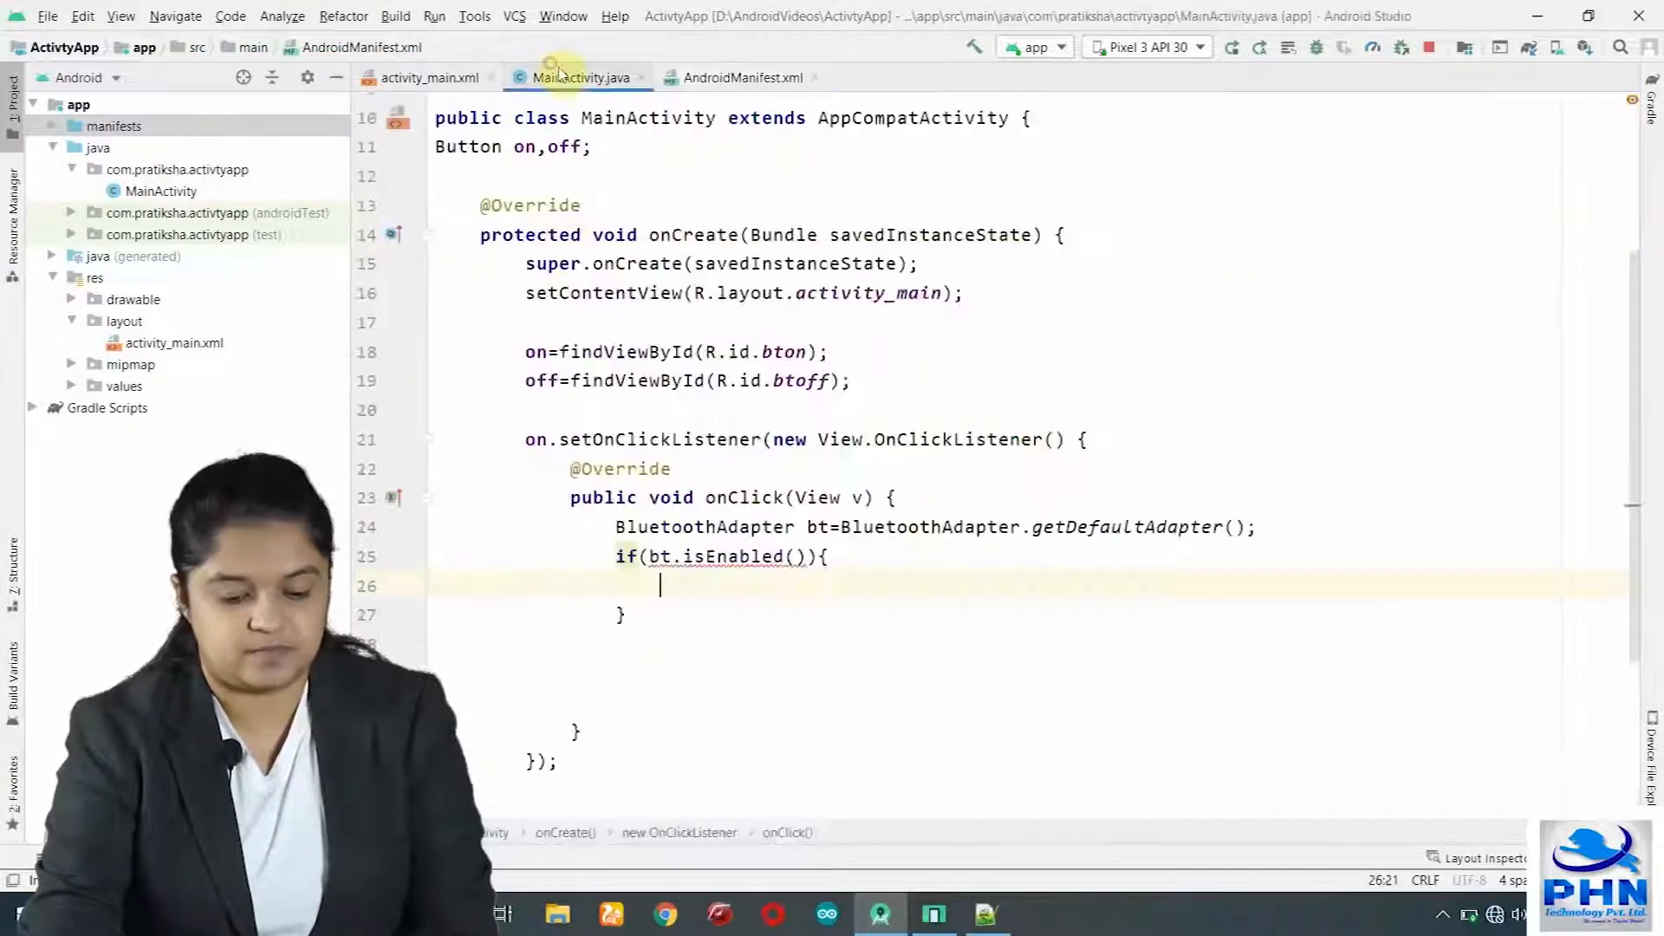
Toast "Already ON" inside the isEnabled block and add an else branch.
{"action": "left_click", "coordinate": [696, 585]}
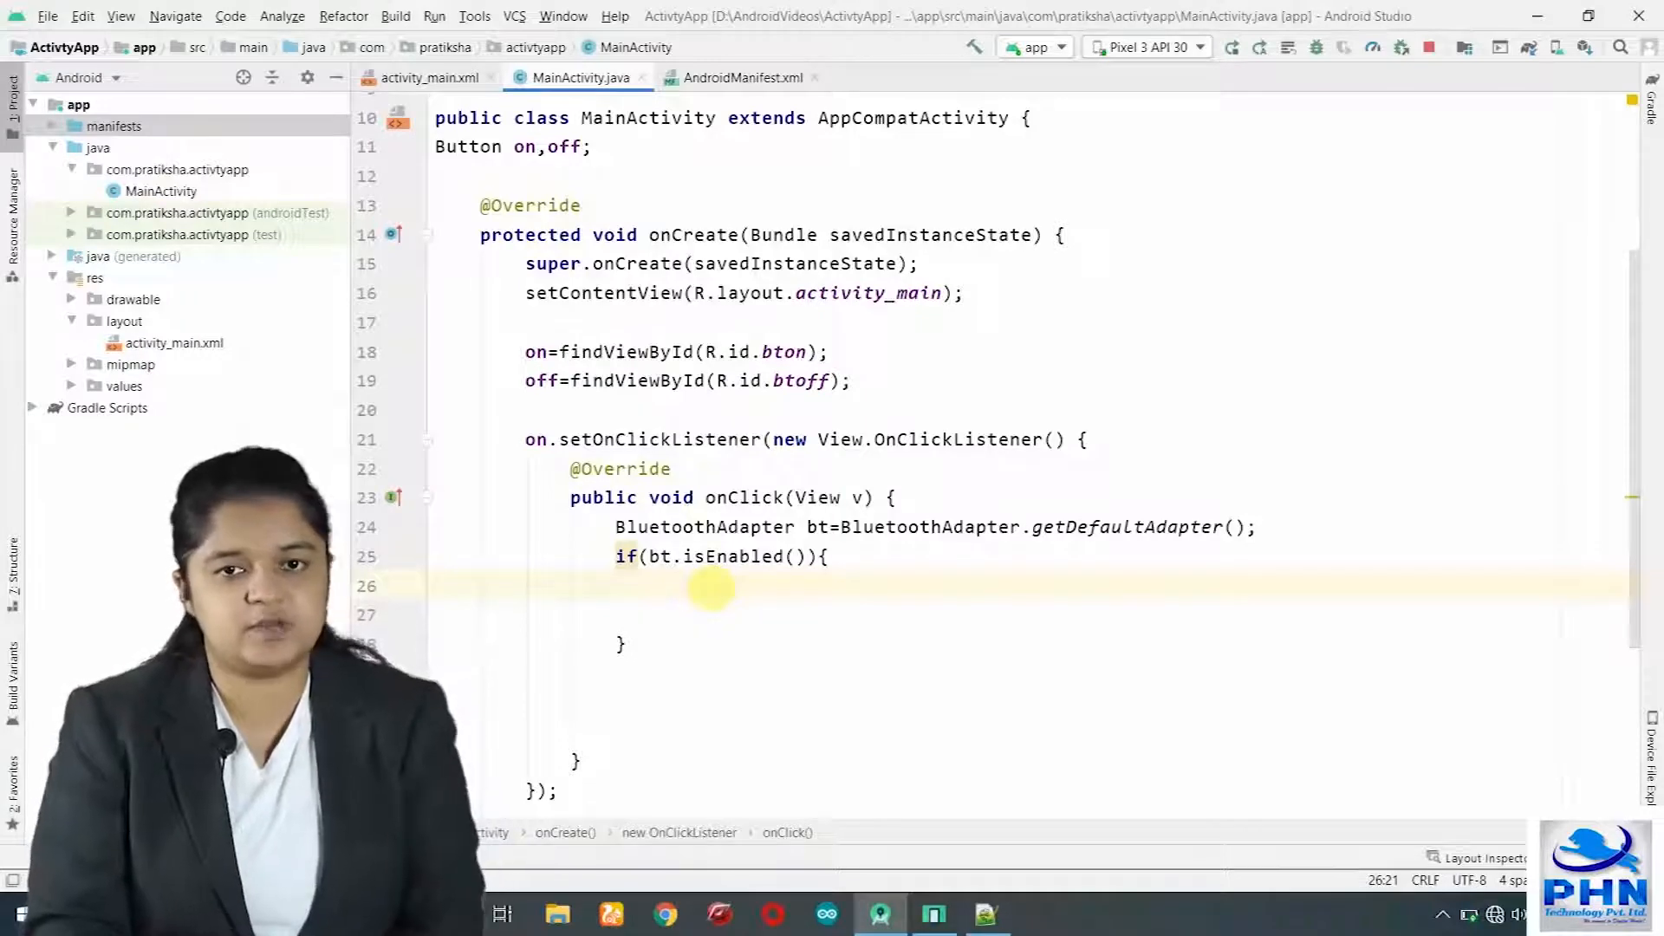
{"action": "type", "text": "Toast.makeText(MainActivity.this, \"\", Toast.LENGTH_SHORT).show();"}
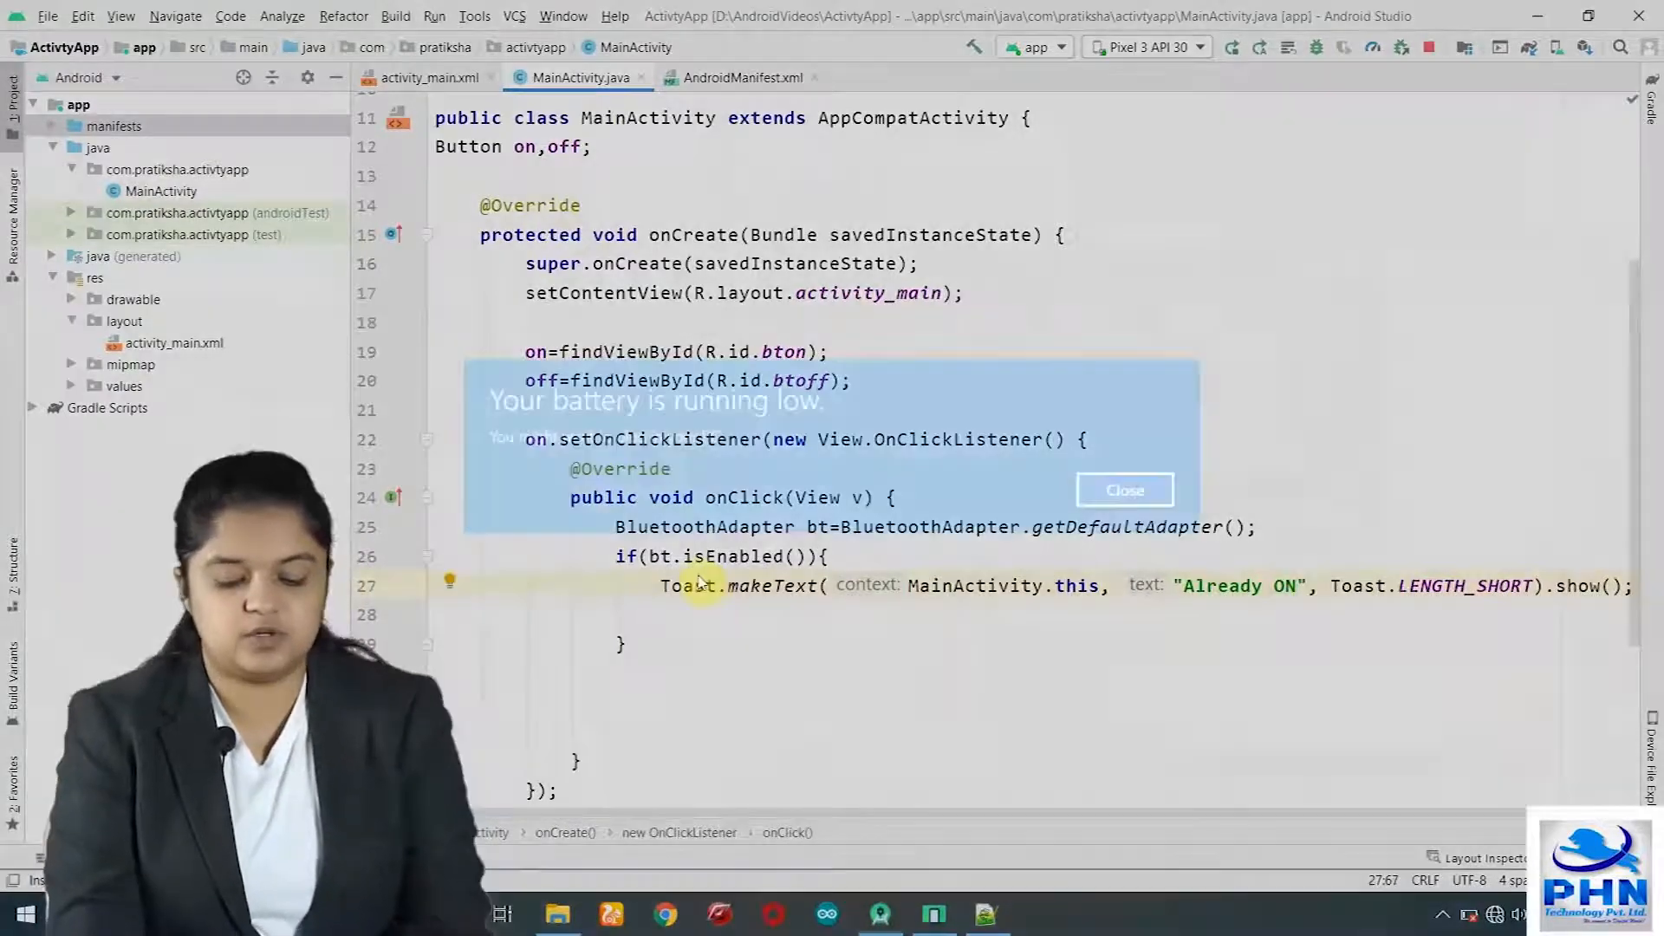
{"action": "left_click", "coordinate": [1124, 489]}
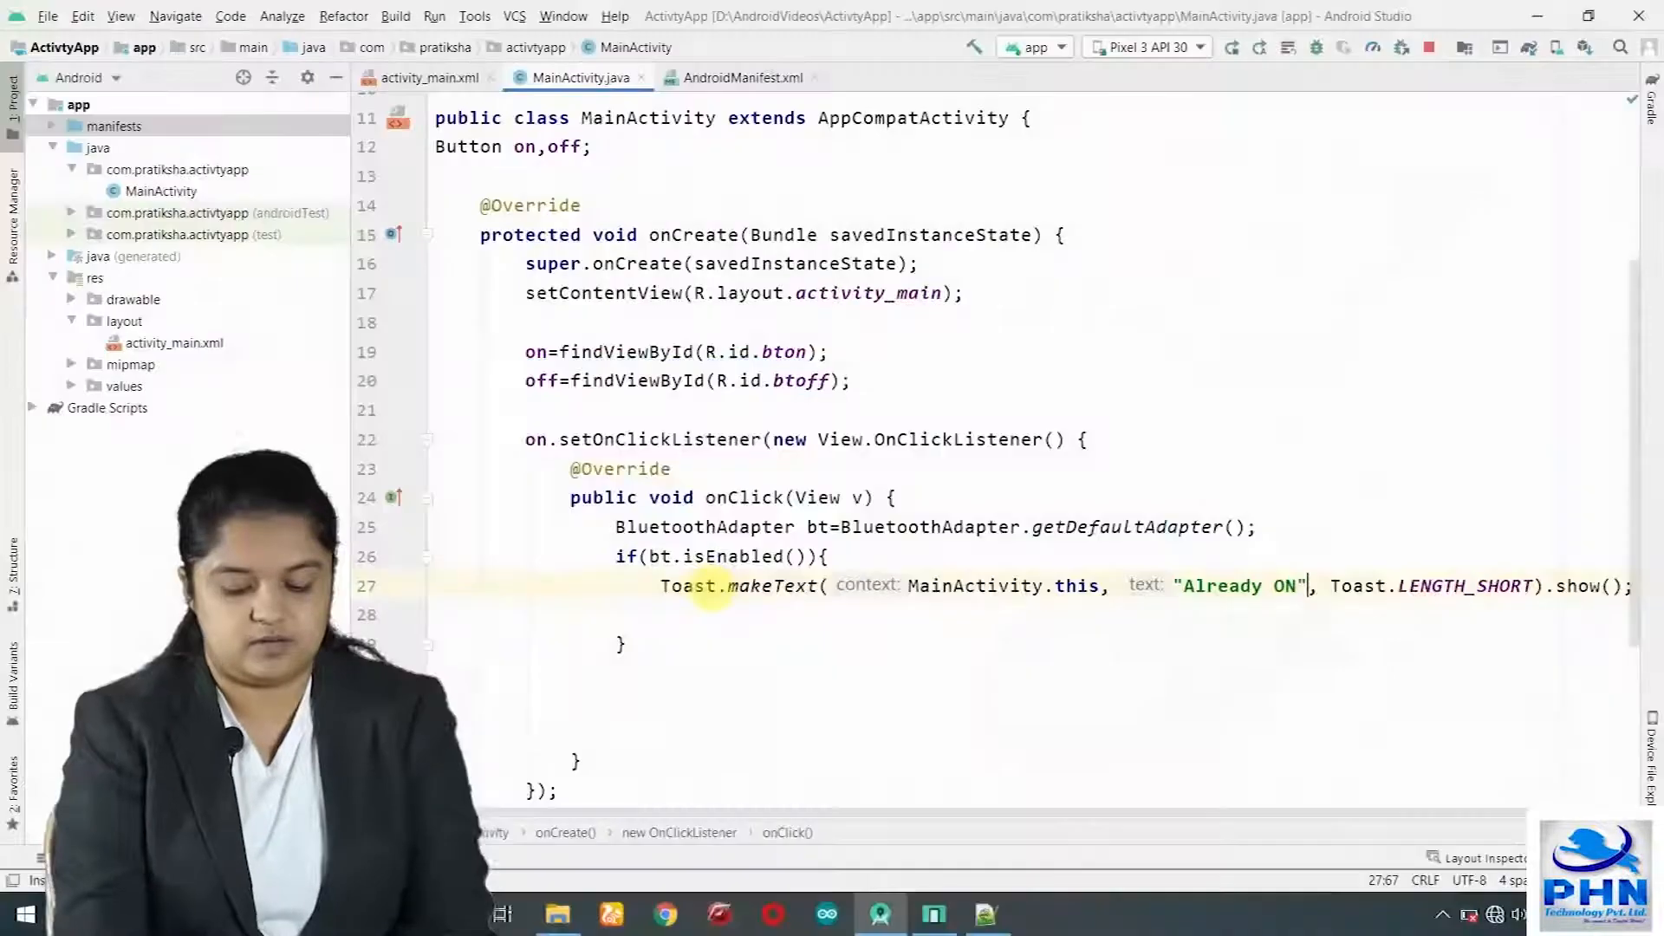
{"action": "type", "text": "}else{"}
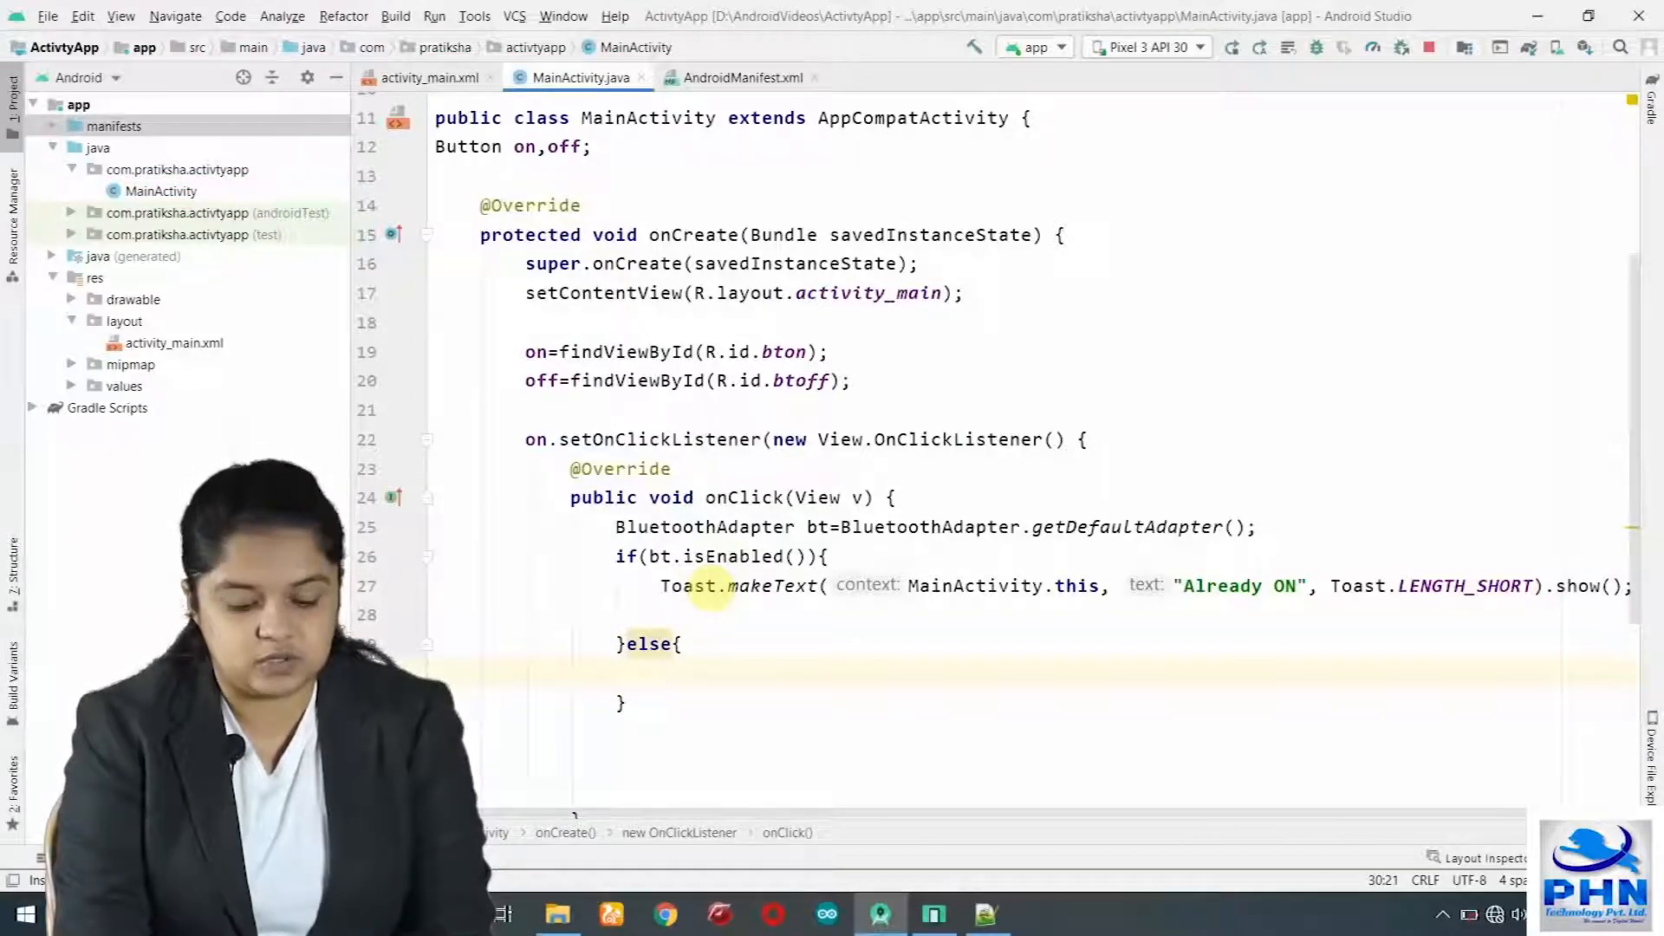
In the else branch call bt.enable() and toast "Turned ON".
{"action": "type", "text": "Toast"}
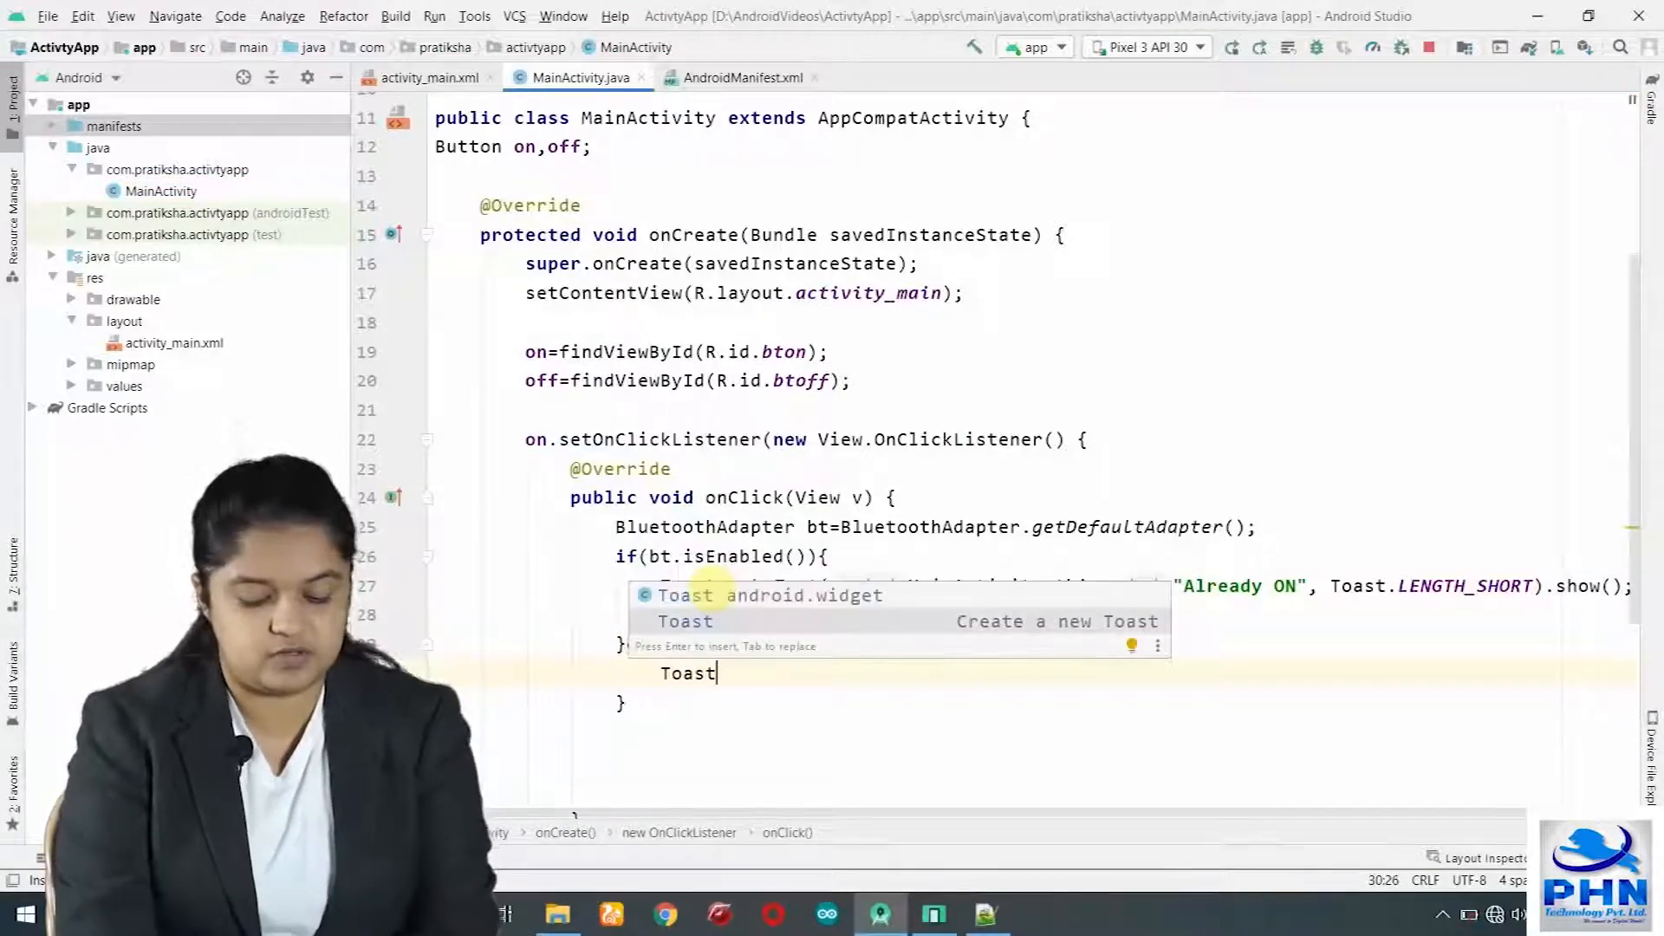
{"action": "key", "text": "Enter"}
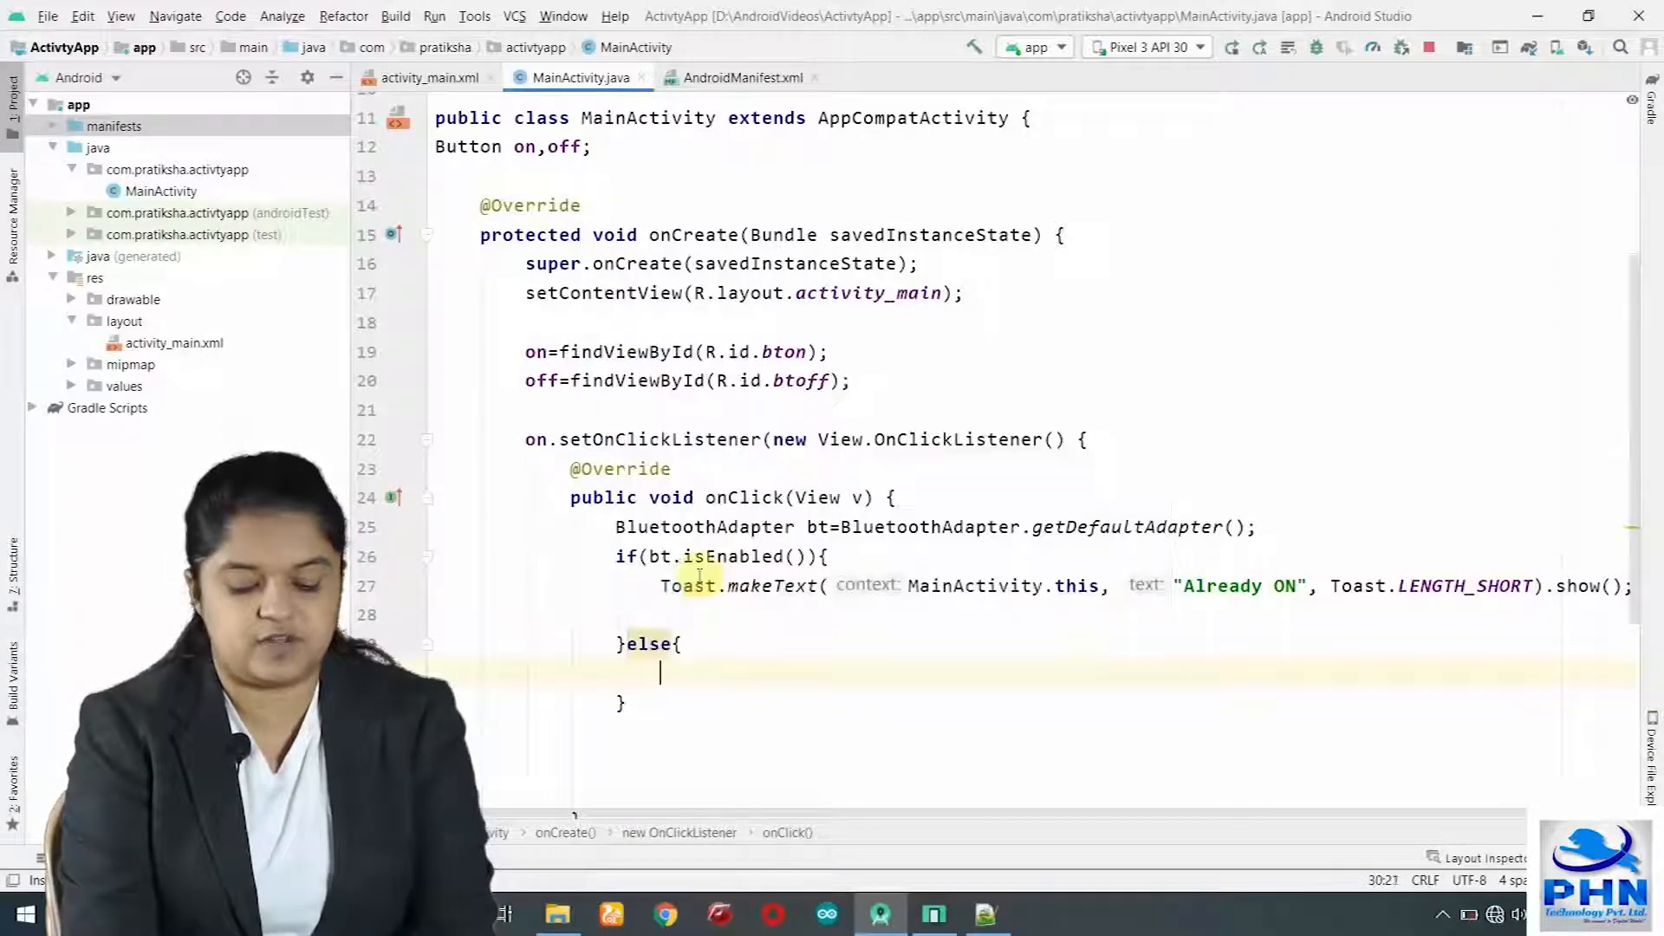
{"action": "type", "text": "bt.enable();"}
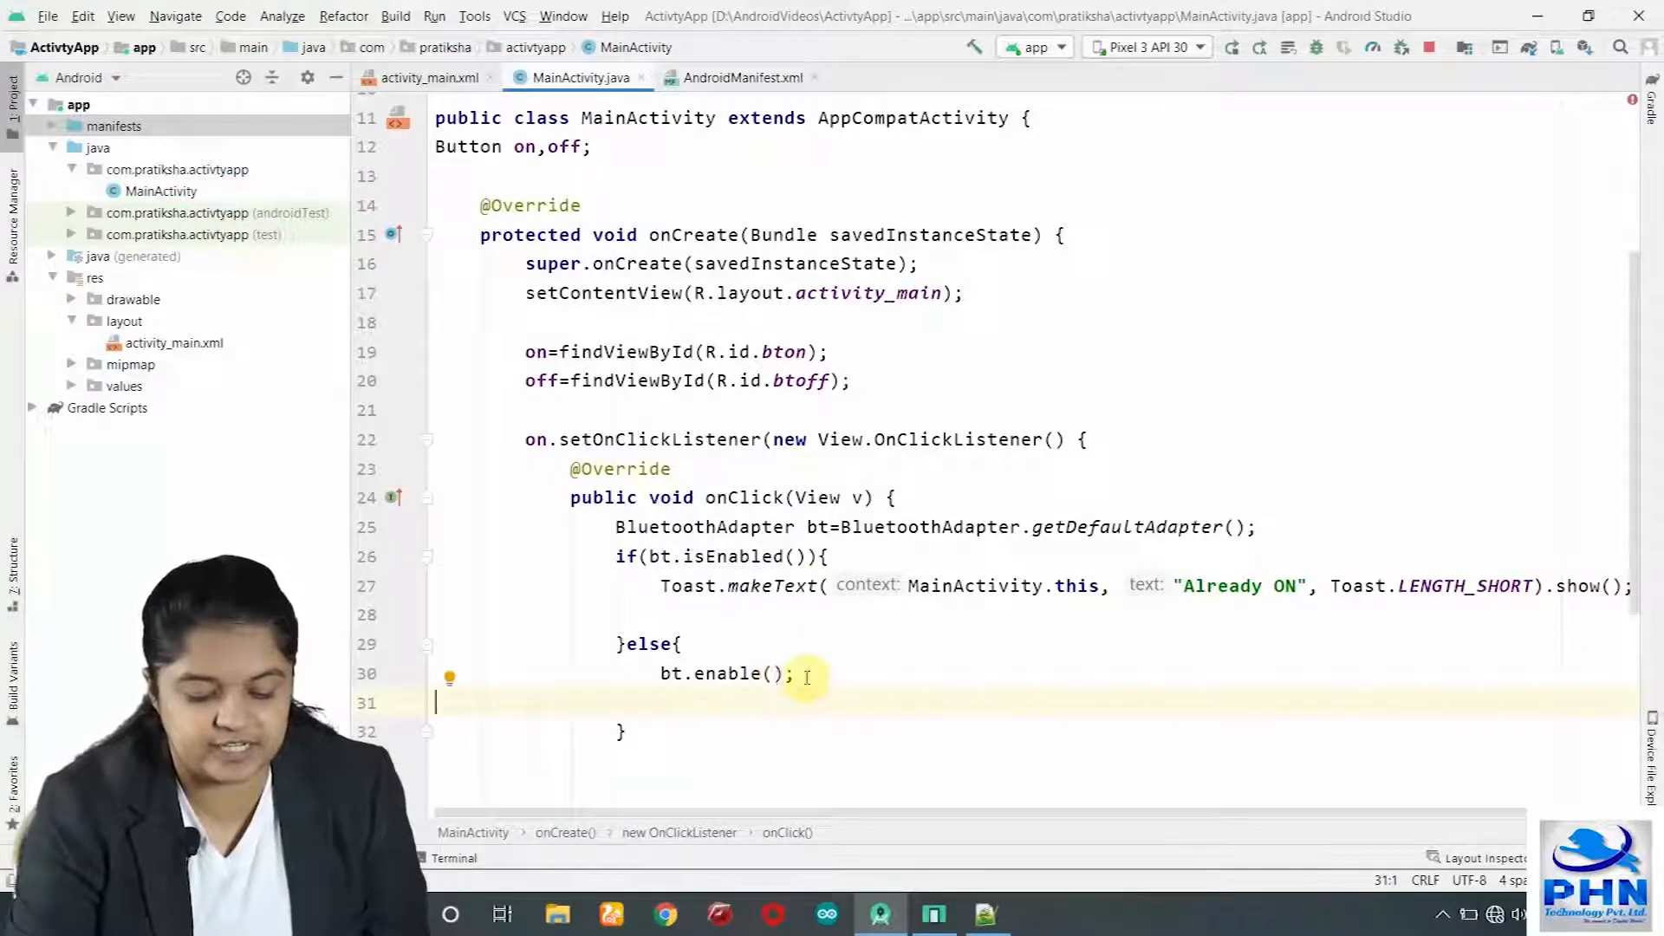
{"action": "key", "text": "Backspace"}
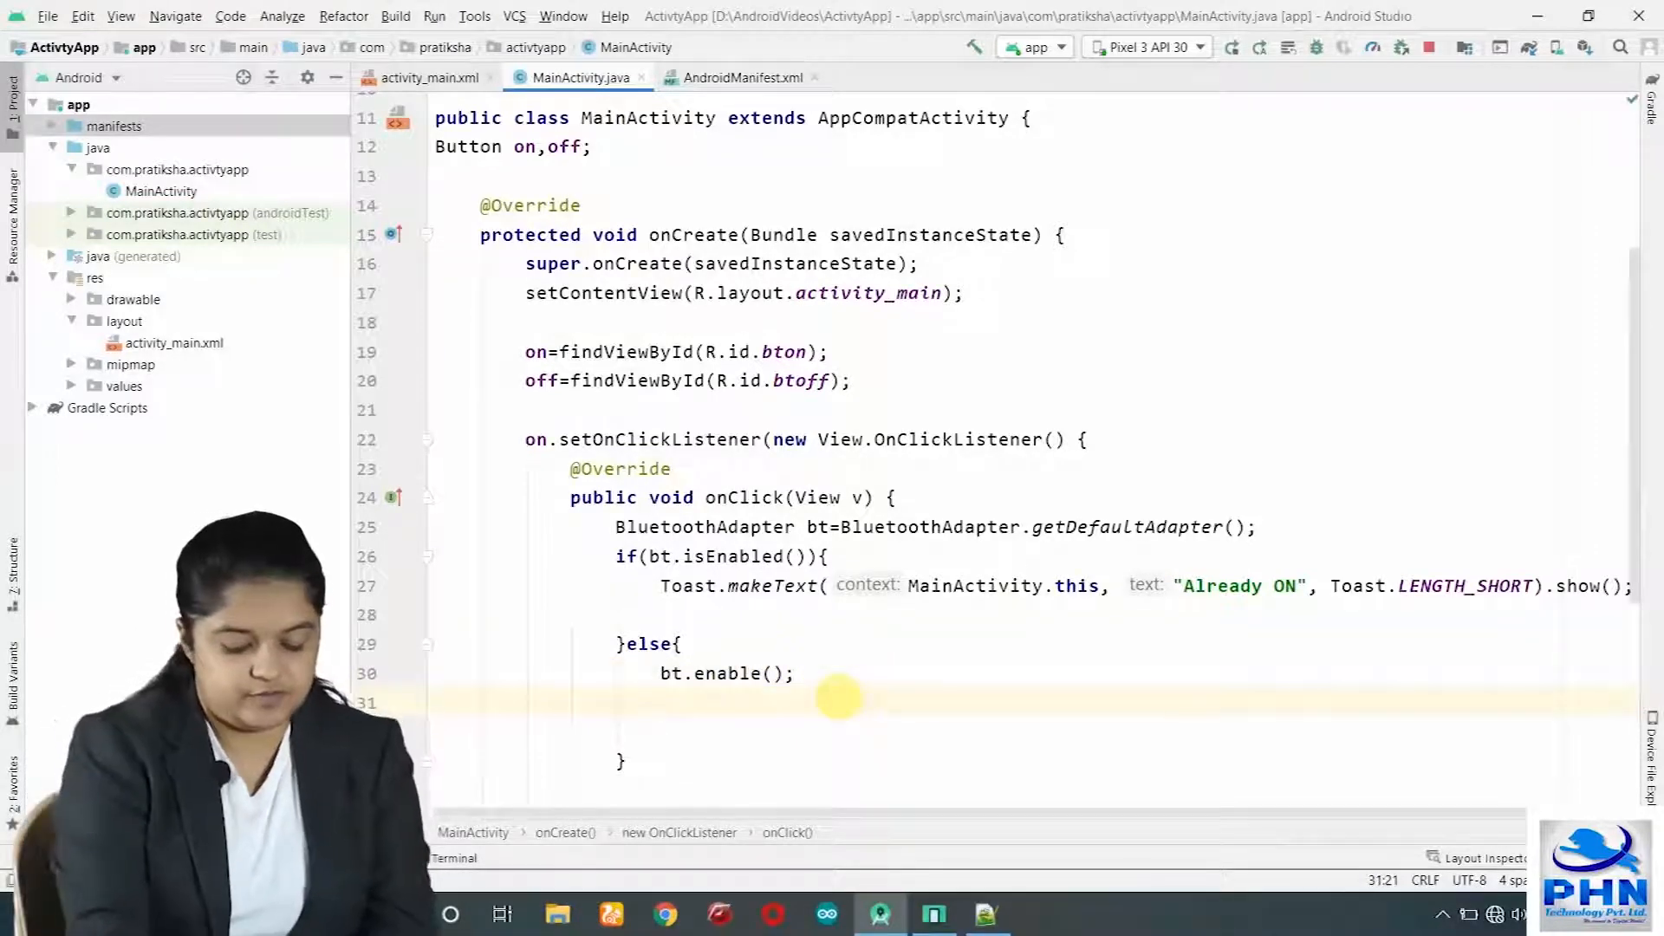
{"action": "type", "text": "Toast.makeText(MainActivity.this, \"\", Toast.LENGTH_SHORT).show();"}
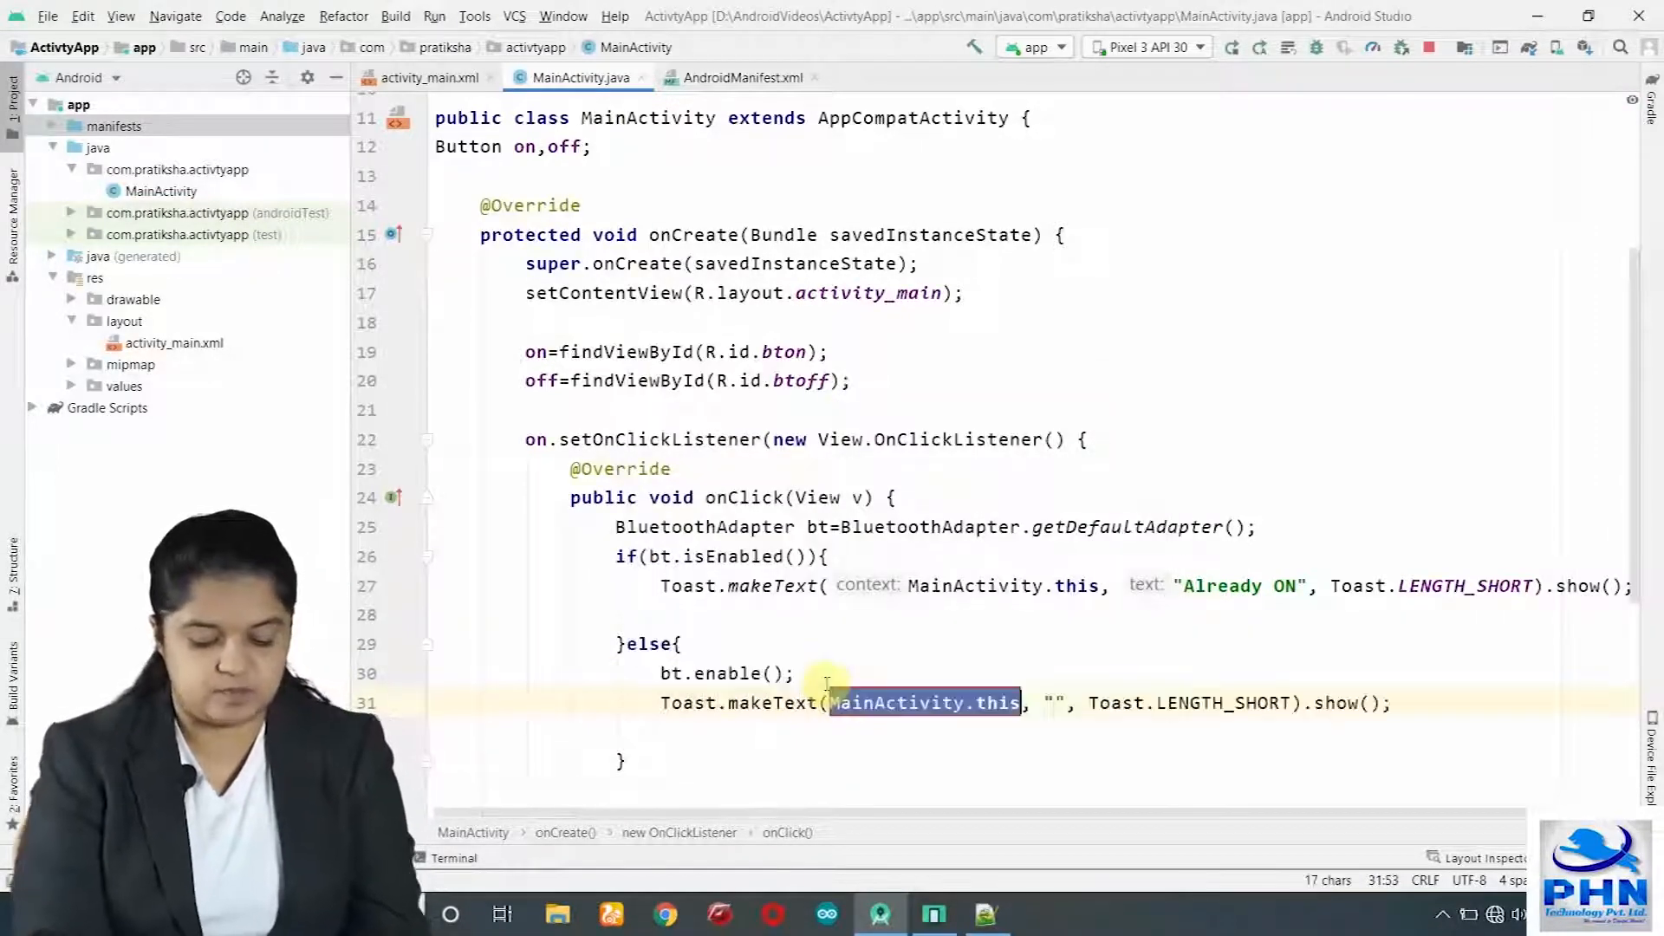
{"action": "type", "text": "Turned ON"}
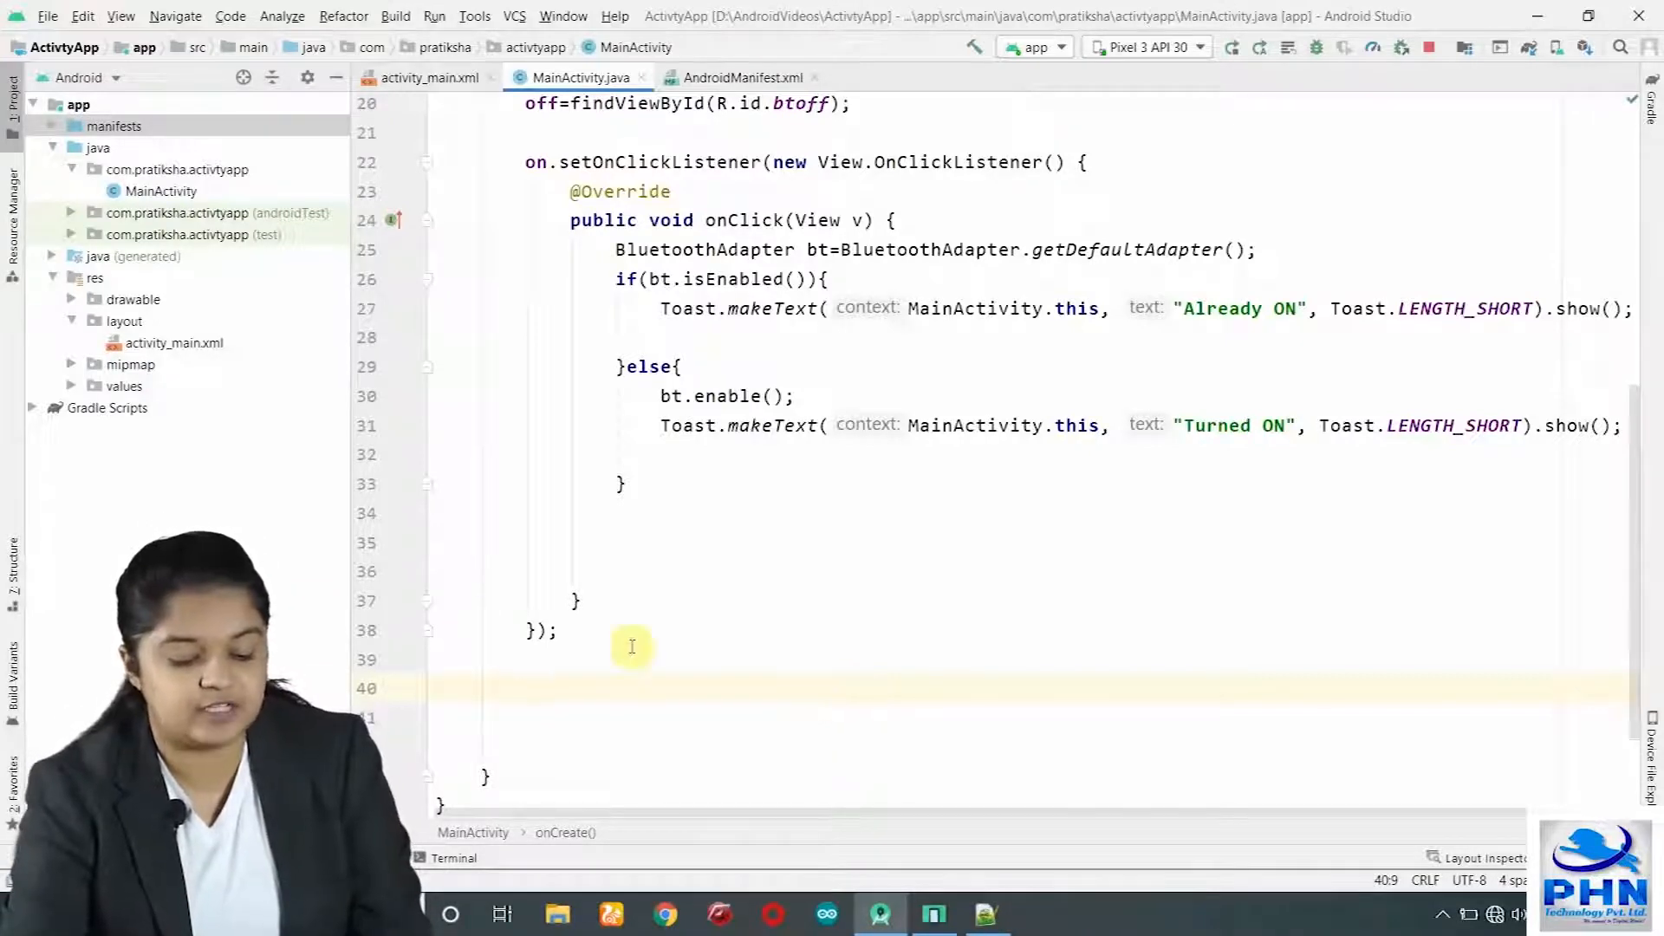
{"action": "left_click", "coordinate": [560, 629]}
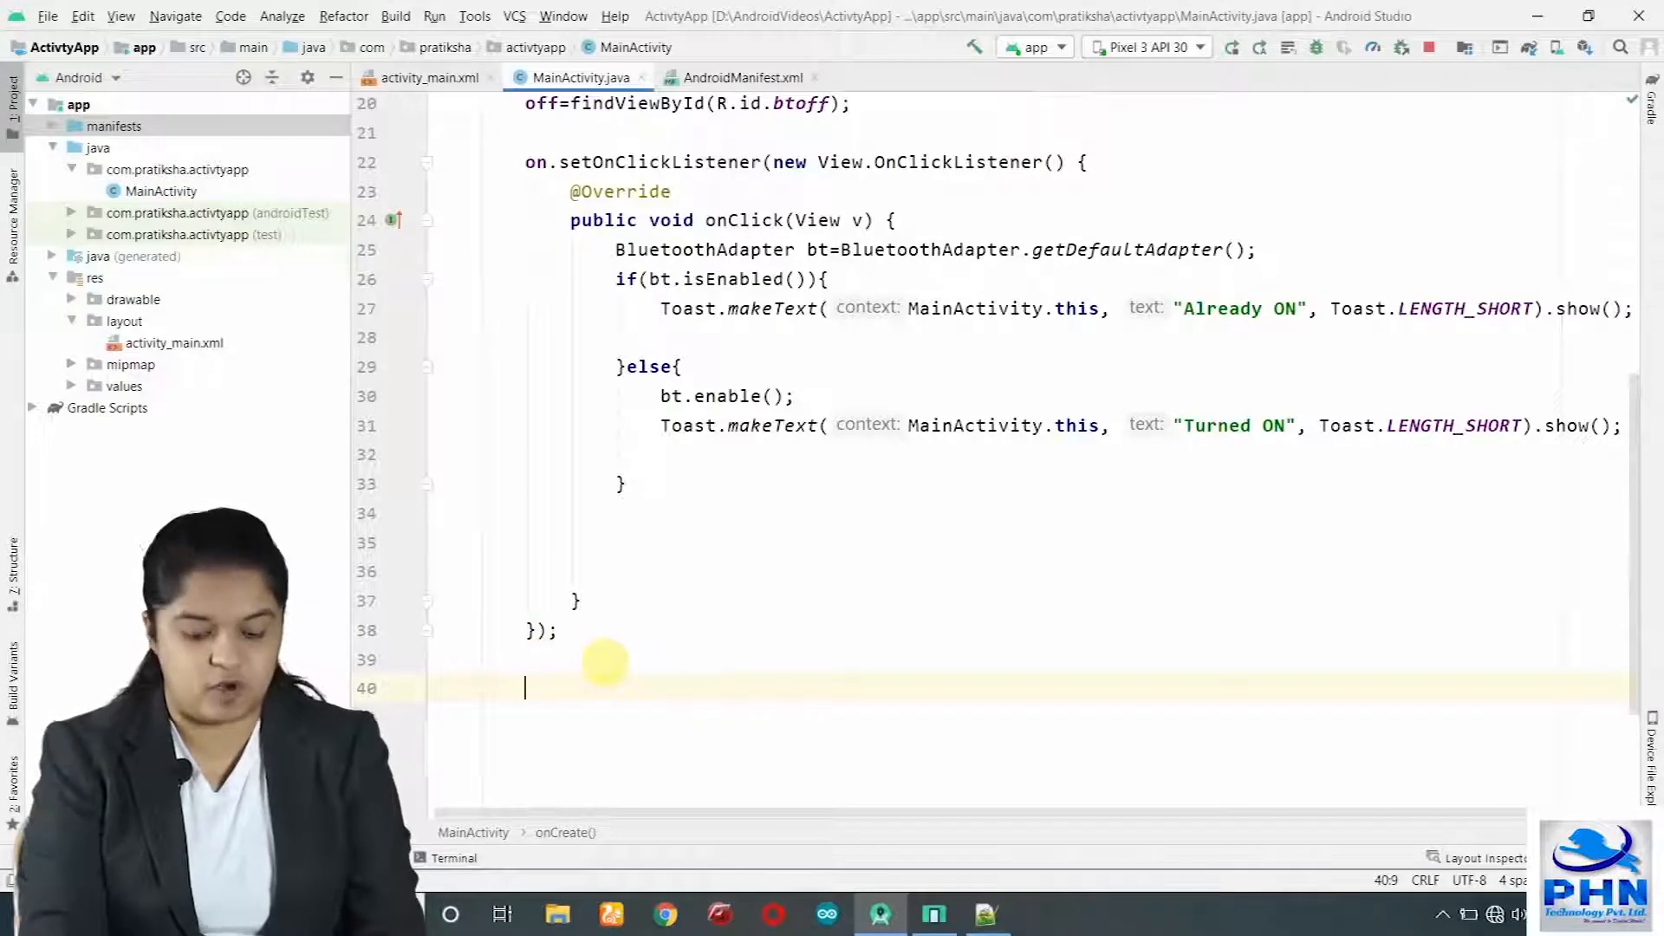
Add off.setOnClickListener that gets the default BluetoothAdapter bt and checks bt.isEnabled().
{"action": "type", "text": "off.setOnClickListener(n);"}
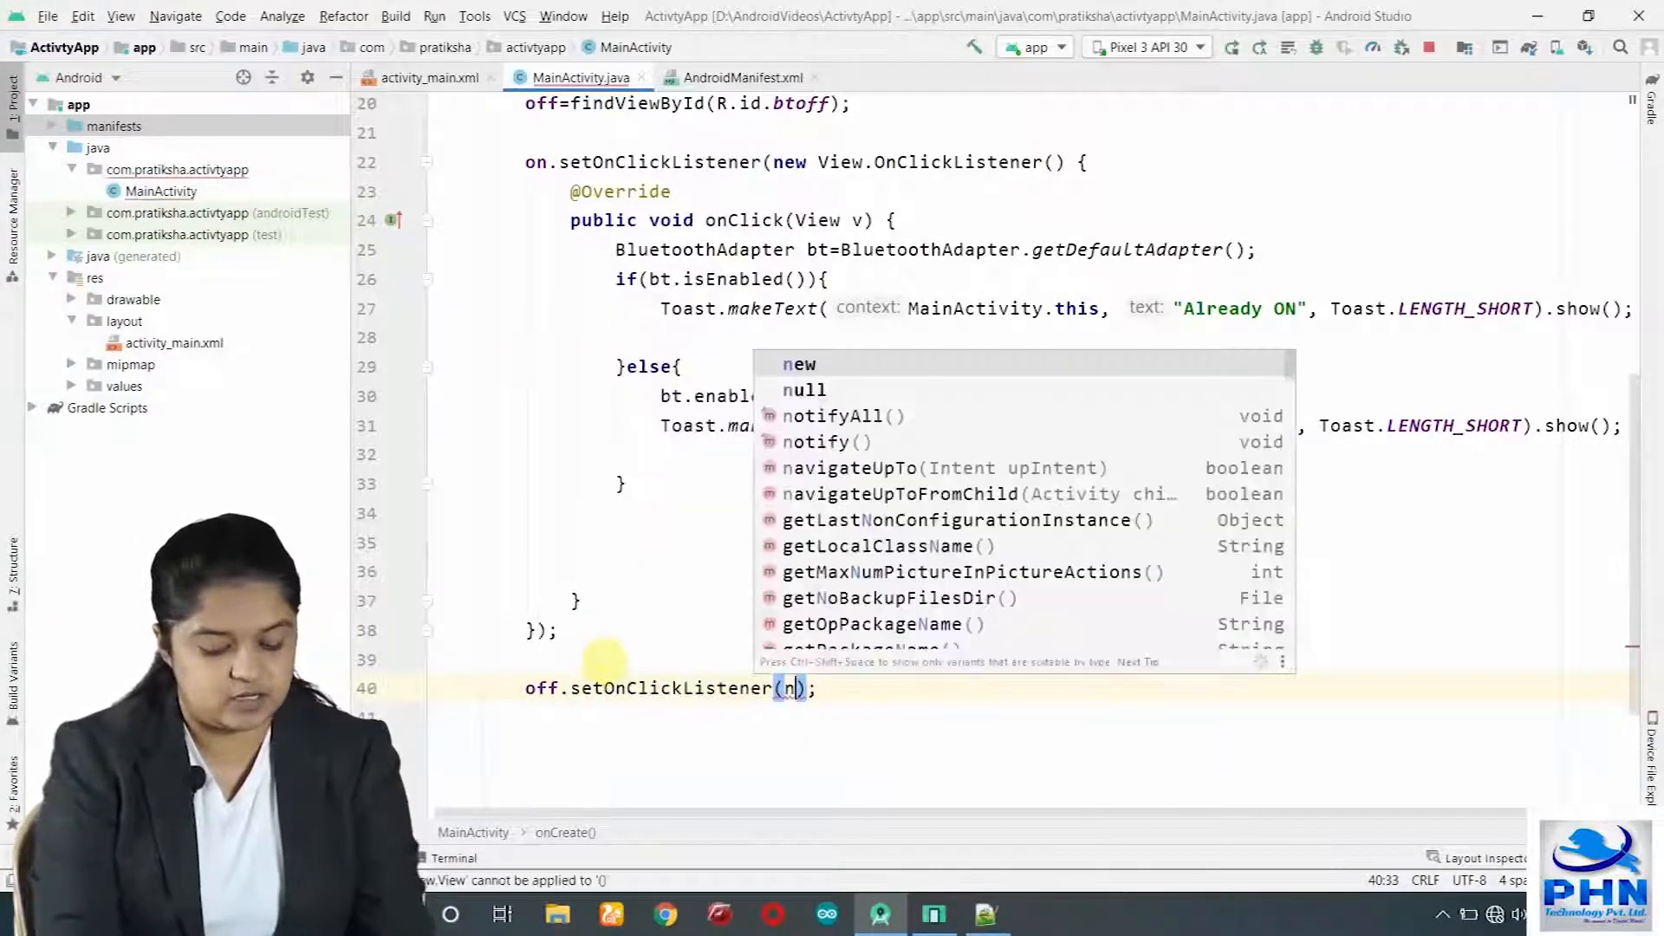
{"action": "type", "text": "ew_O"}
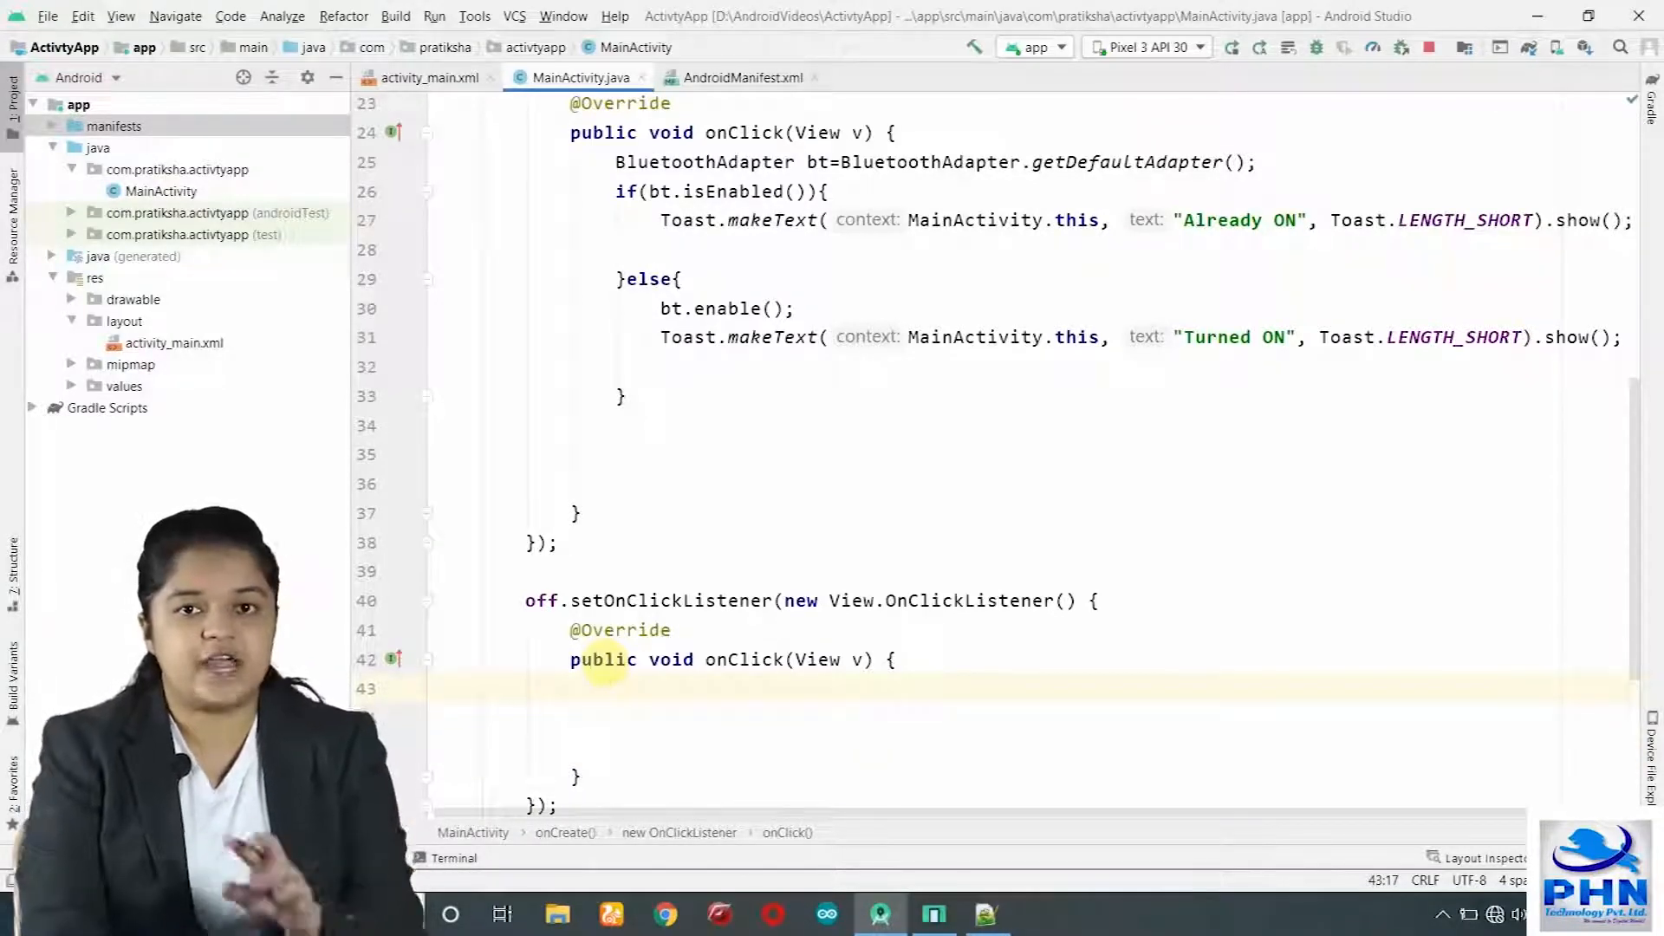
{"action": "type", "text": "Blu"}
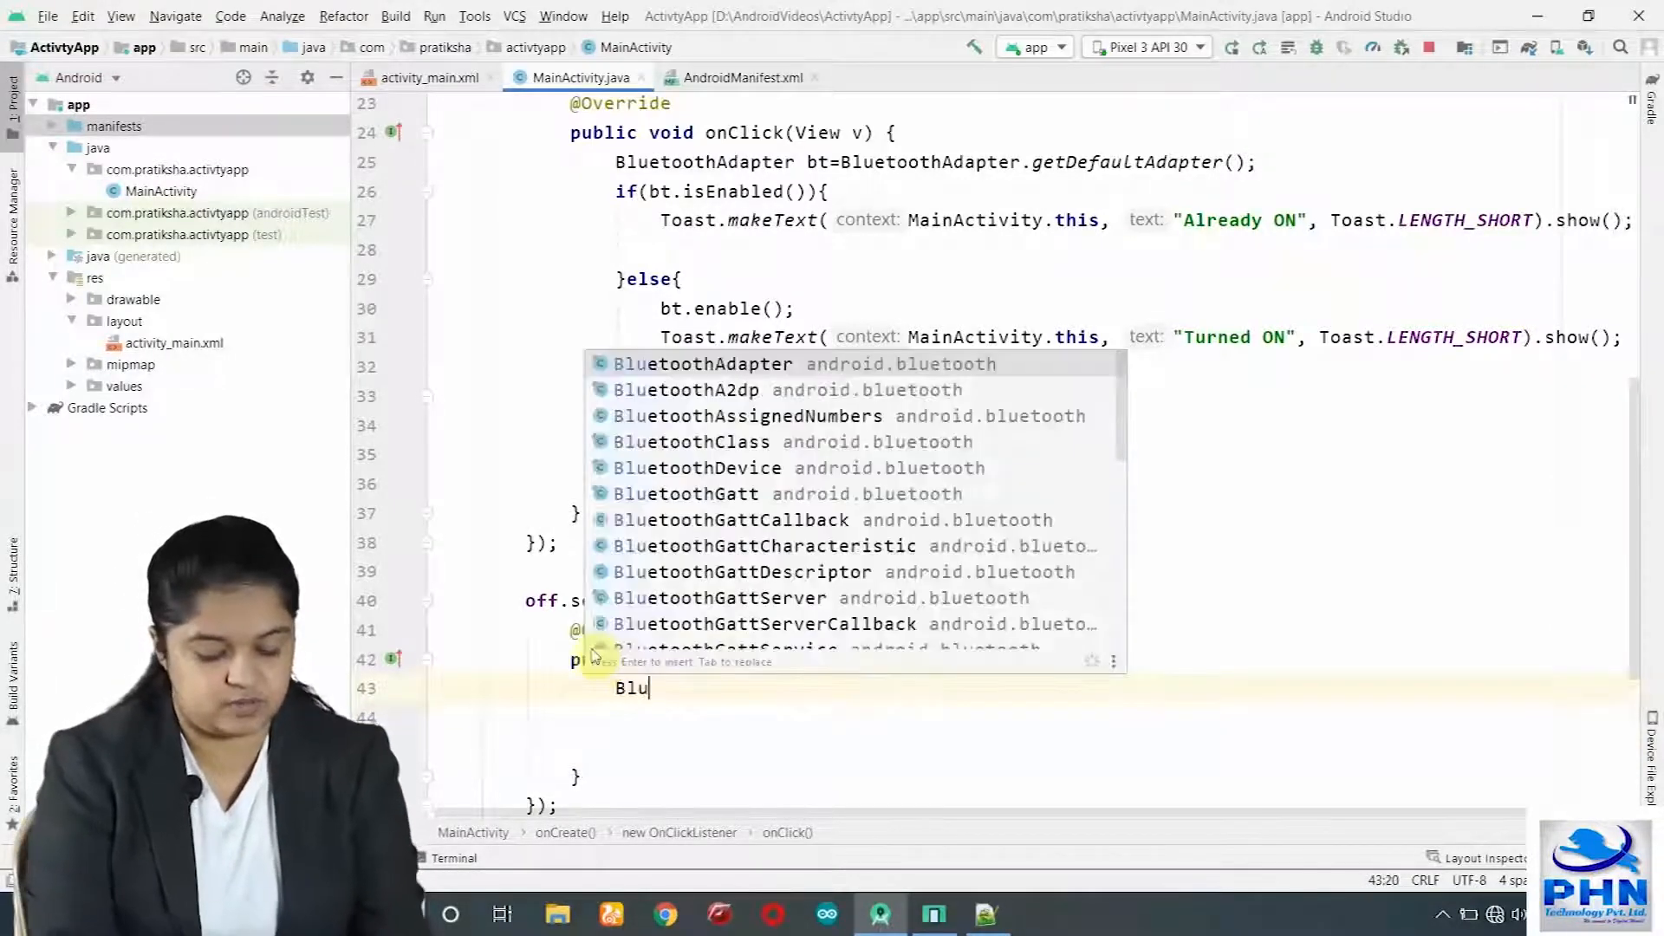
{"action": "type", "text": "BluetoothAdapter_b"}
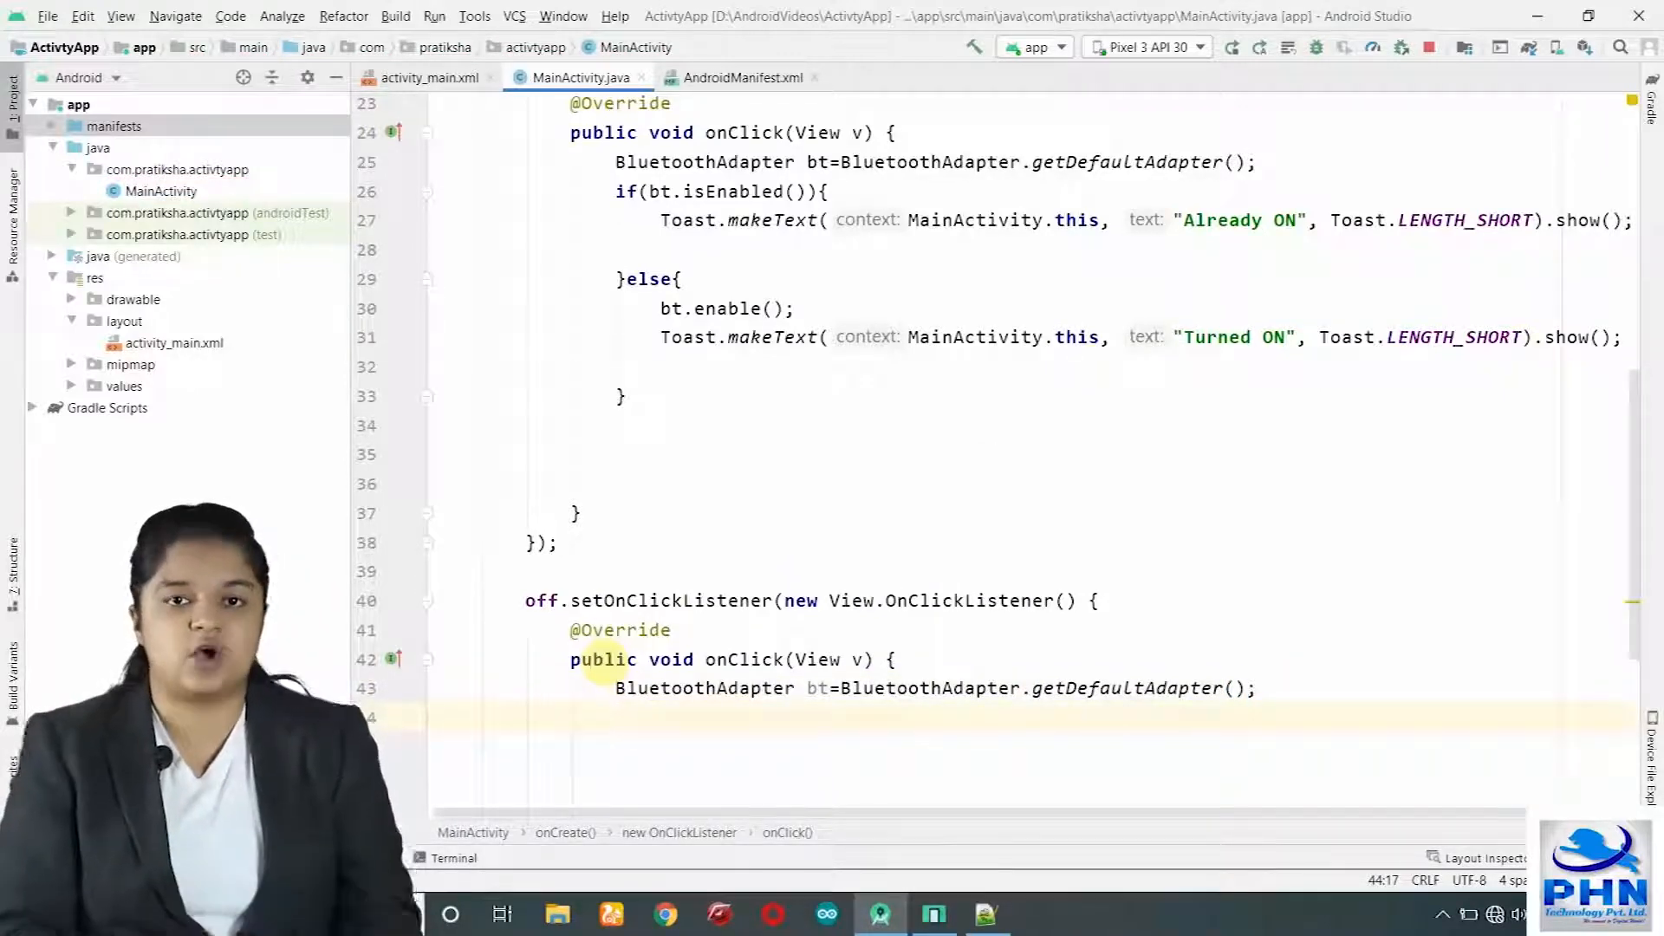
{"action": "type", "text": "if"}
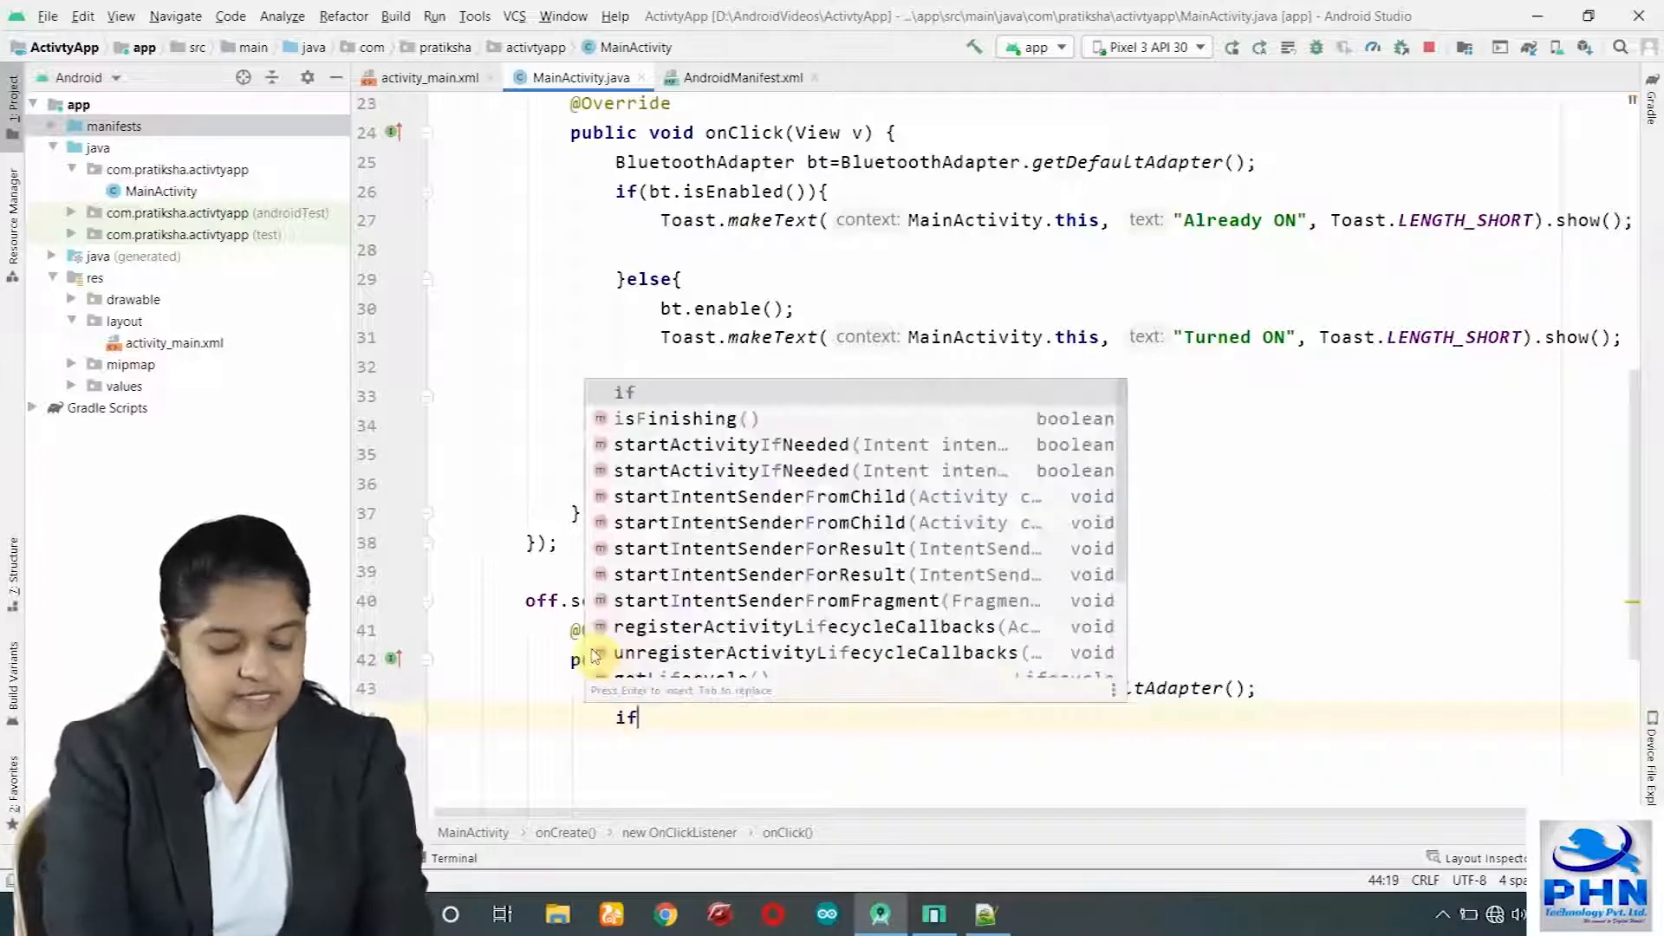
{"action": "type", "text": "(bt"}
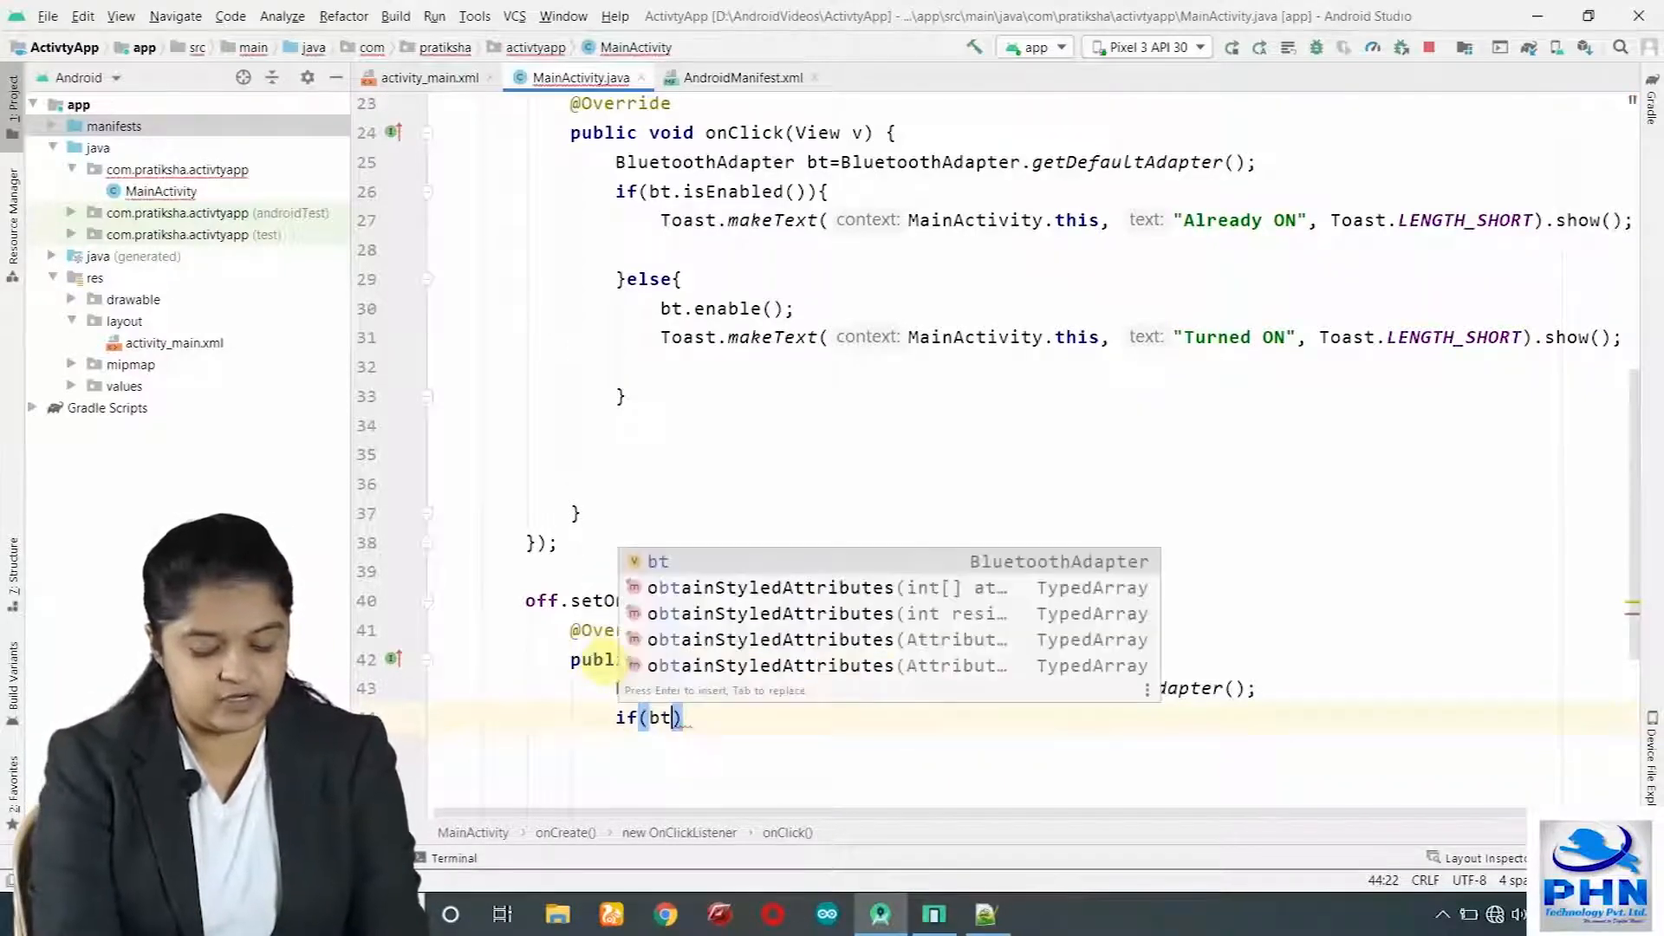
{"action": "type", "text": ".isEn"}
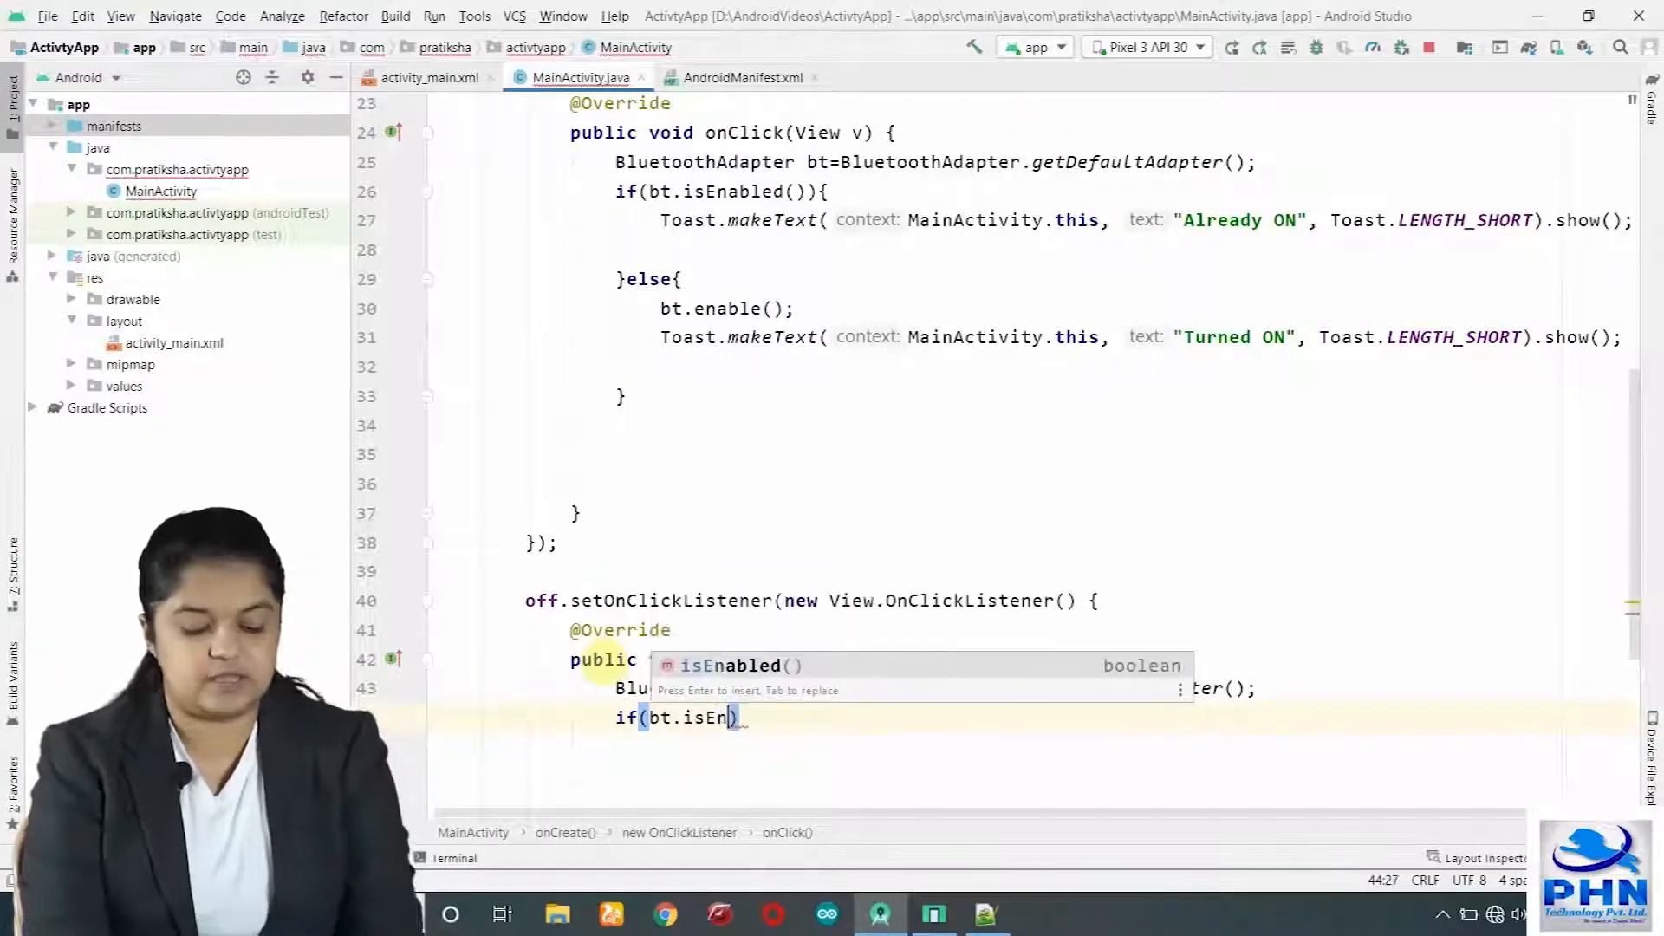
{"action": "key", "text": "Enter"}
{"action": "type", "text": "bt.dis"}
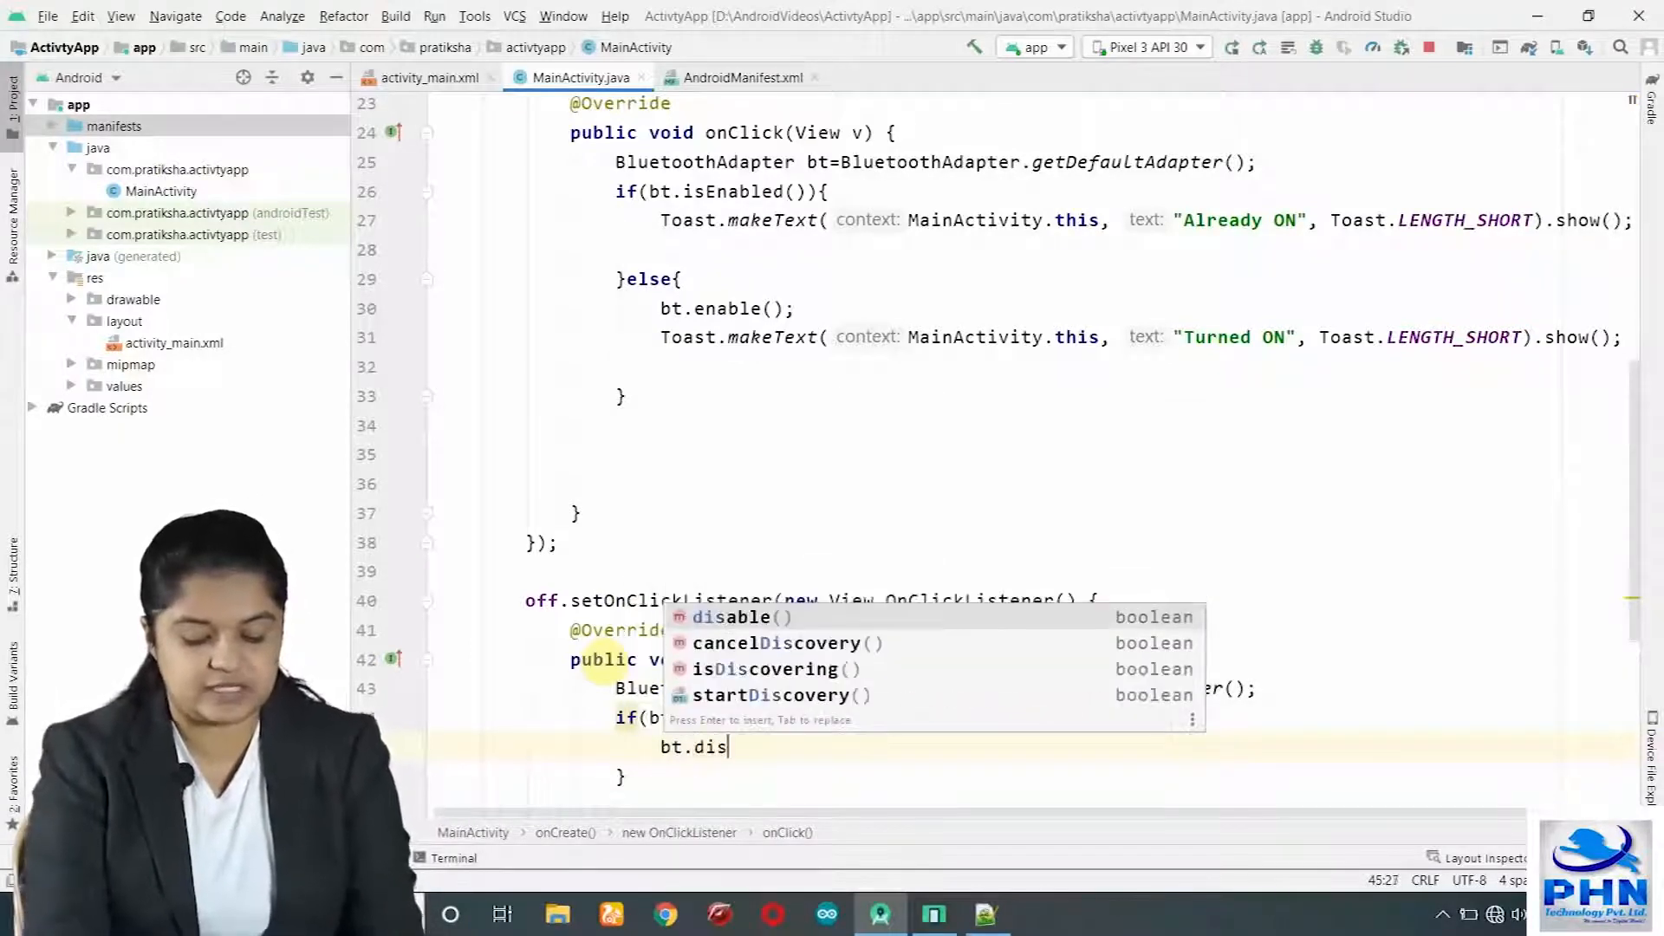
Call bt.disable() with a "Turned OFF" toast, else toast "Already OFF", then run the app on the emulator.
{"action": "key", "text": "Enter"}
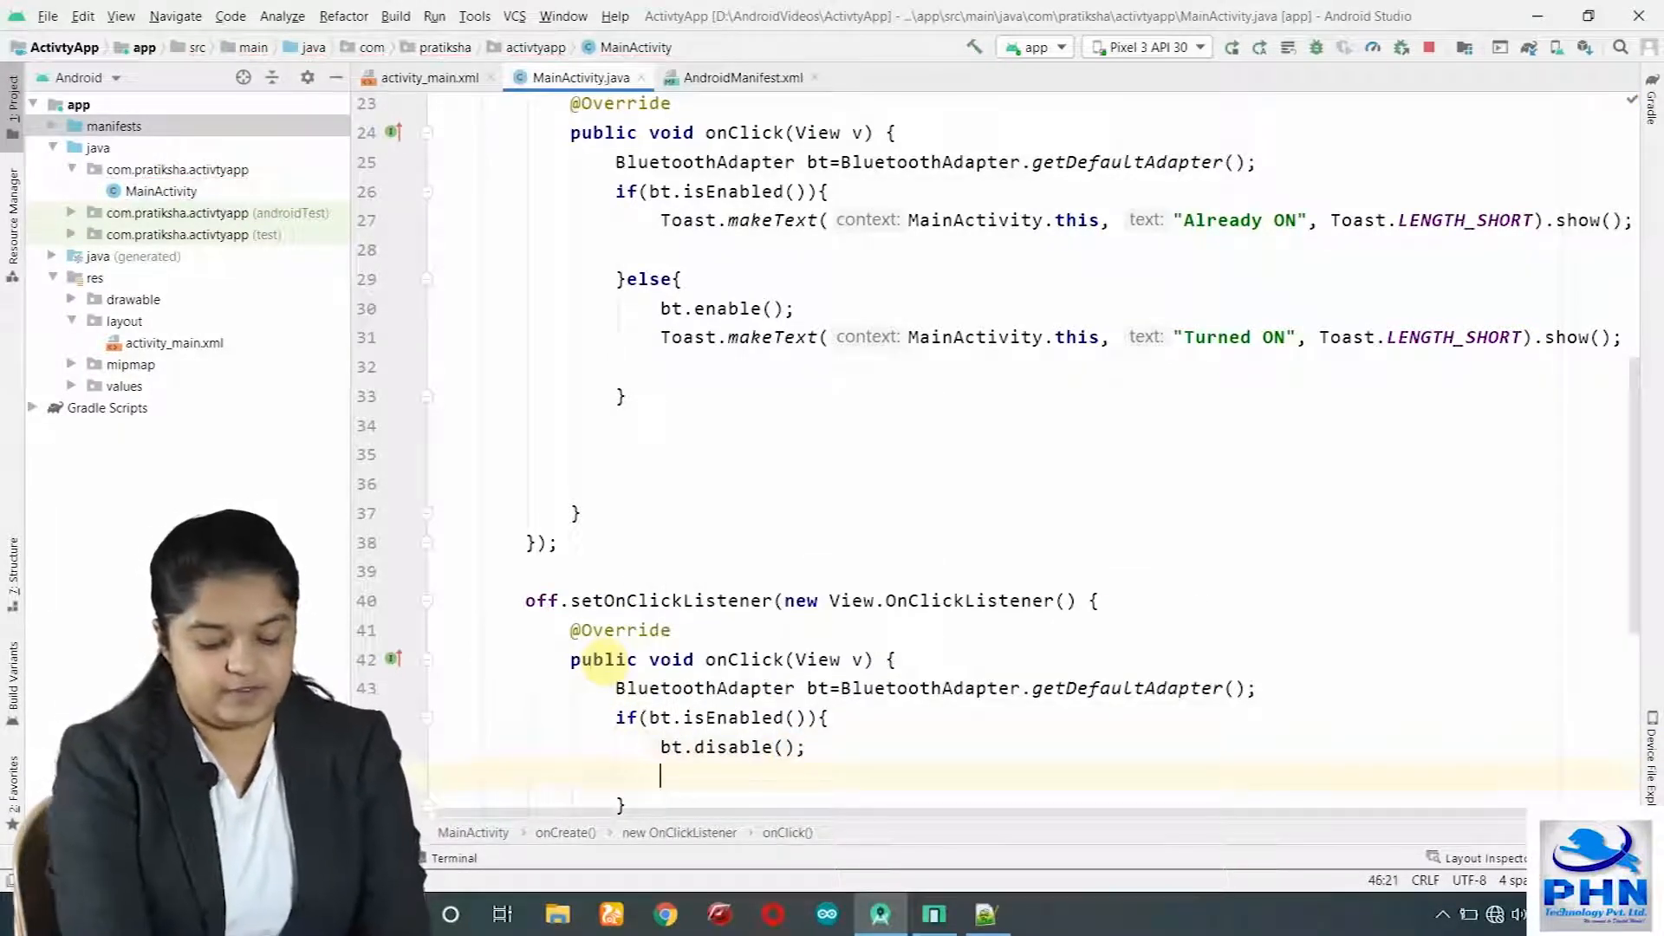
{"action": "type", "text": "Toast.makeText(MainActivity.this,\"\",Toast.LENGTH_SHORT).show();"}
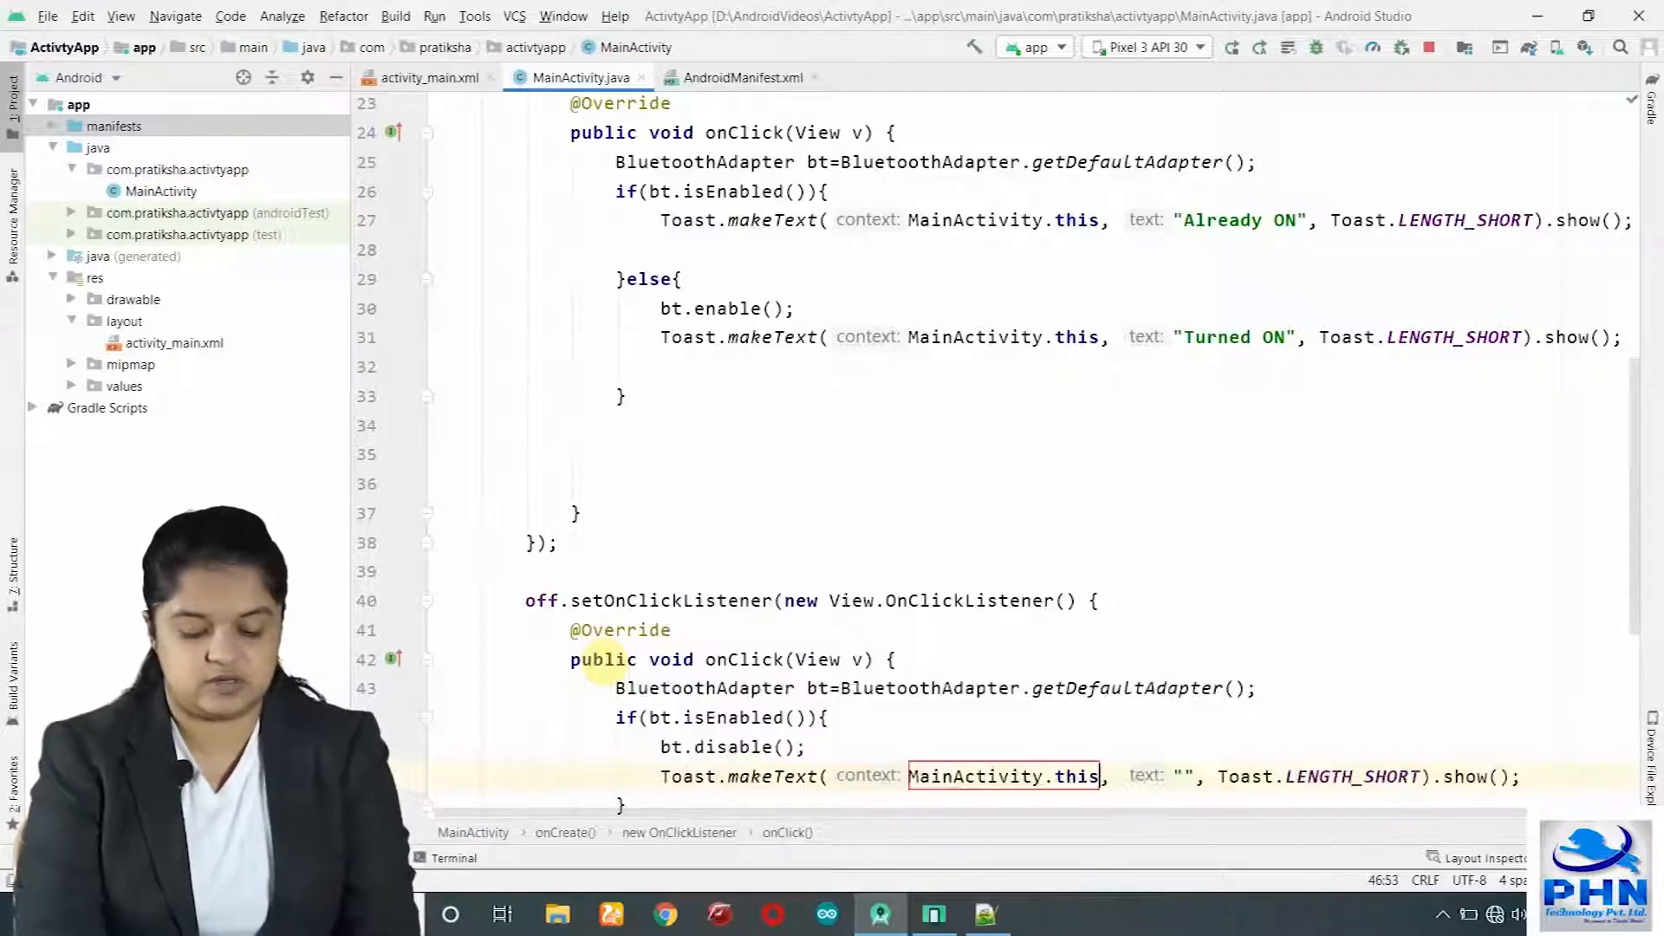
{"action": "type", "text": "Turned OFF"}
{"action": "left_click", "coordinate": [624, 804]}
{"action": "type", "text": "else{"}
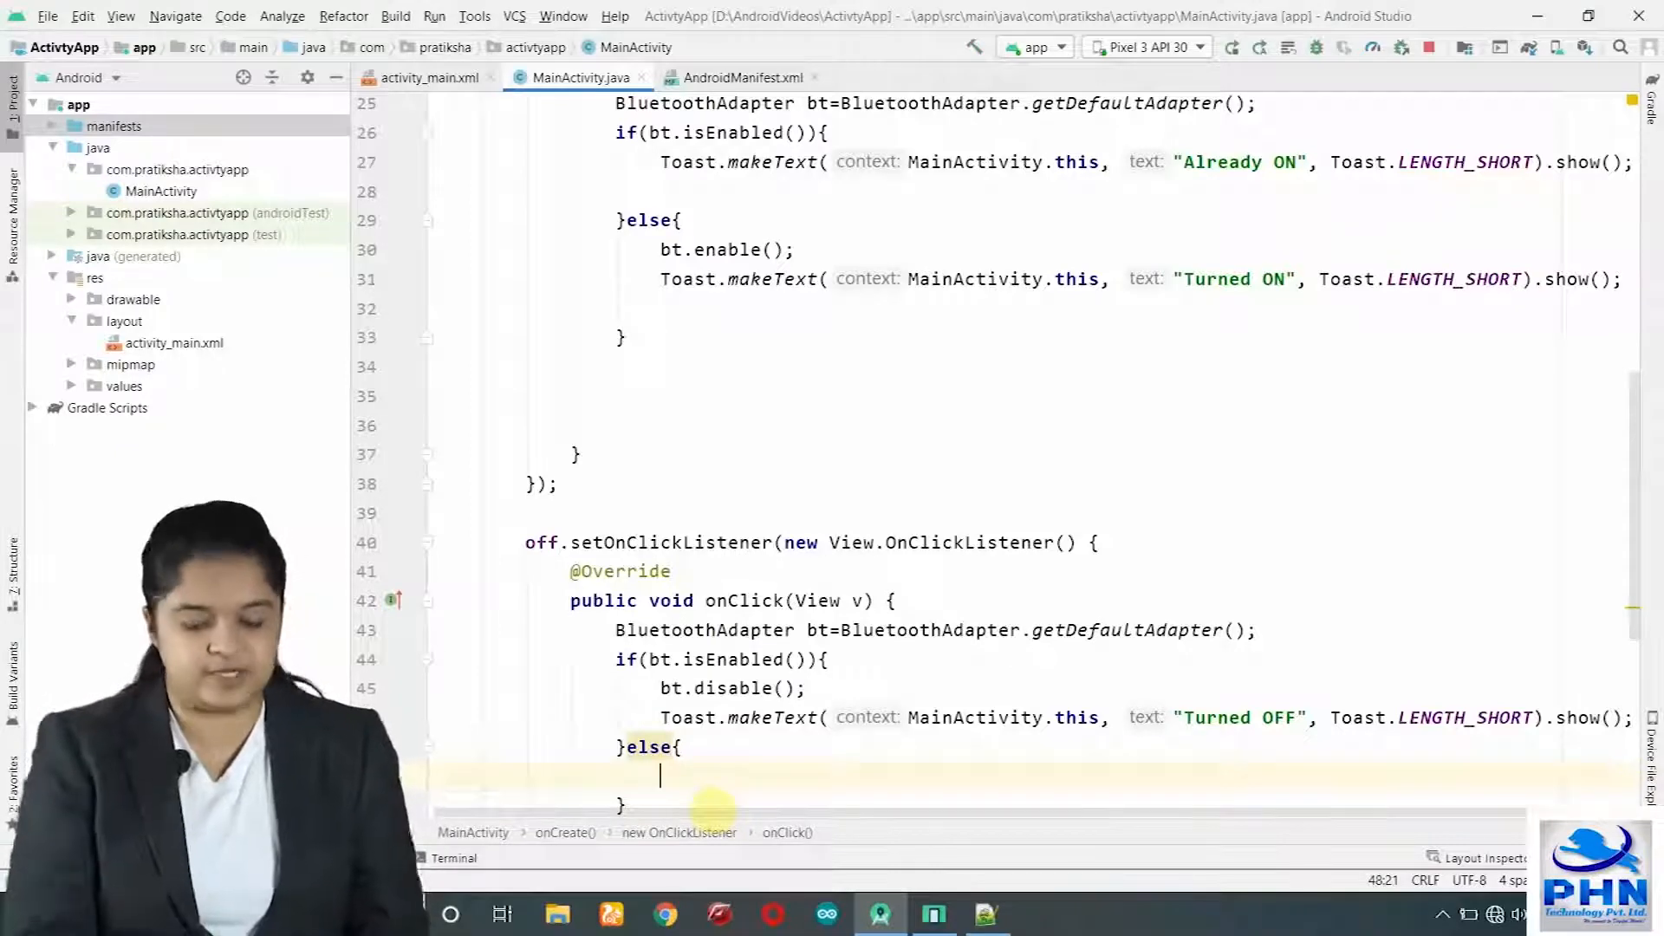
{"action": "type", "text": "Toast.makeText(MainActivity.this, \"A\", Toast.LENGTH_SHORT).show();"}
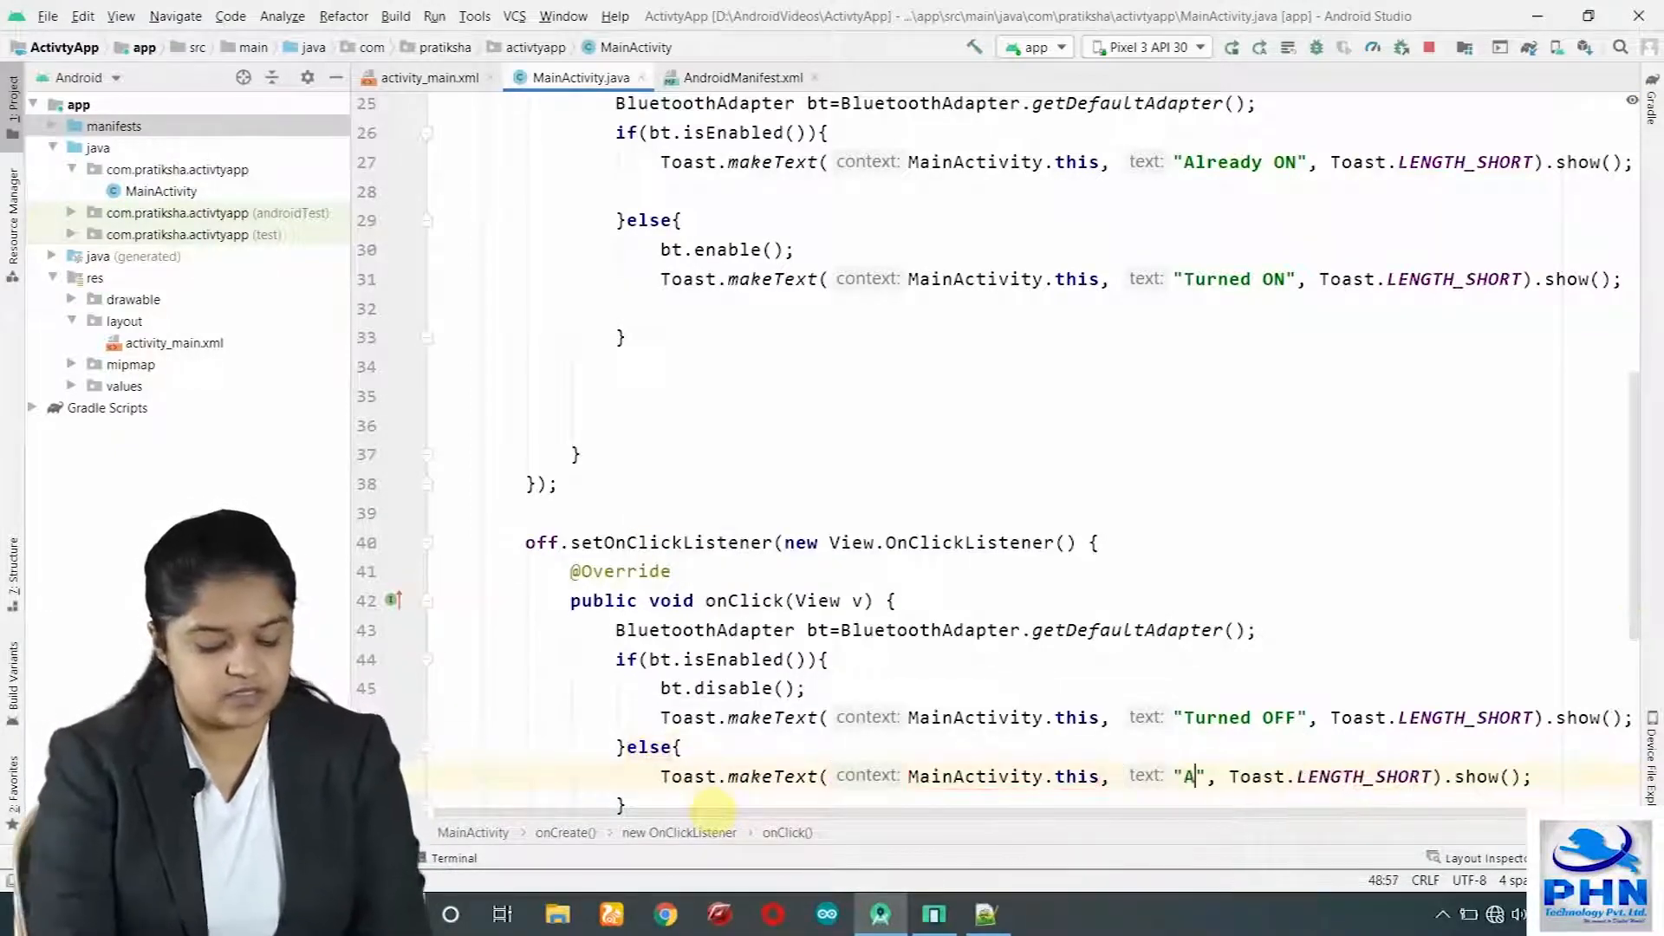
{"action": "type", "text": "lready OFF"}
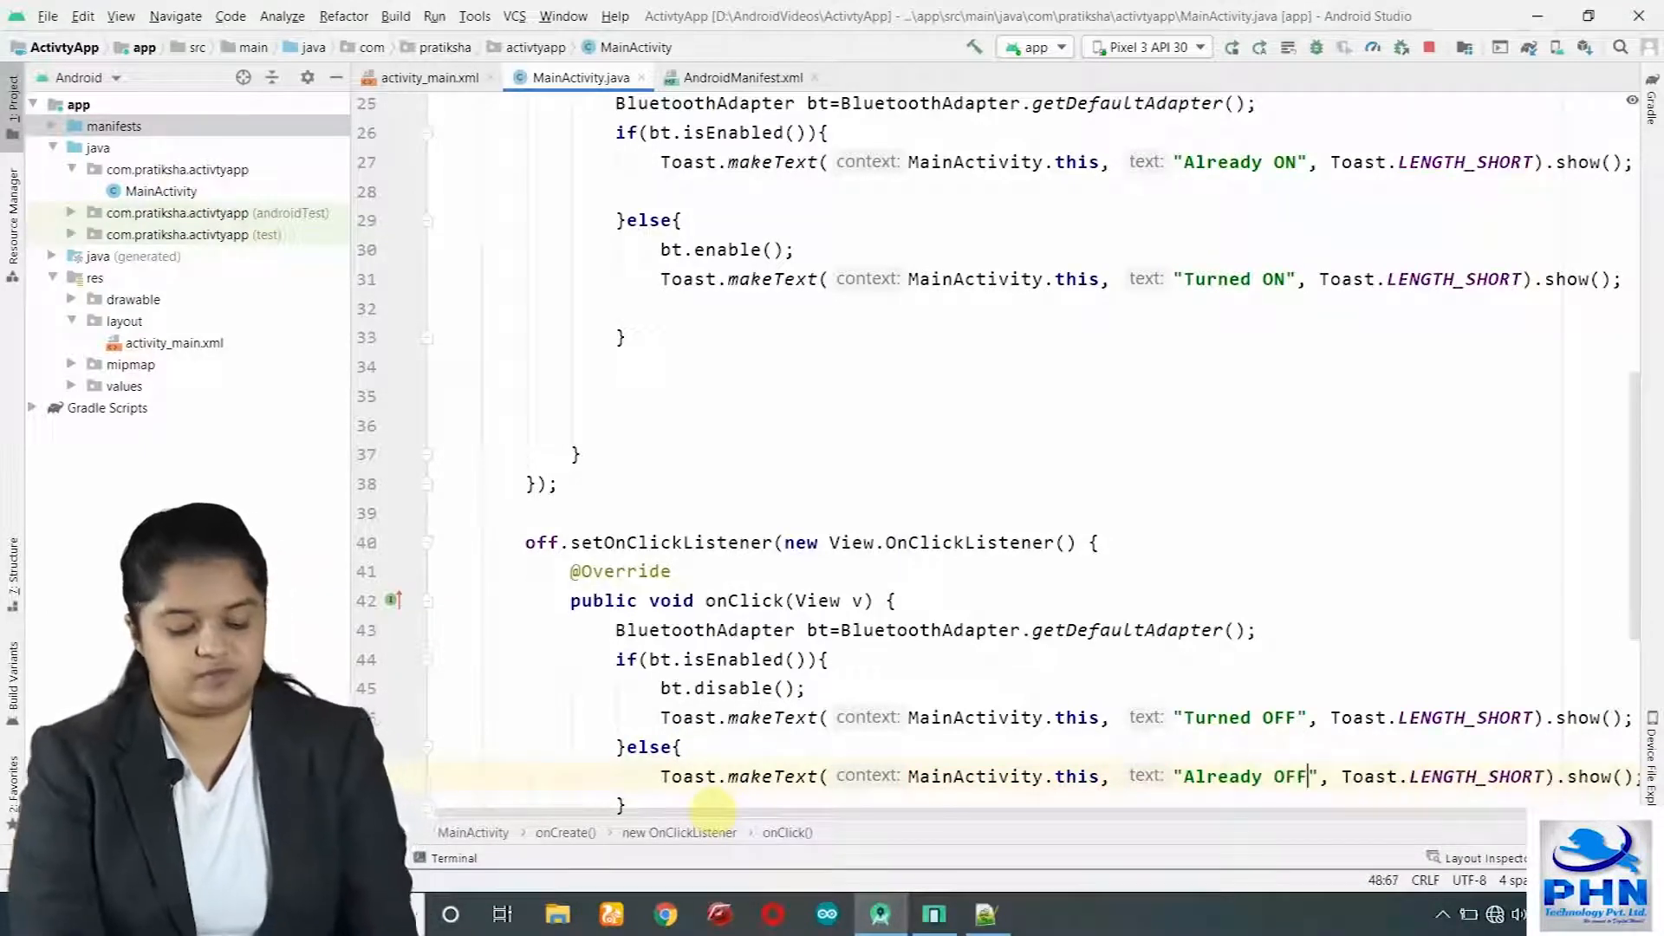
{"action": "left_click", "coordinate": [1230, 47]}
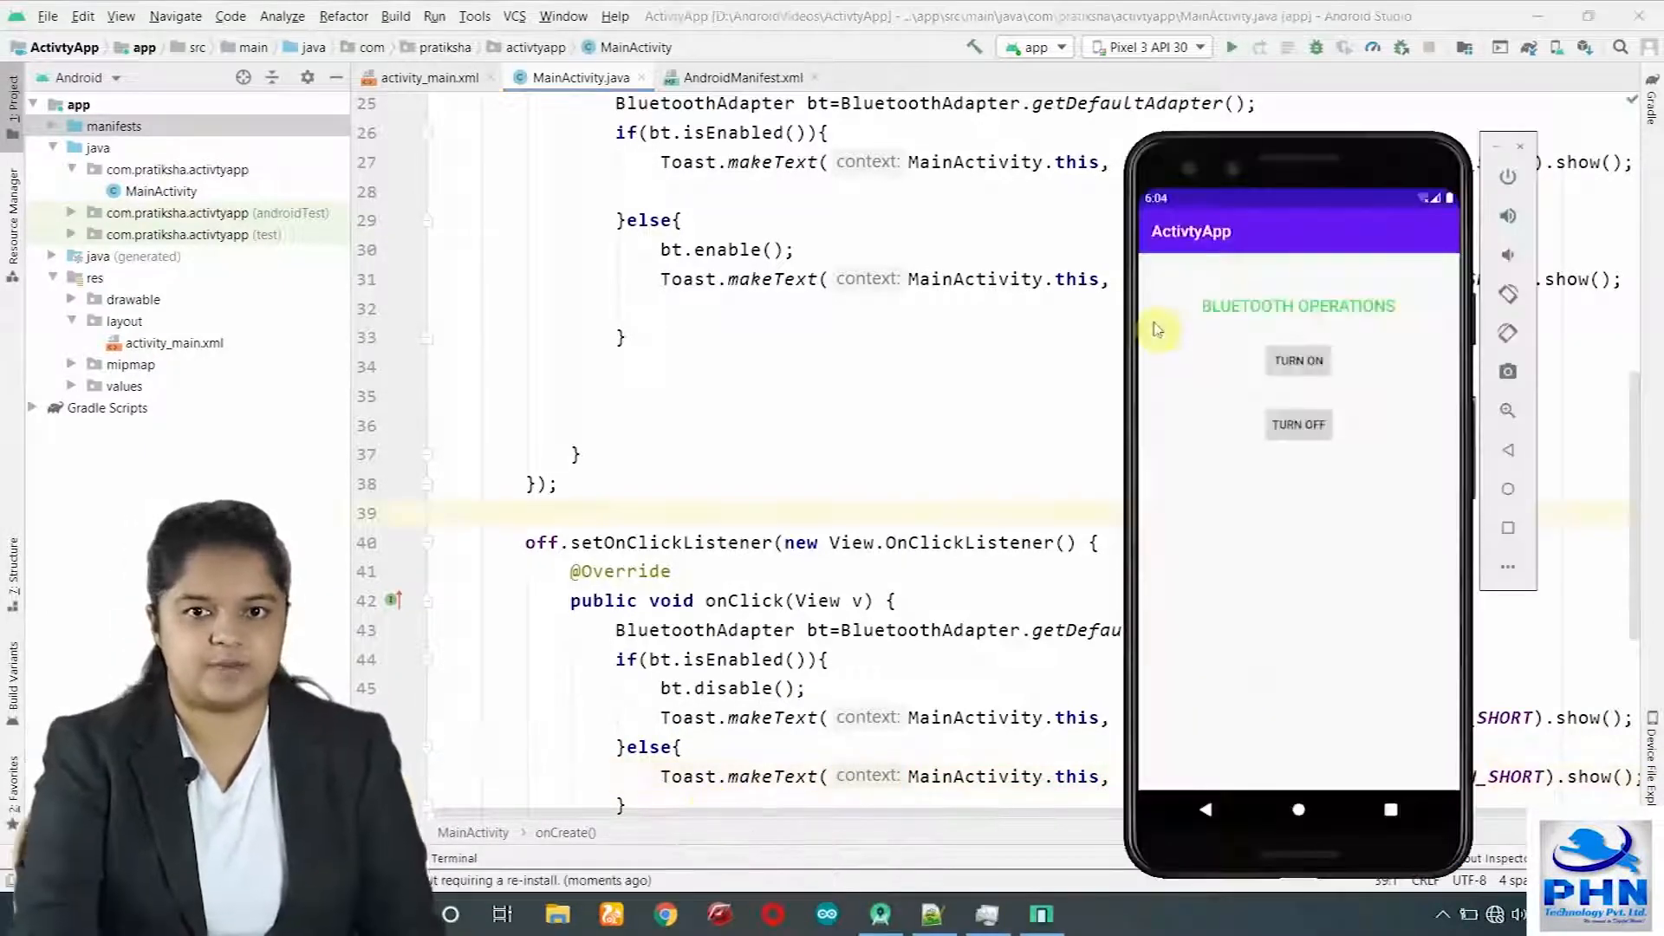
Tap TURN ON and TURN OFF in the emulator, check Bluetooth in quick settings, confirming "Already OFF" and "Already ON" toasts.
{"action": "left_click", "coordinate": [1296, 361]}
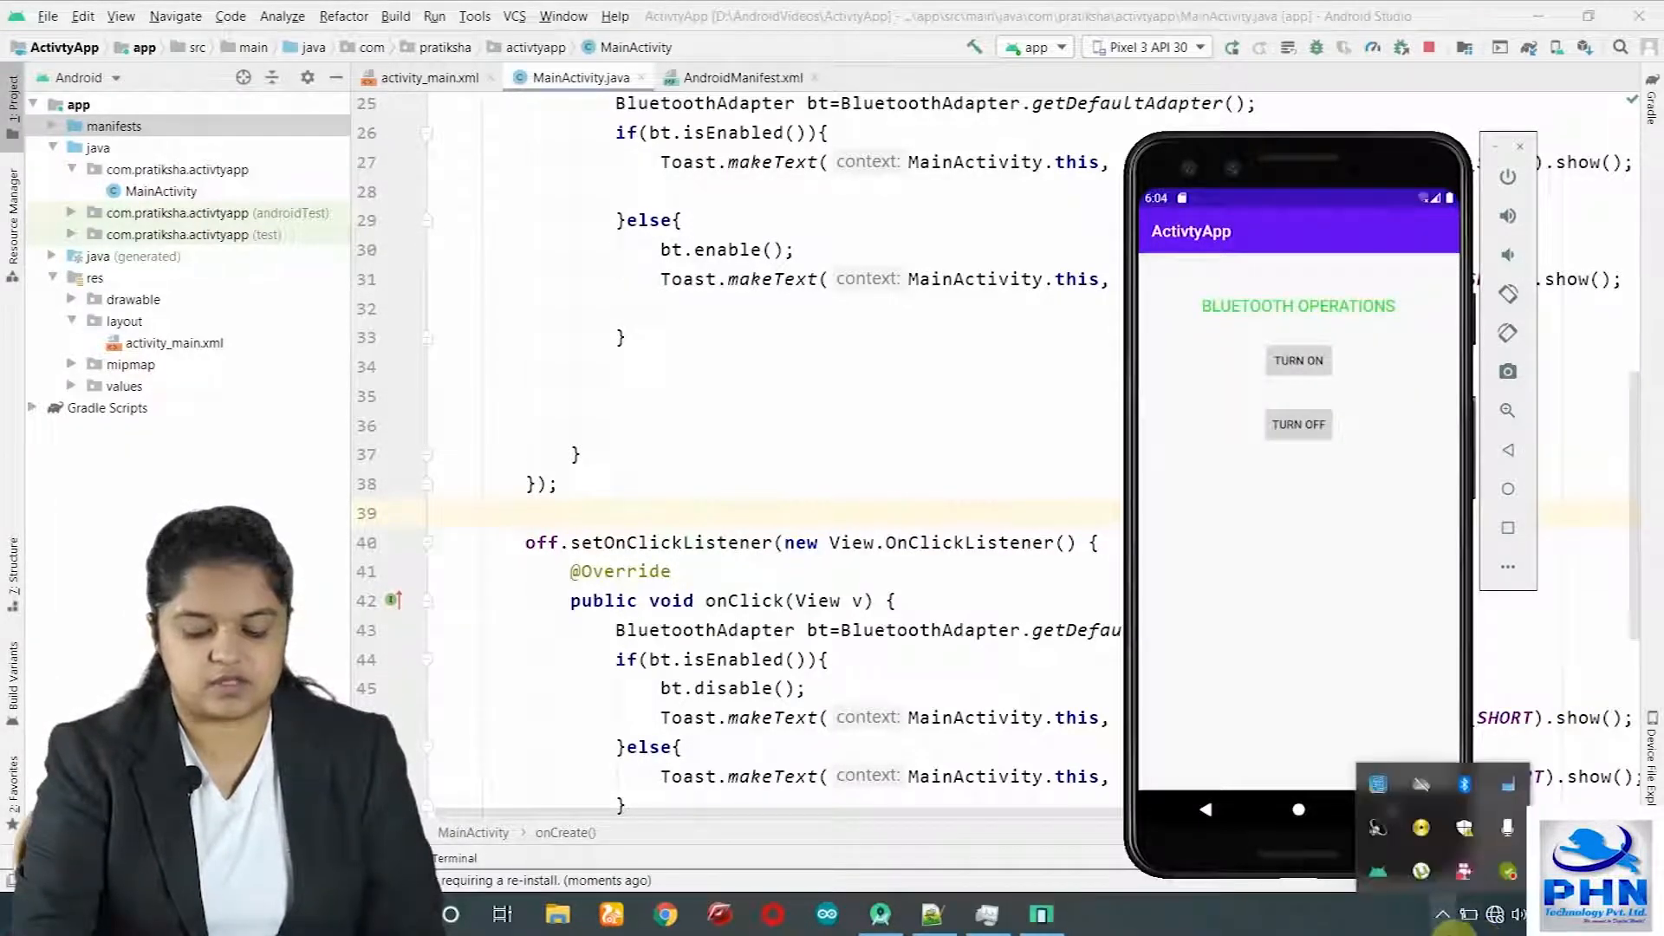
{"action": "left_click", "coordinate": [1296, 360]}
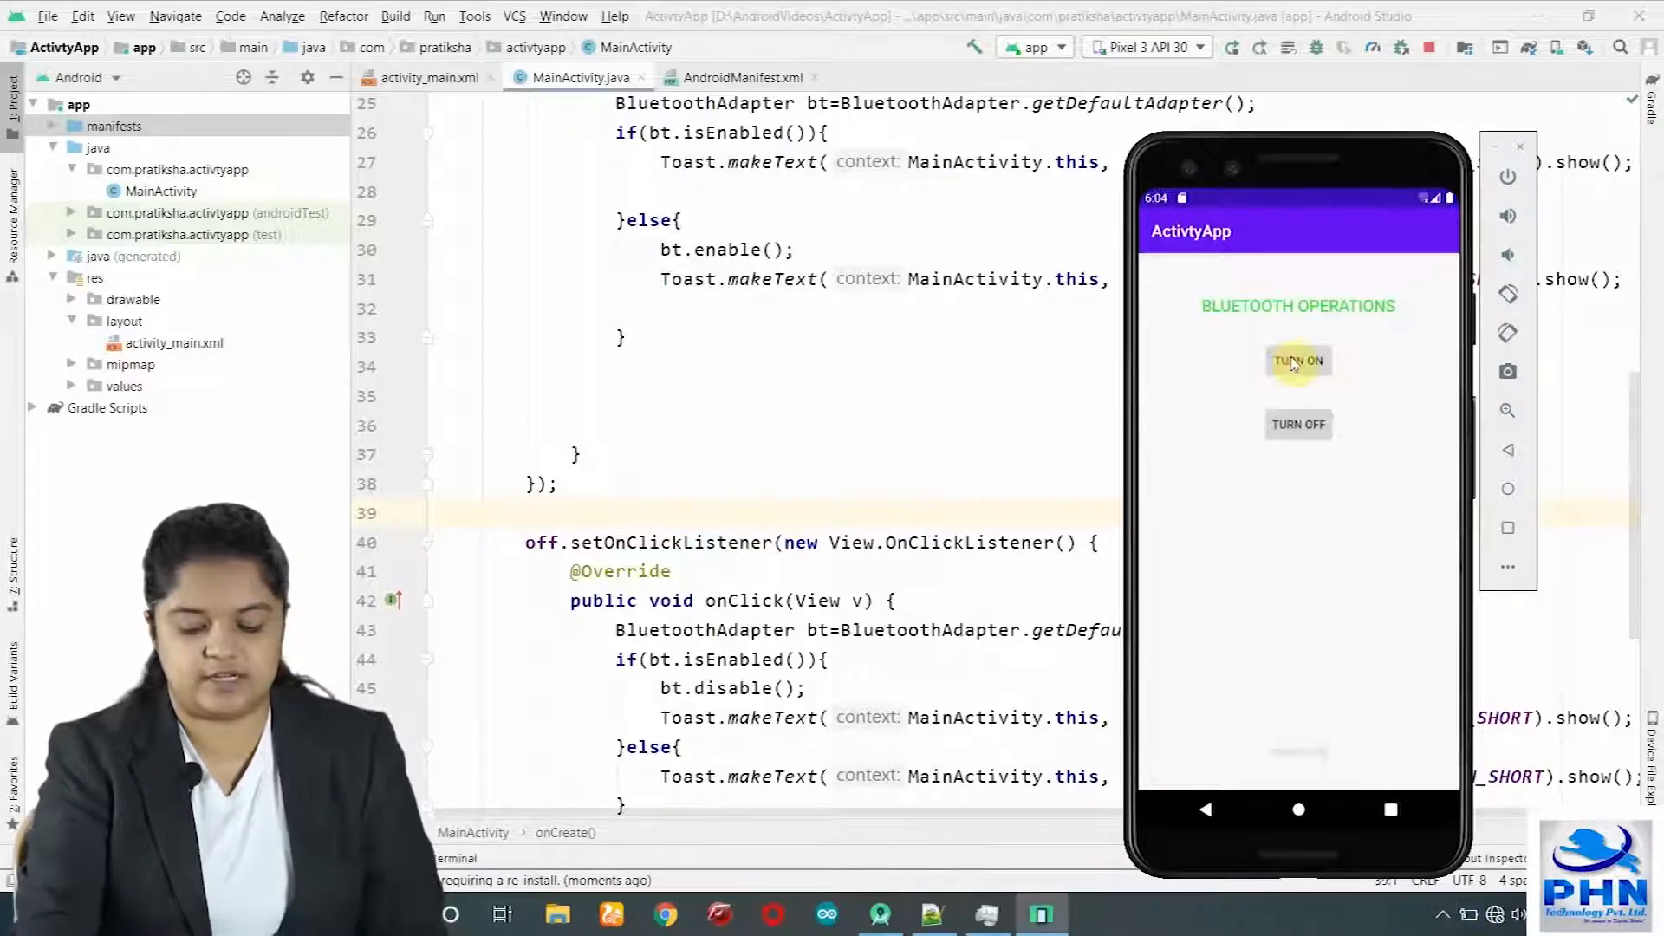
{"action": "left_click", "coordinate": [1297, 361]}
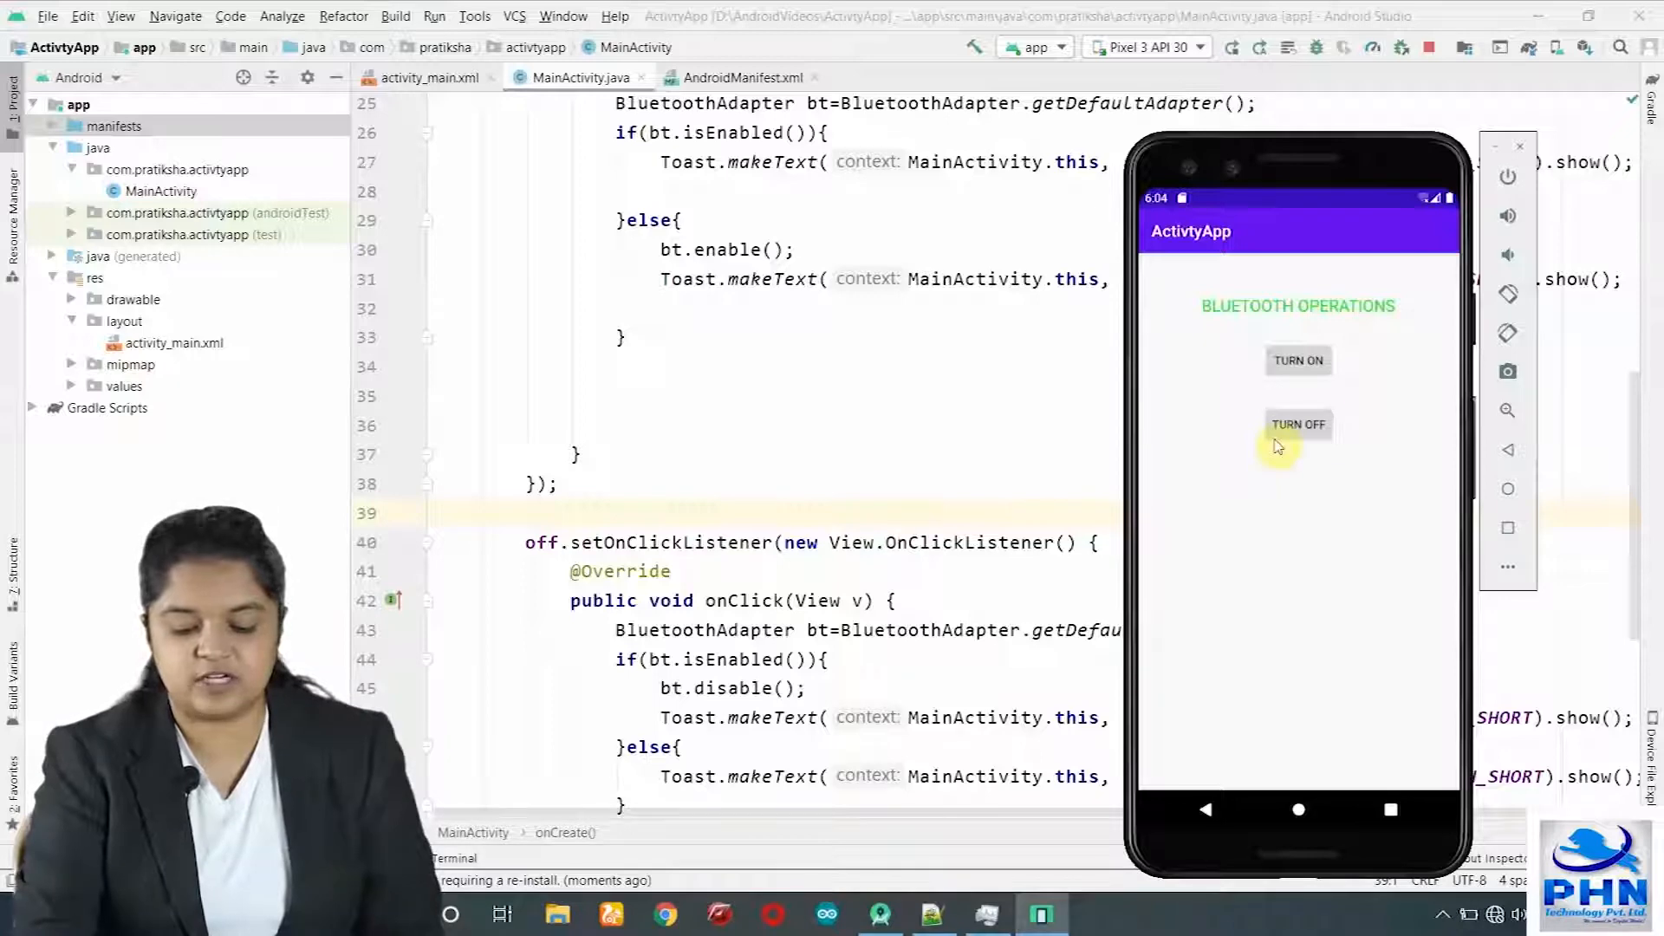
{"action": "left_click", "coordinate": [1299, 425]}
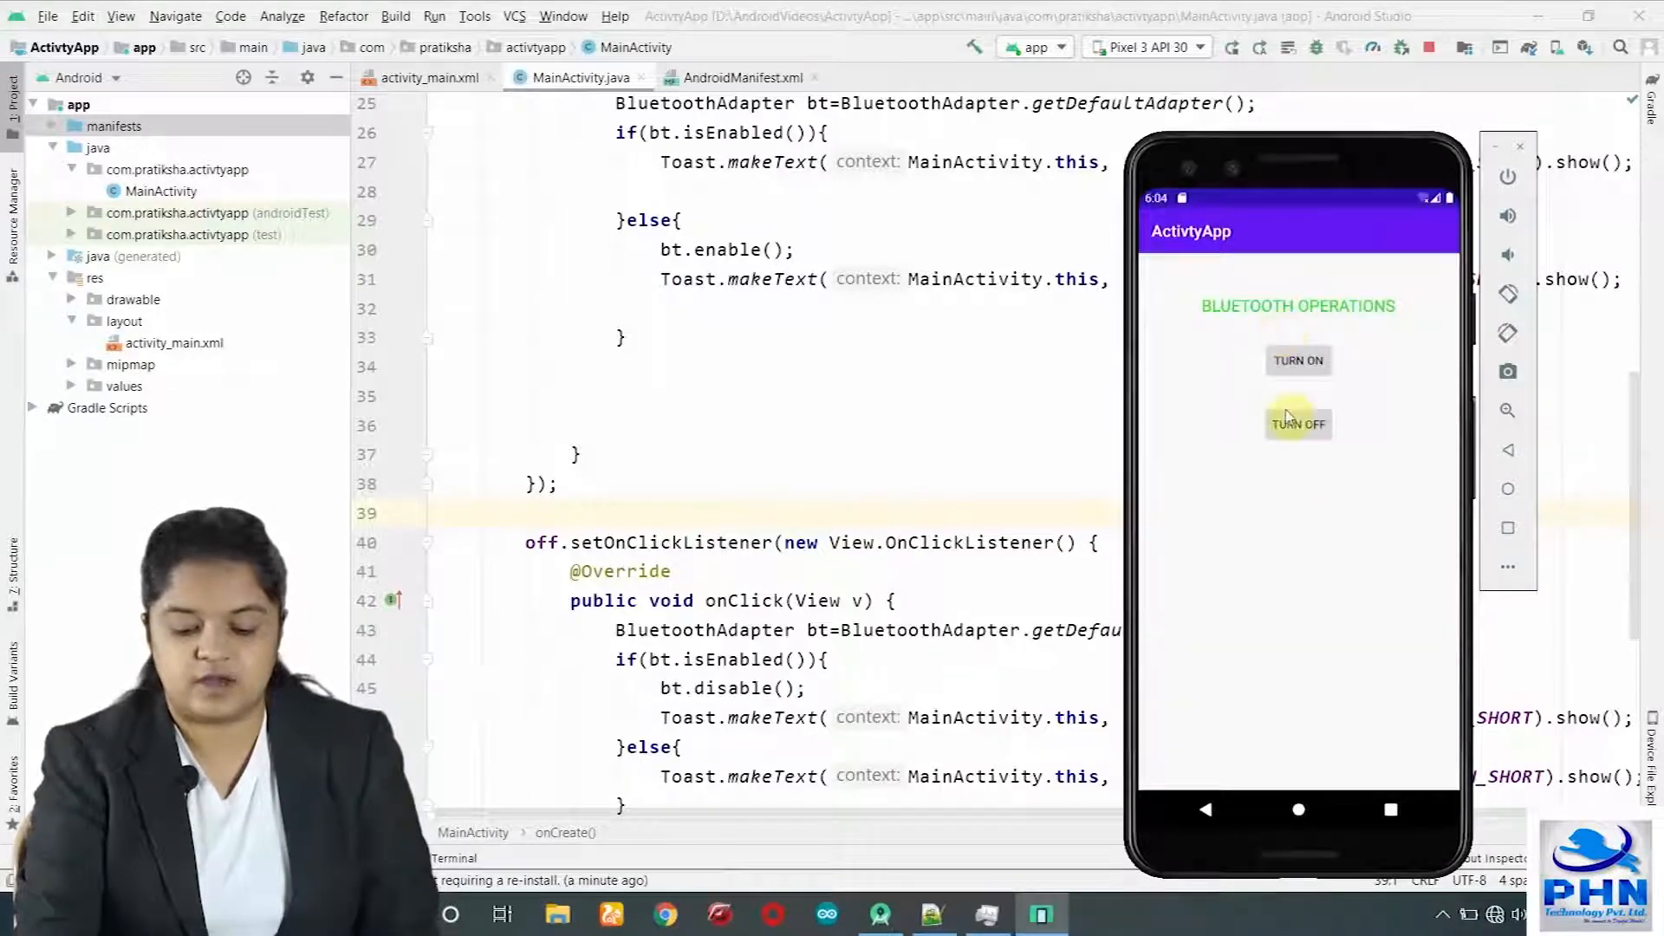
{"action": "left_click", "coordinate": [1296, 424]}
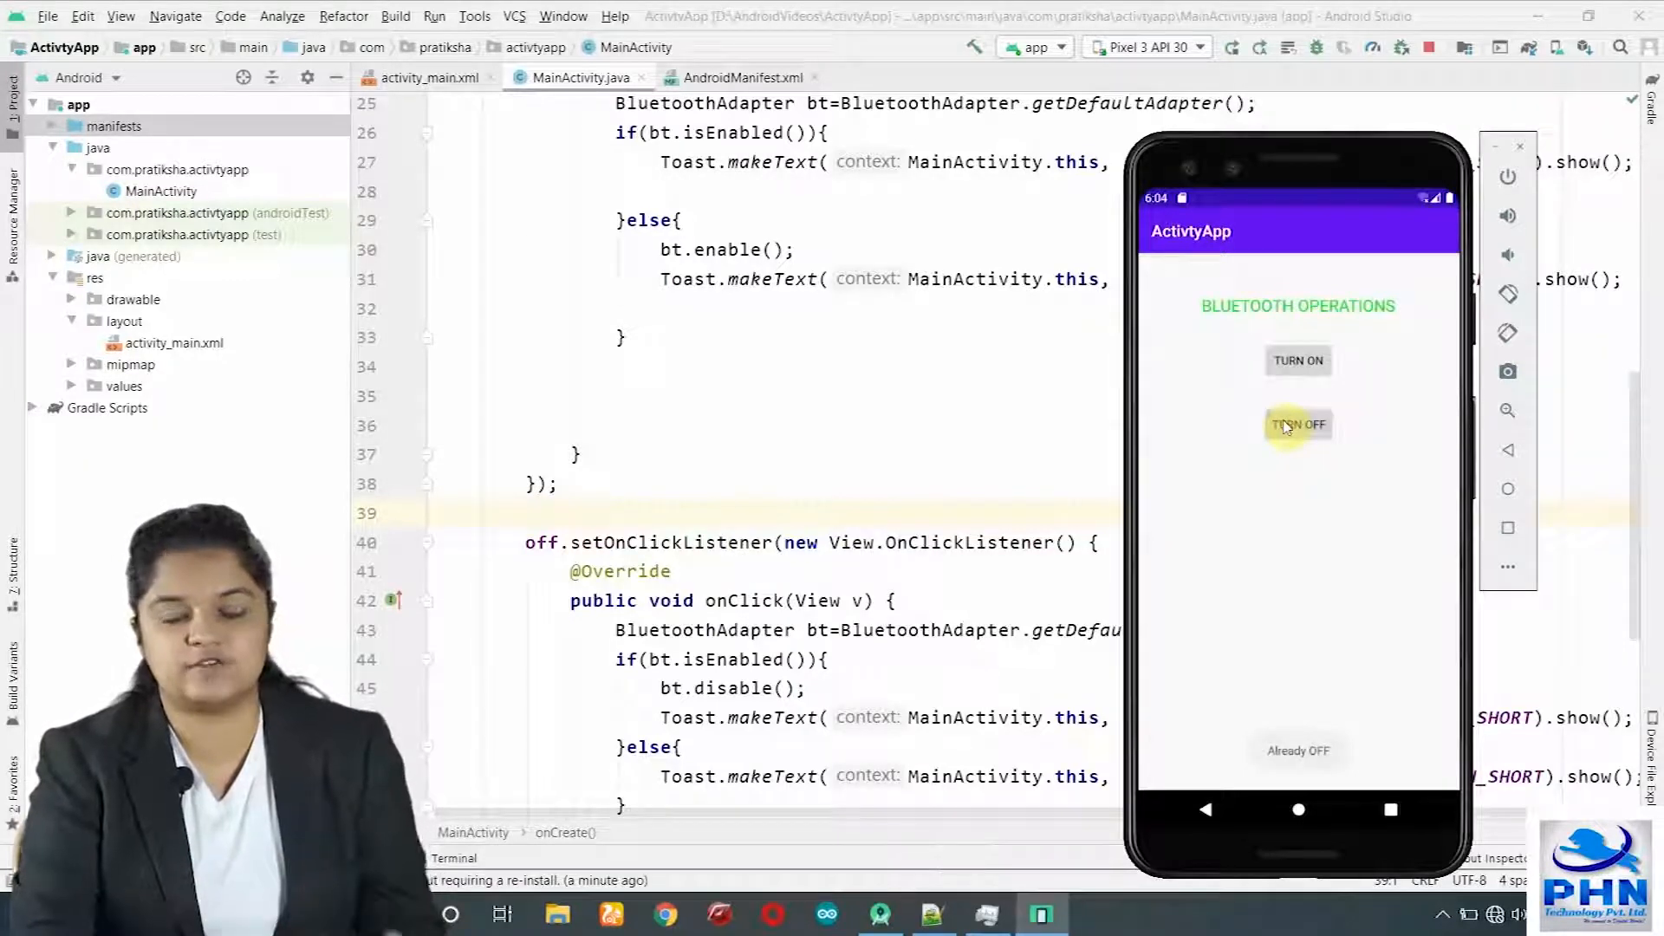
{"action": "mouse_move", "coordinate": [1292, 389]}
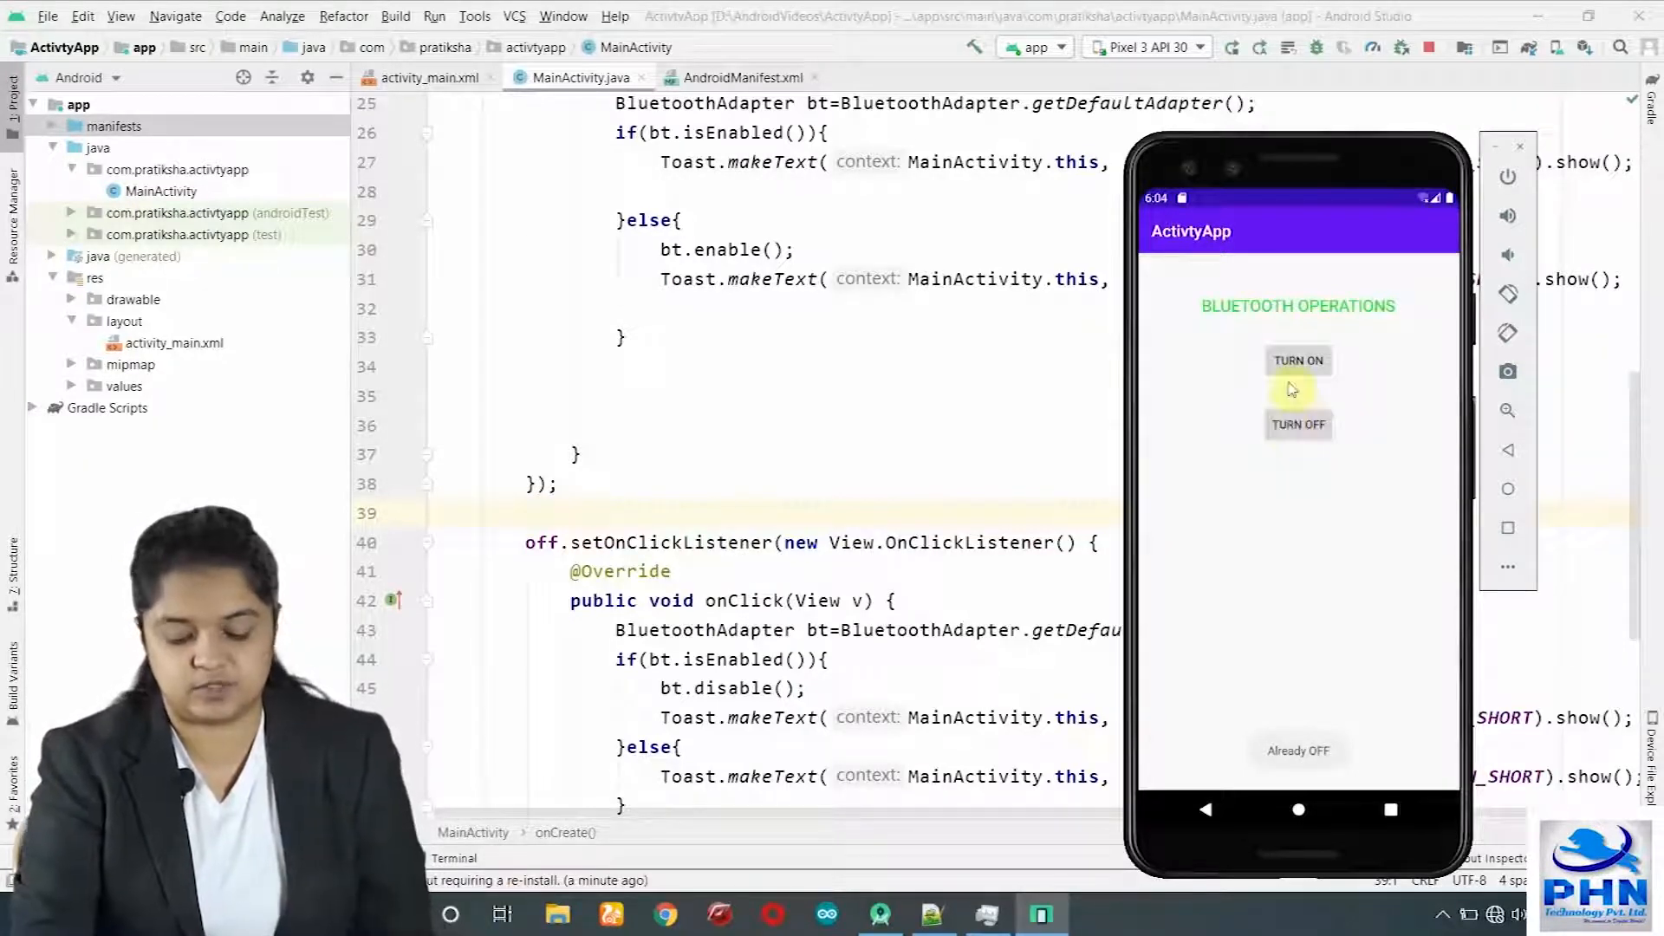
{"action": "left_click", "coordinate": [1297, 361]}
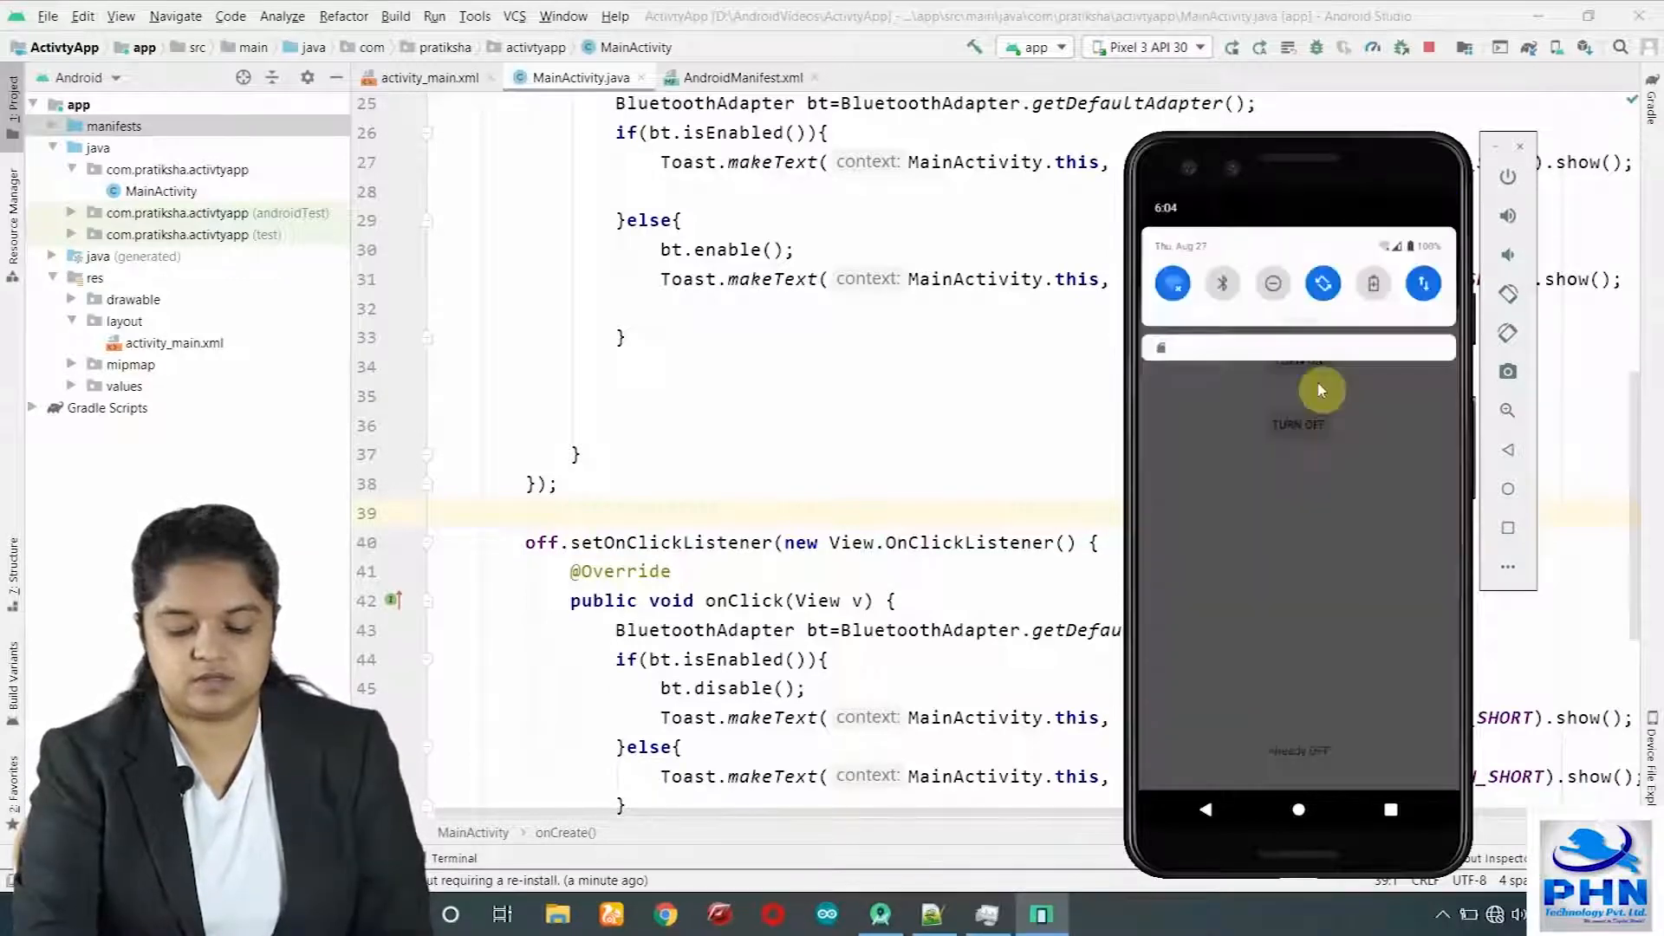
{"action": "left_click", "coordinate": [1221, 283]}
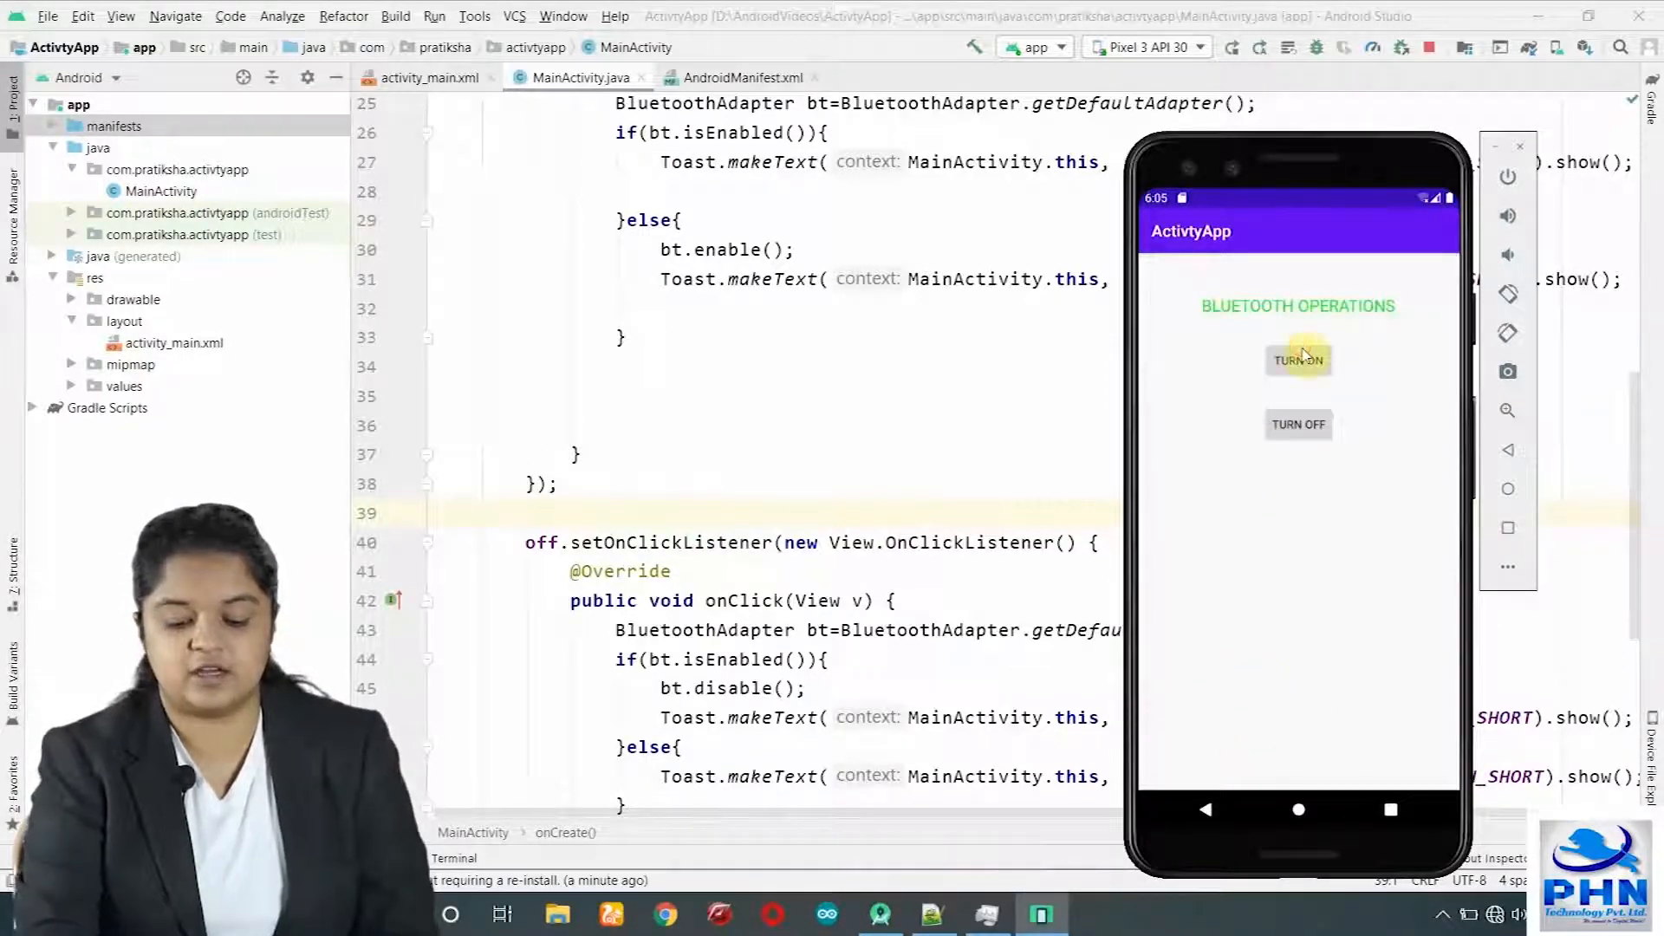
{"action": "left_click", "coordinate": [1298, 359]}
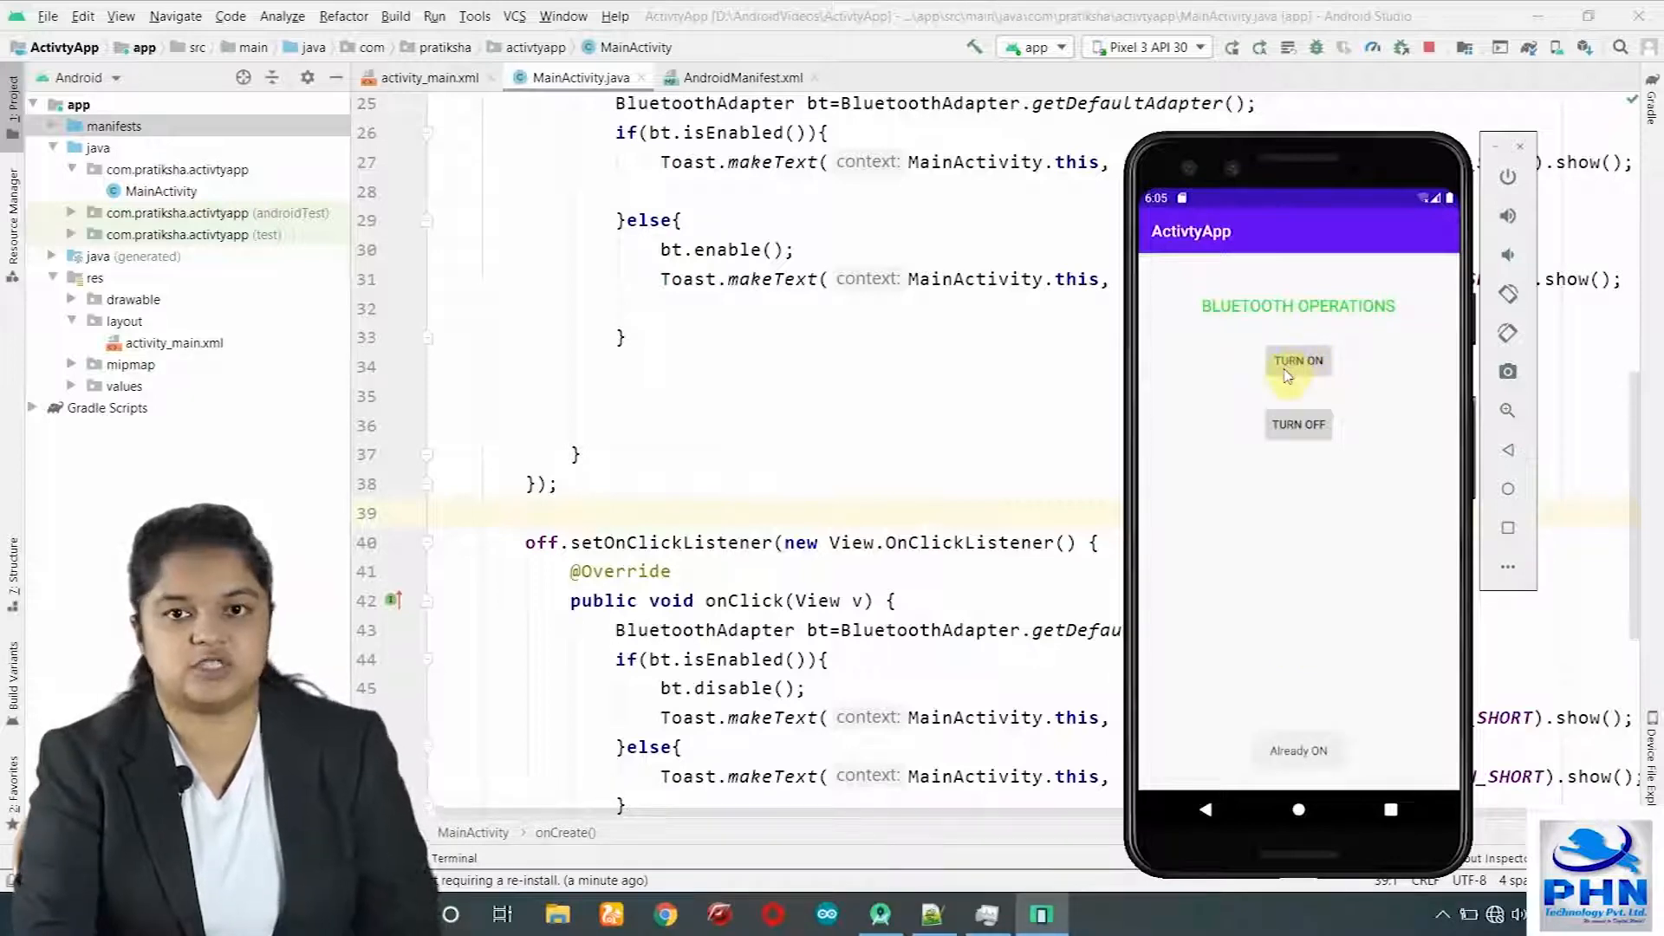